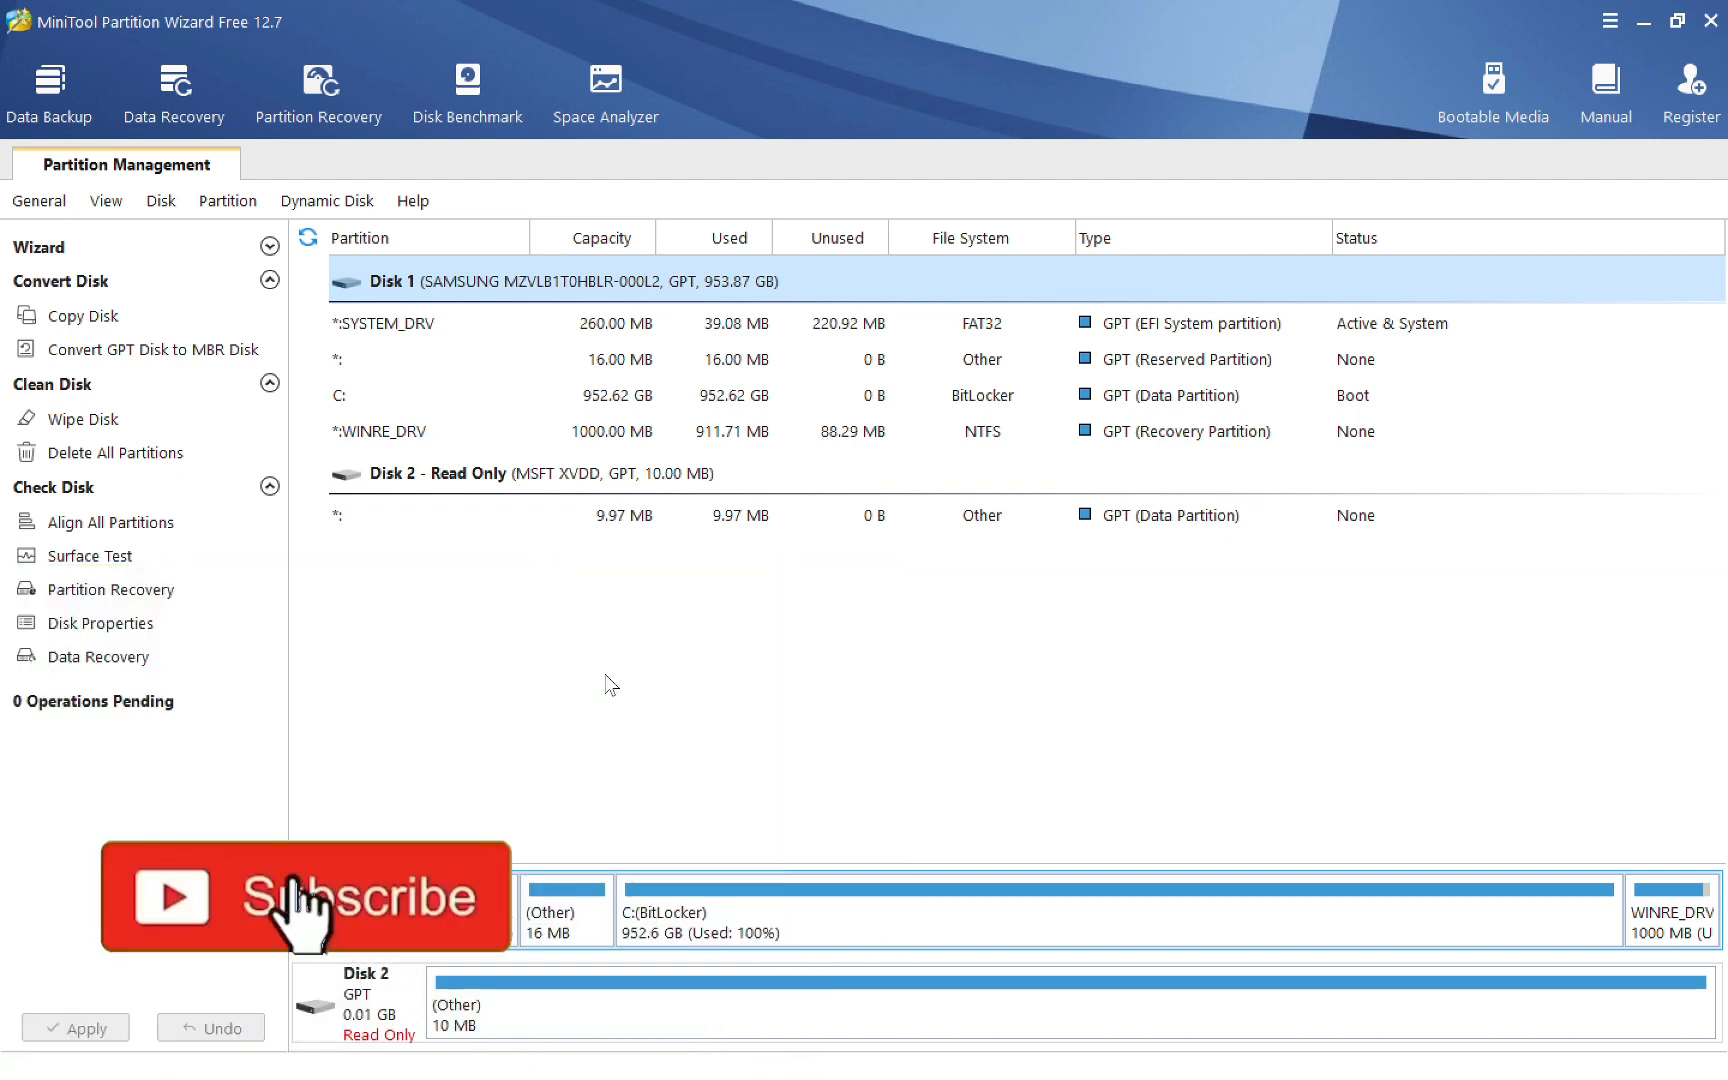
Step: Browse down the partitionwizard.com homepage reviewing the Partition Wizard feature sections
click(304, 896)
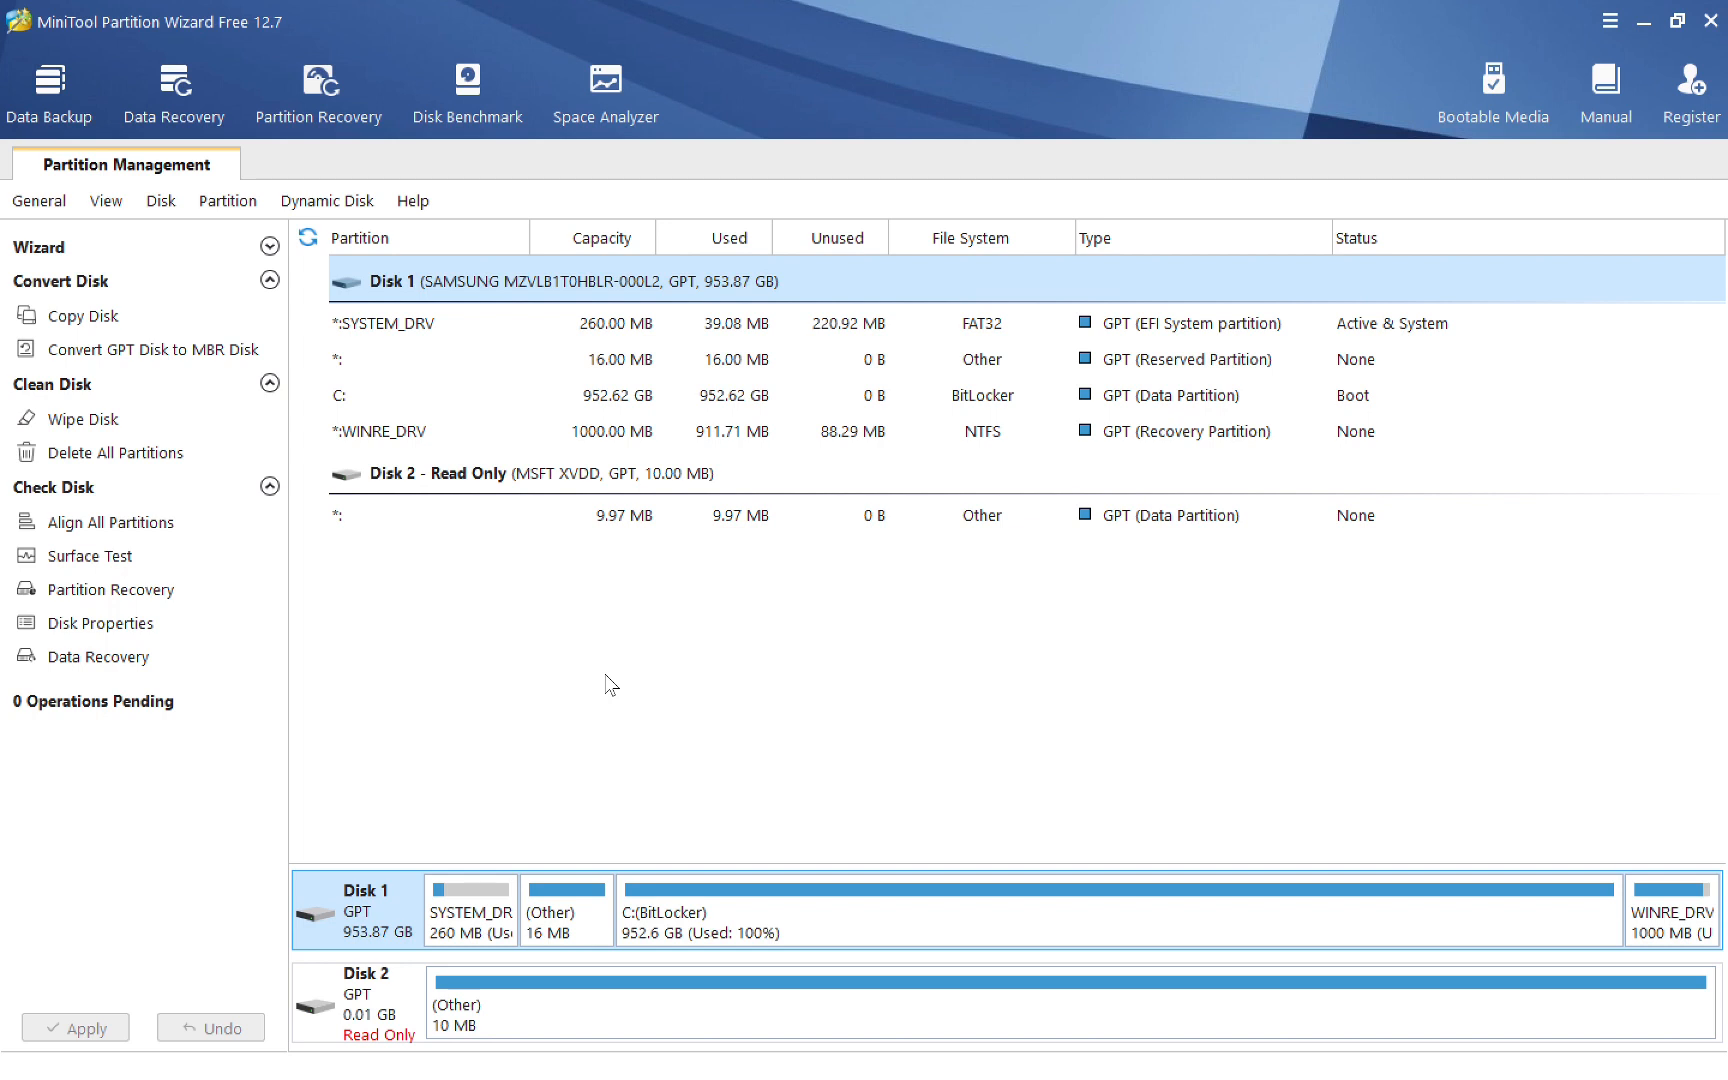
mouse_move(112, 522)
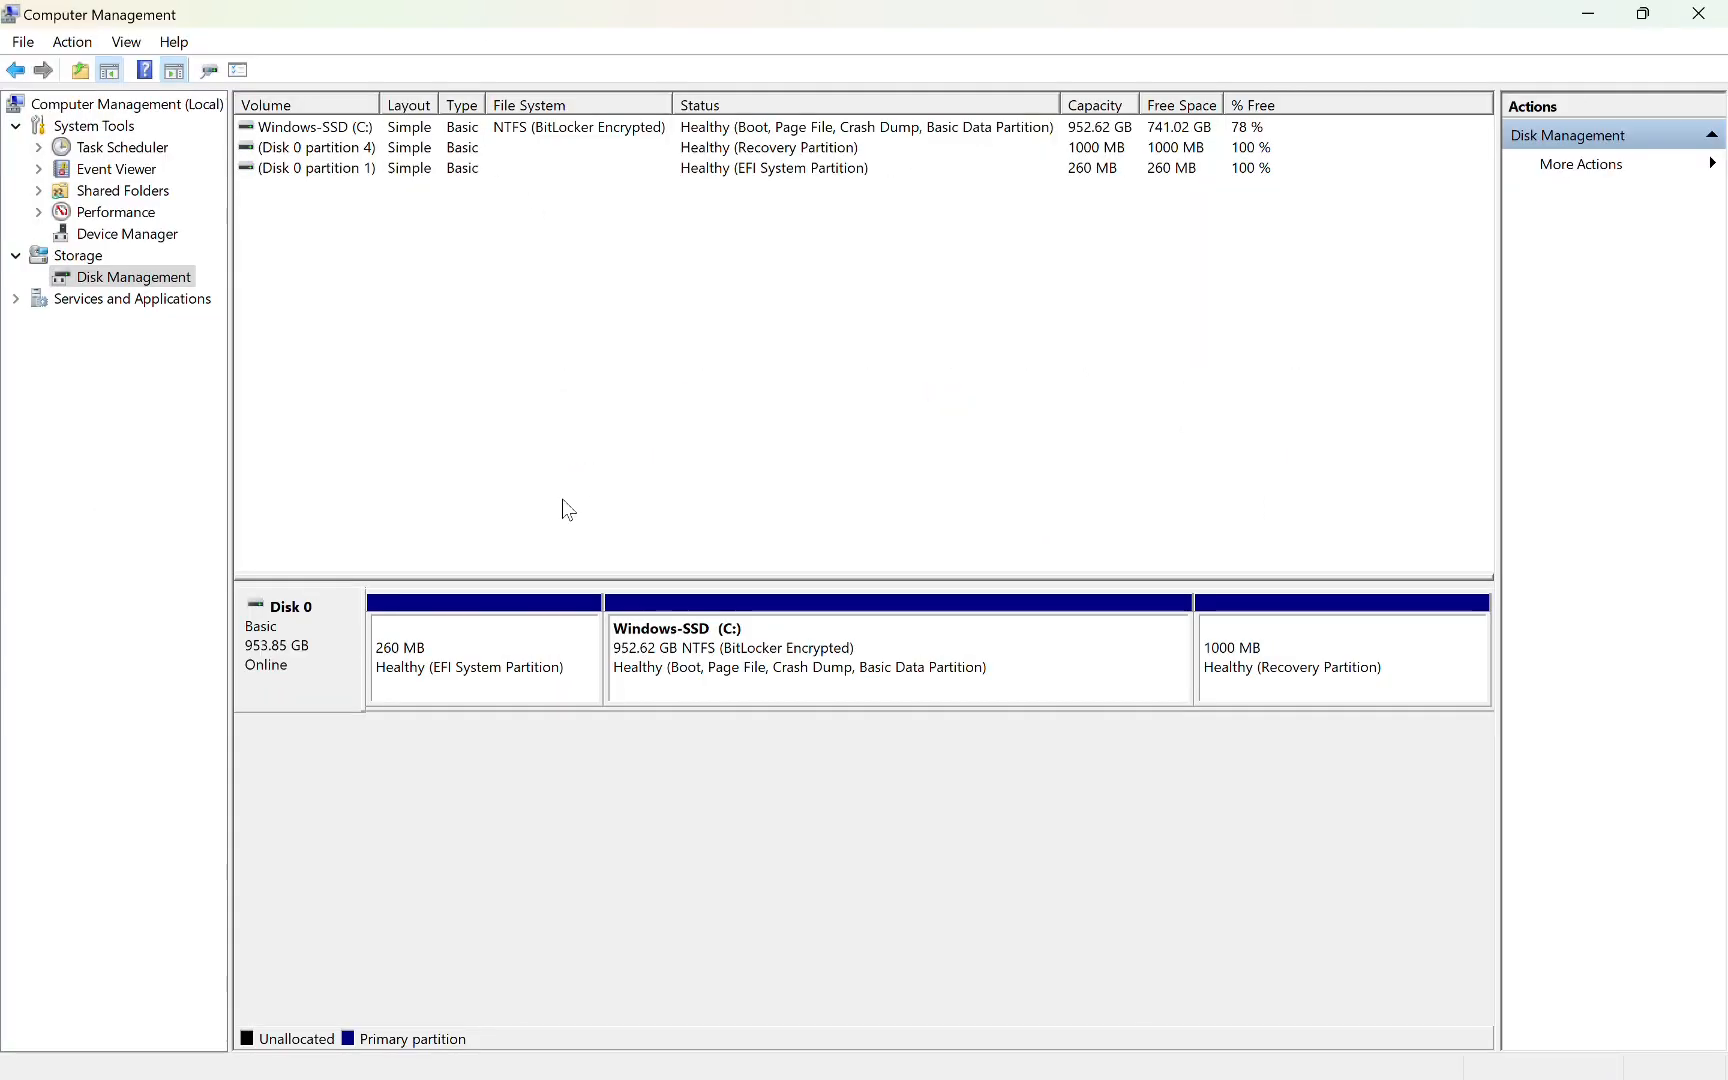
mouse_move(430, 594)
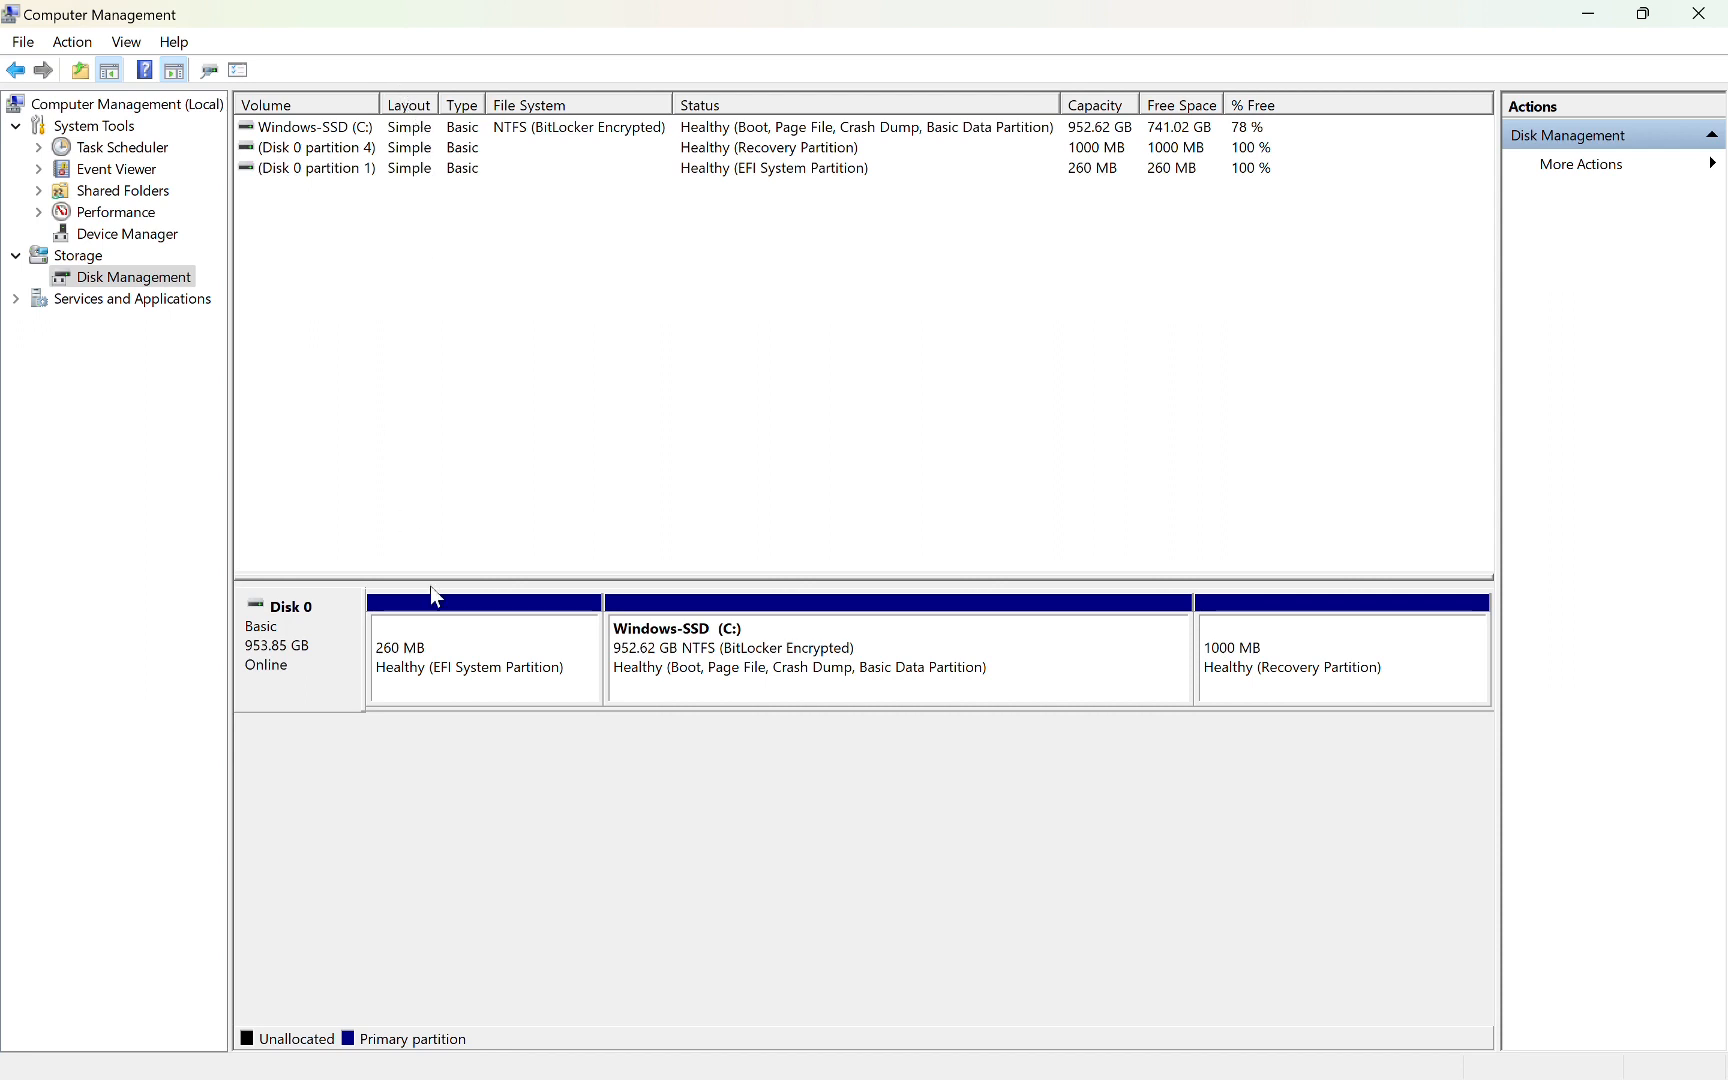
click(1342, 660)
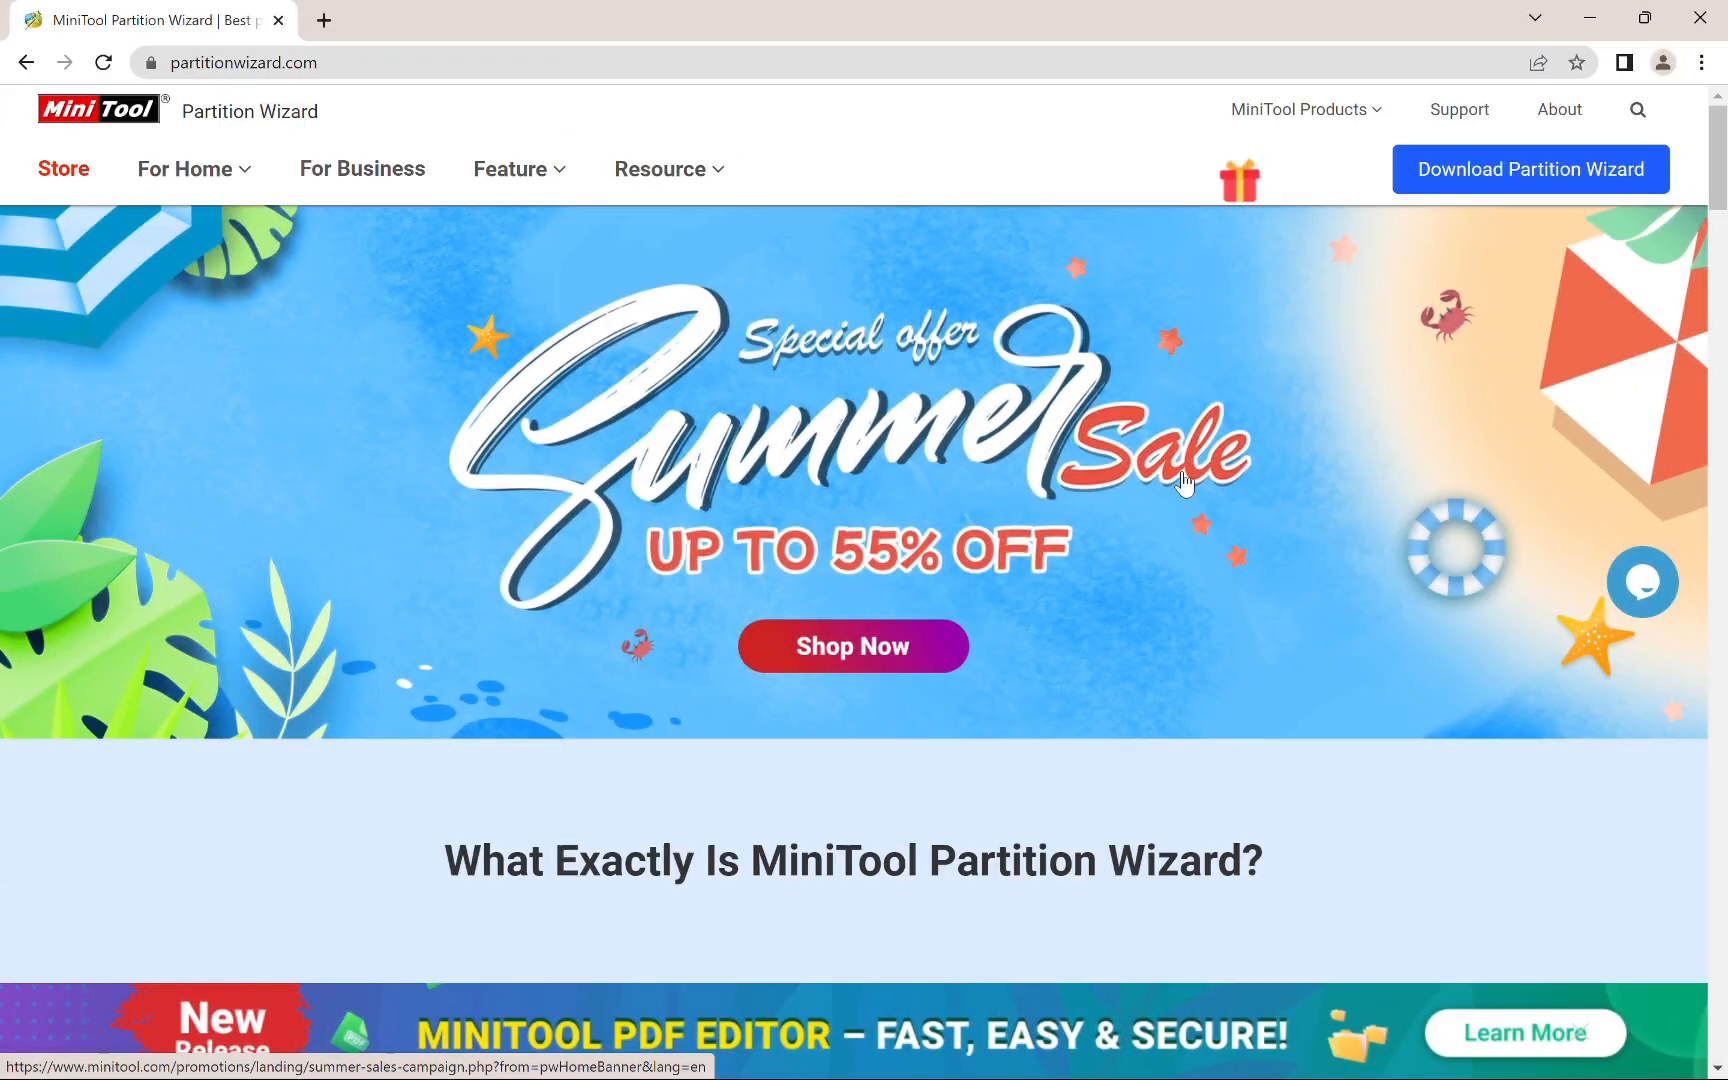
mouse_move(1352, 676)
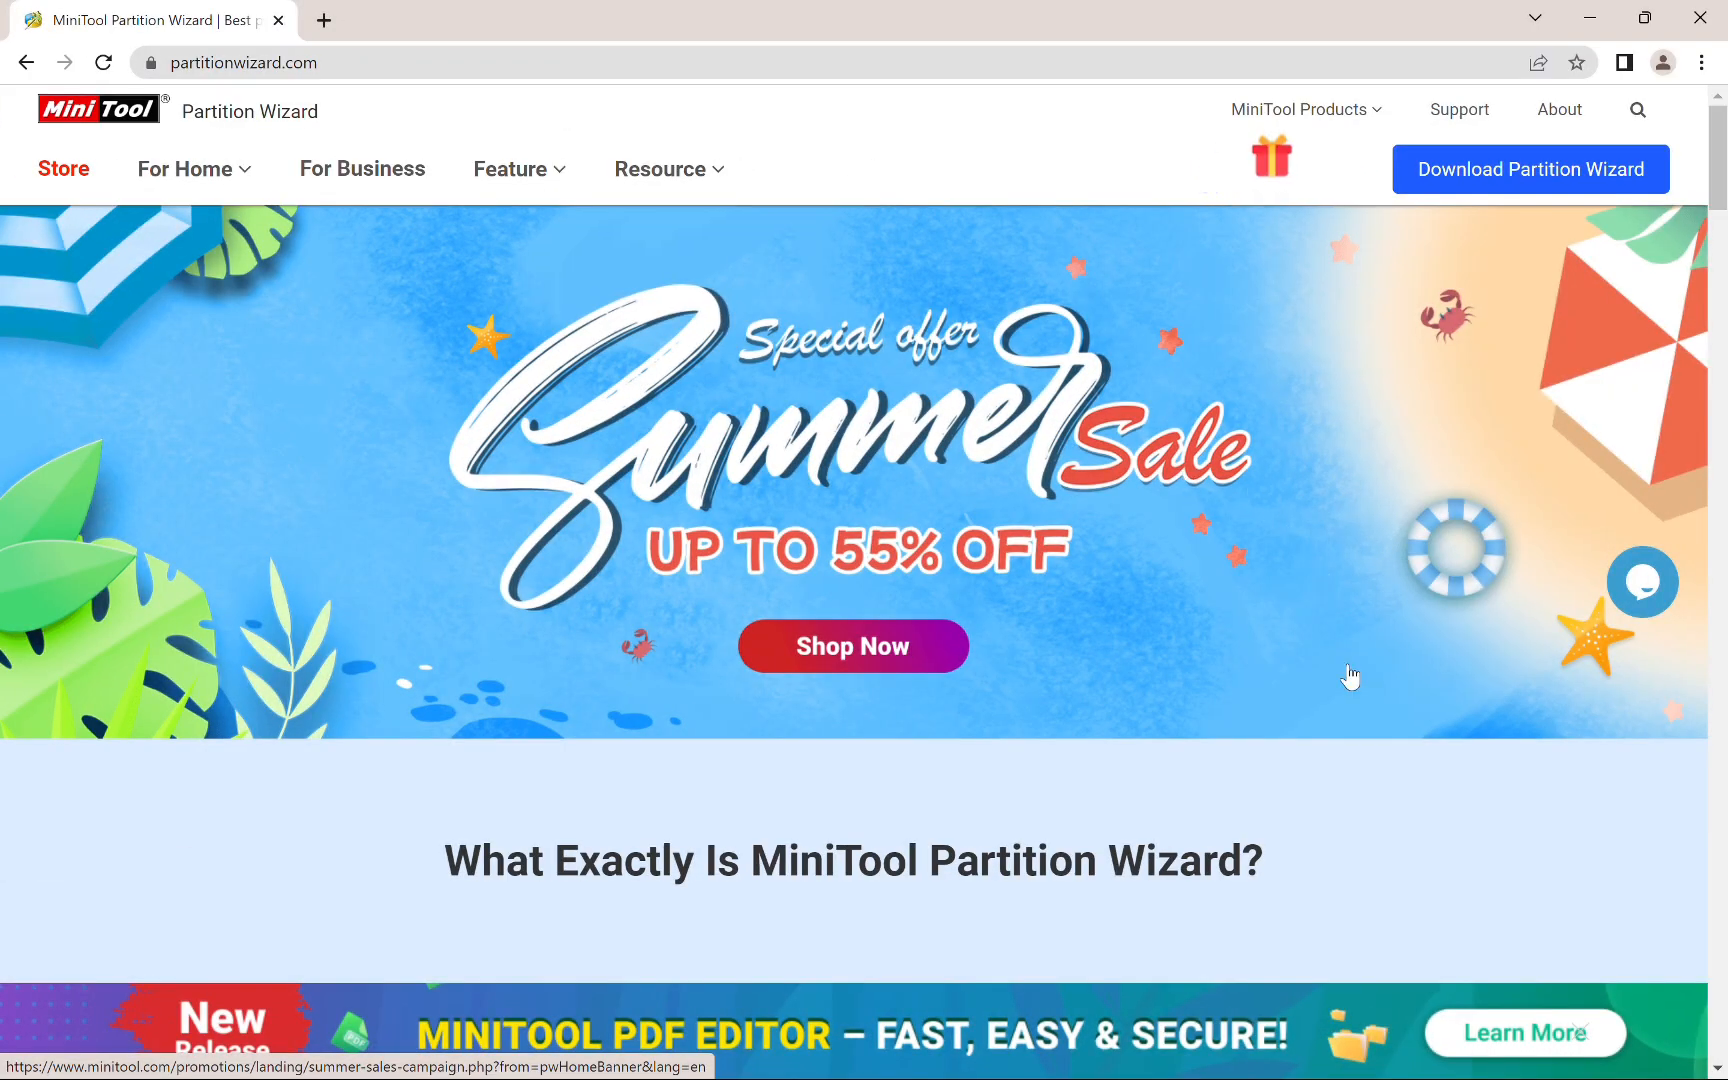
scroll(down, 3)
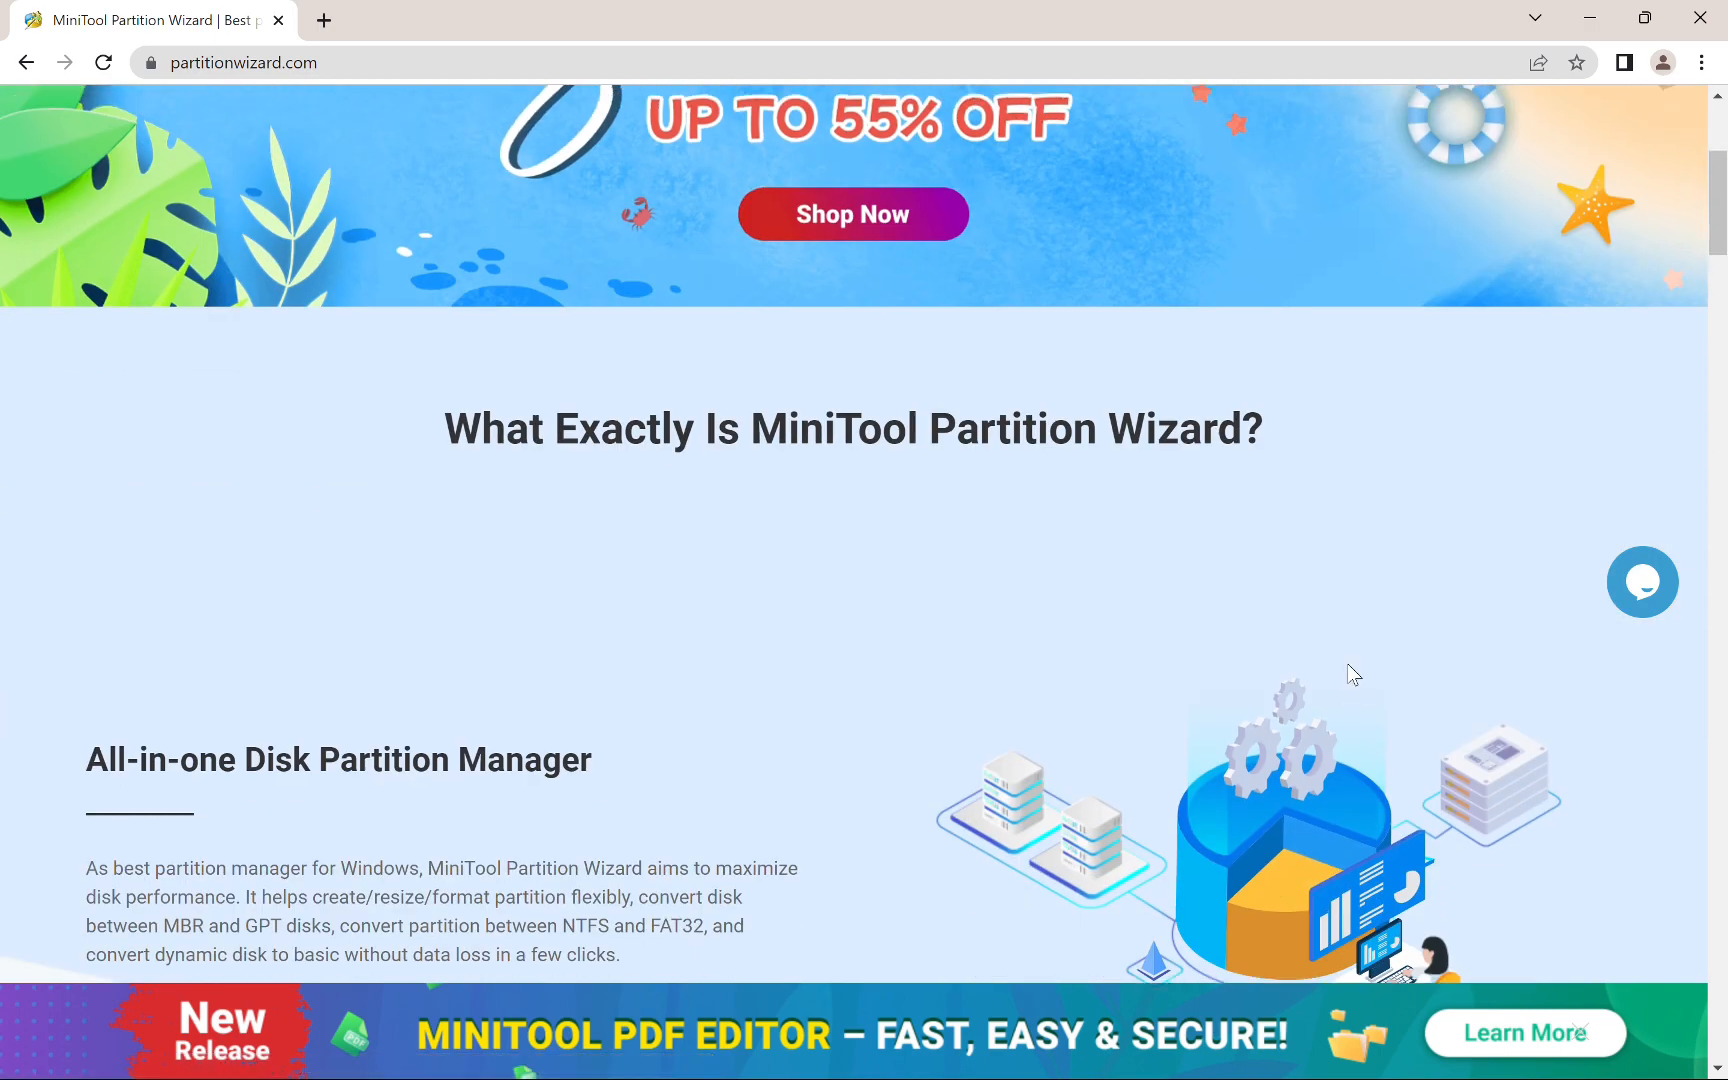
scroll(down, 3)
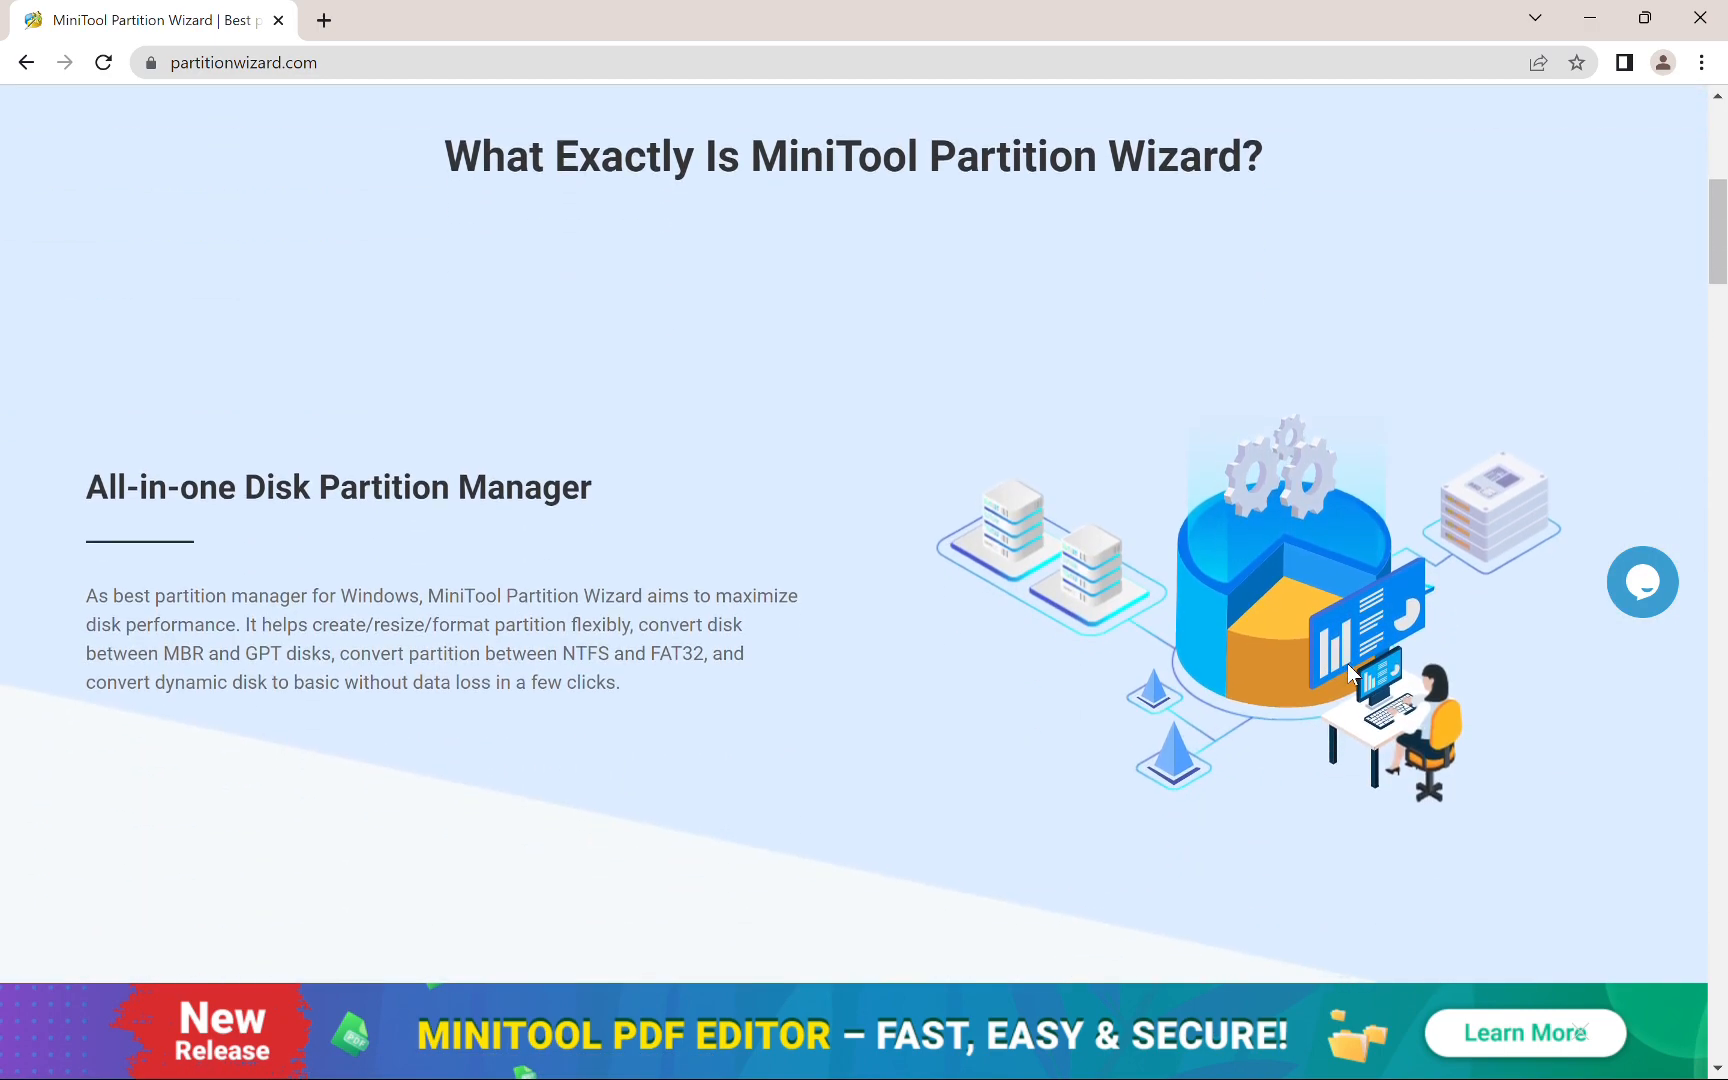
scroll(down, 3)
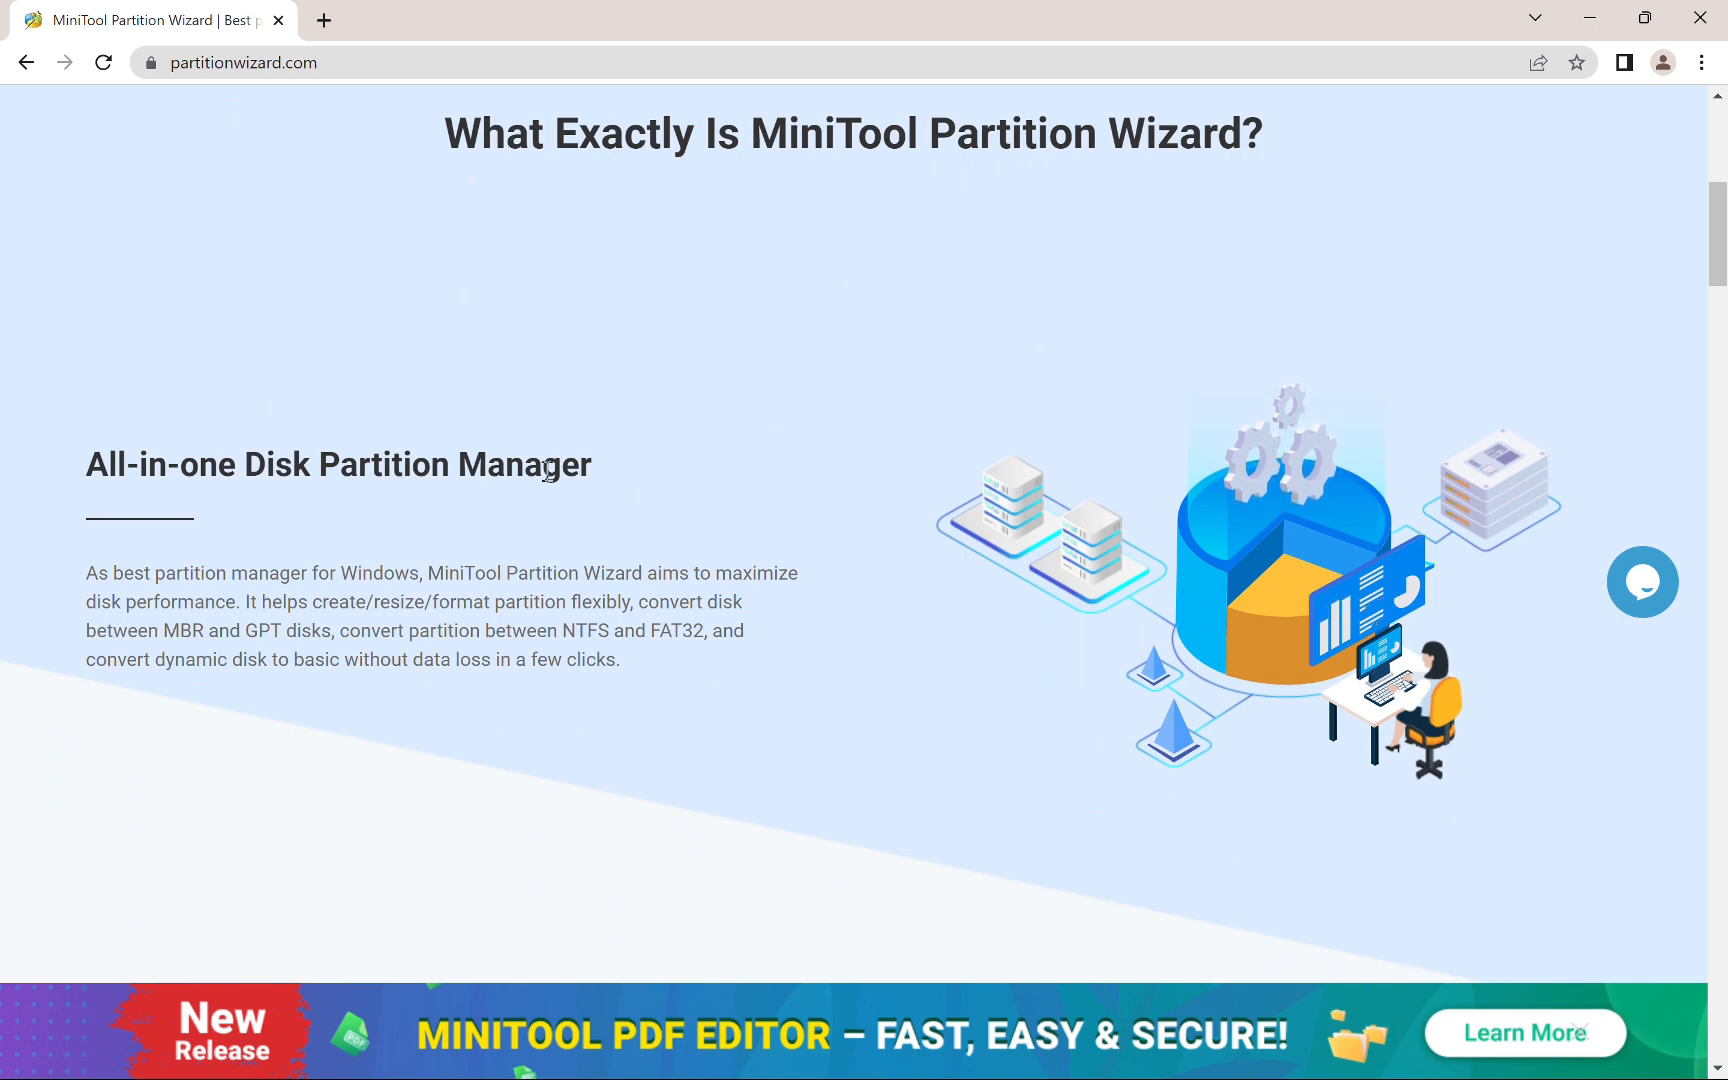
mouse_move(740, 514)
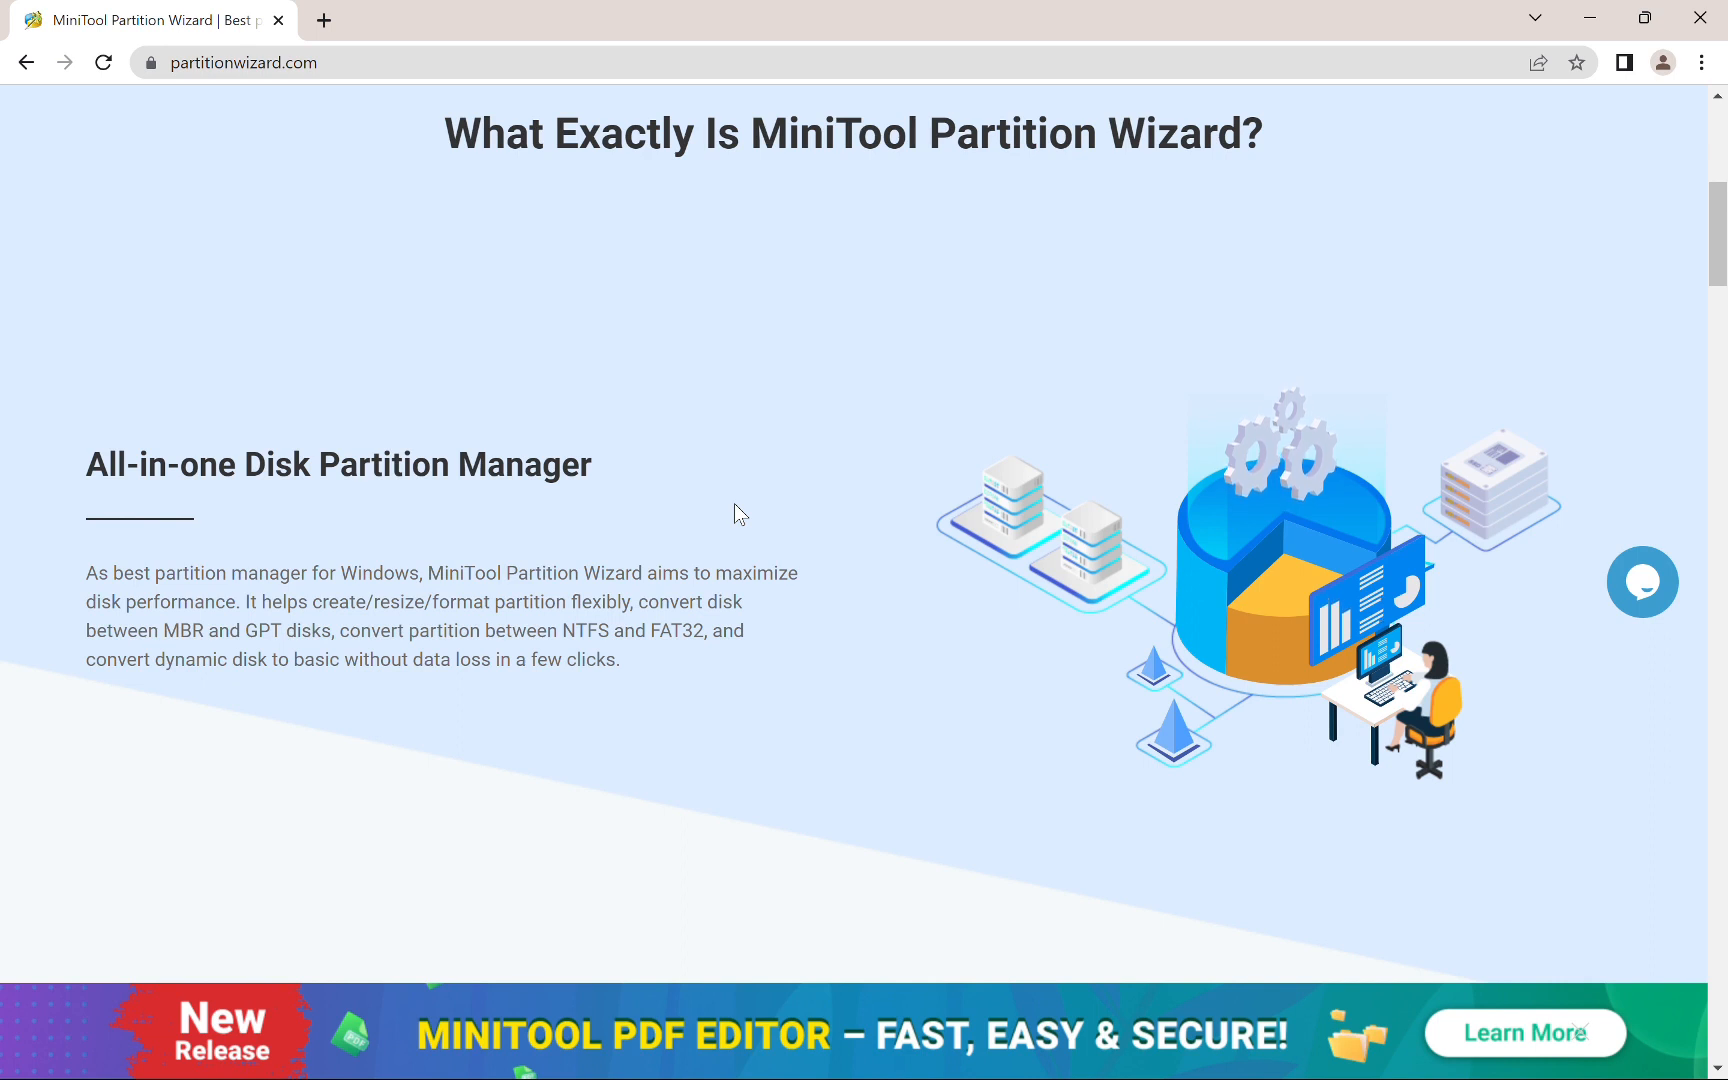
mouse_move(232, 640)
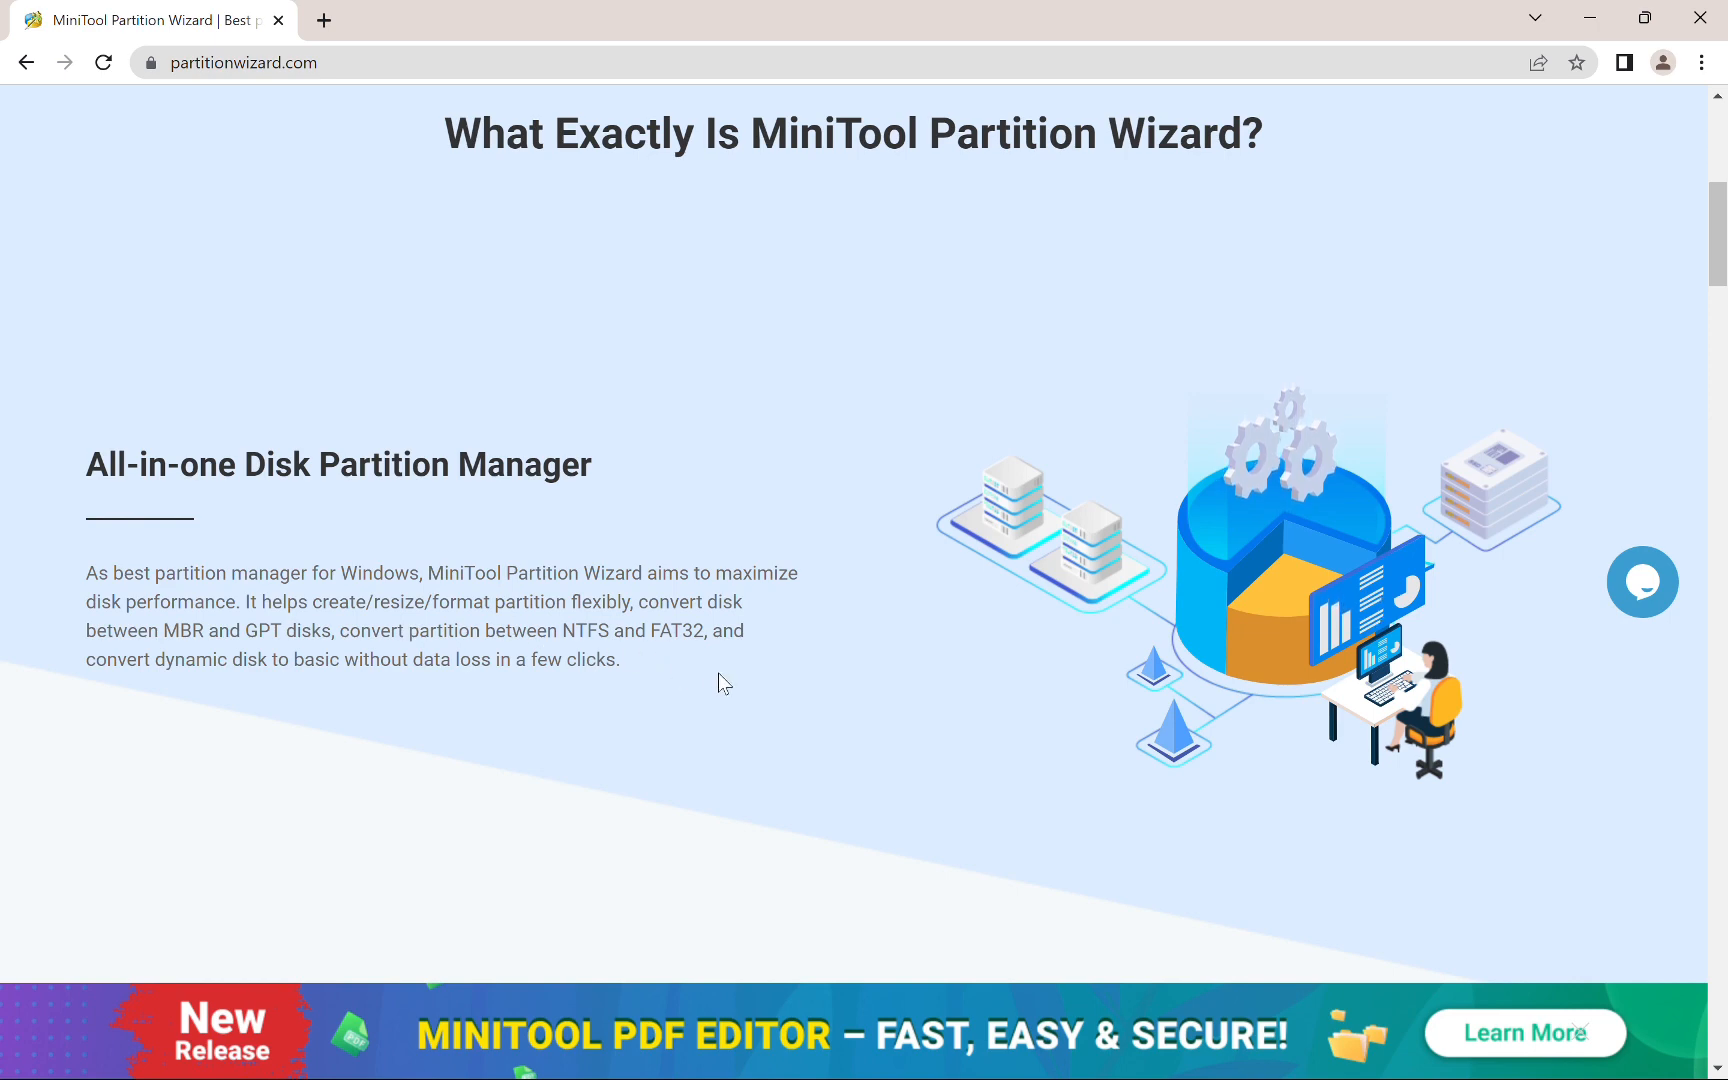
mouse_move(1034, 758)
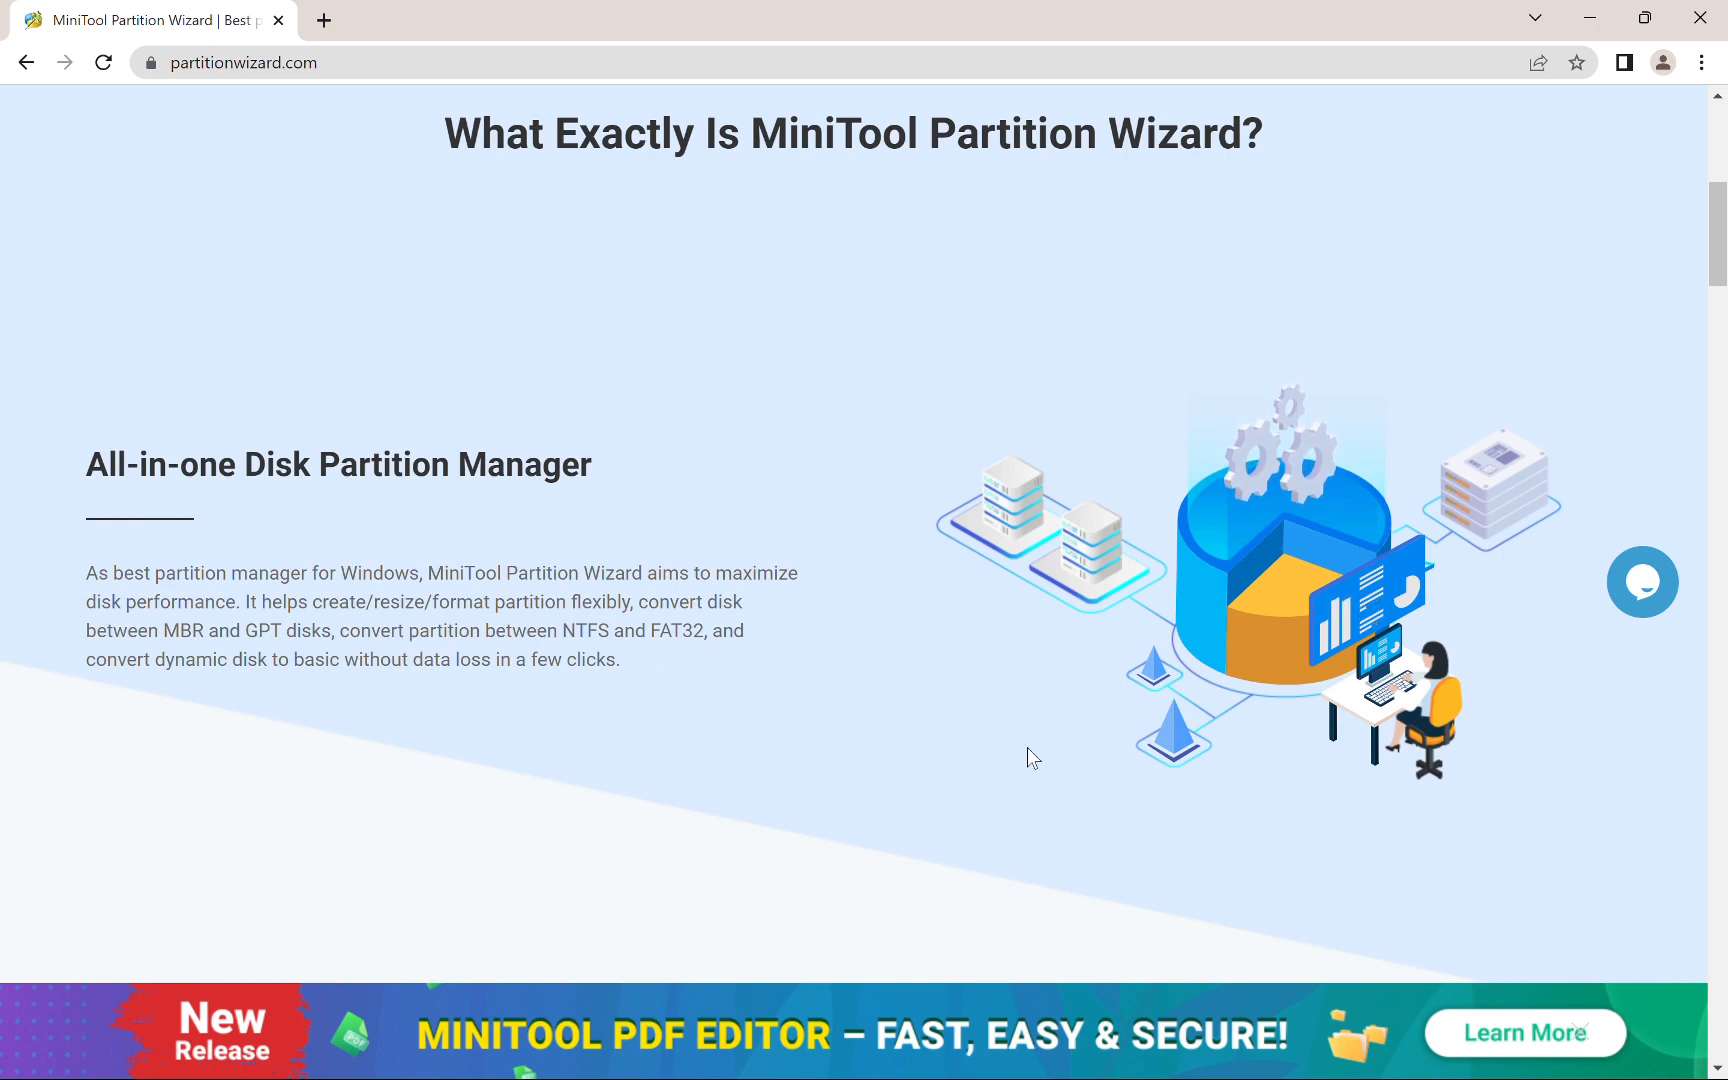
scroll(down, 3)
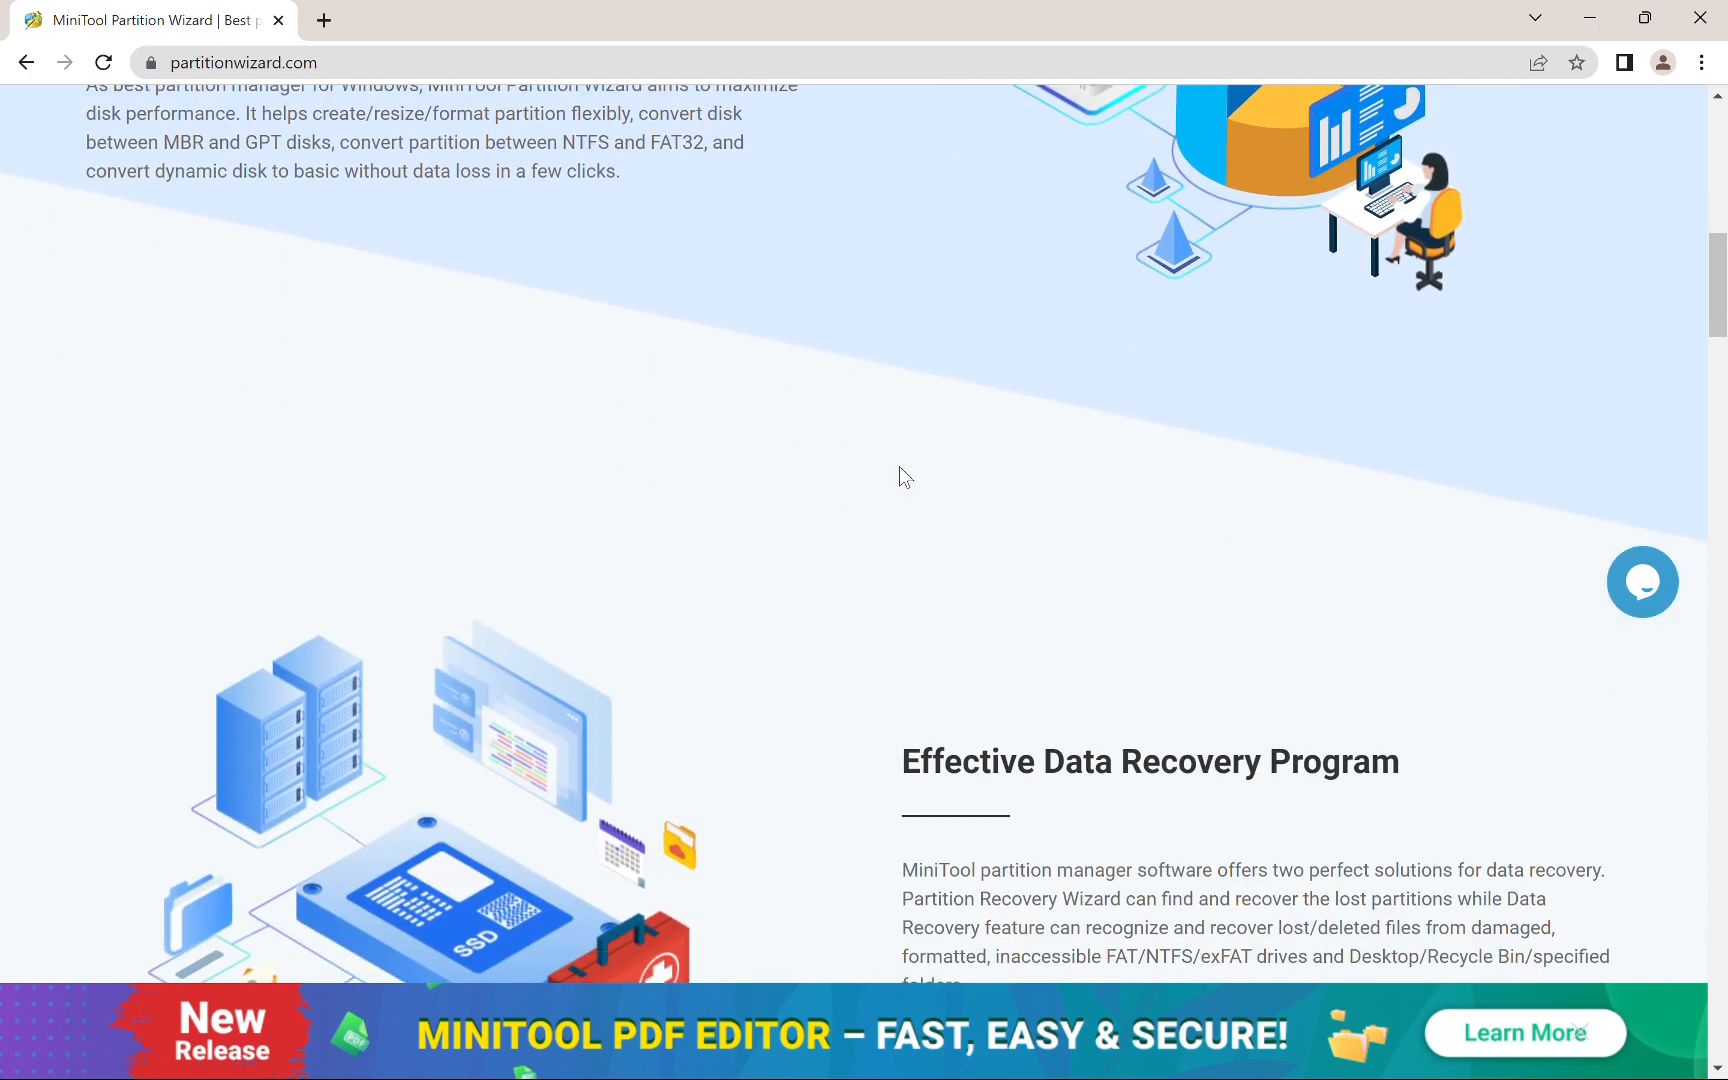
scroll(down, 3)
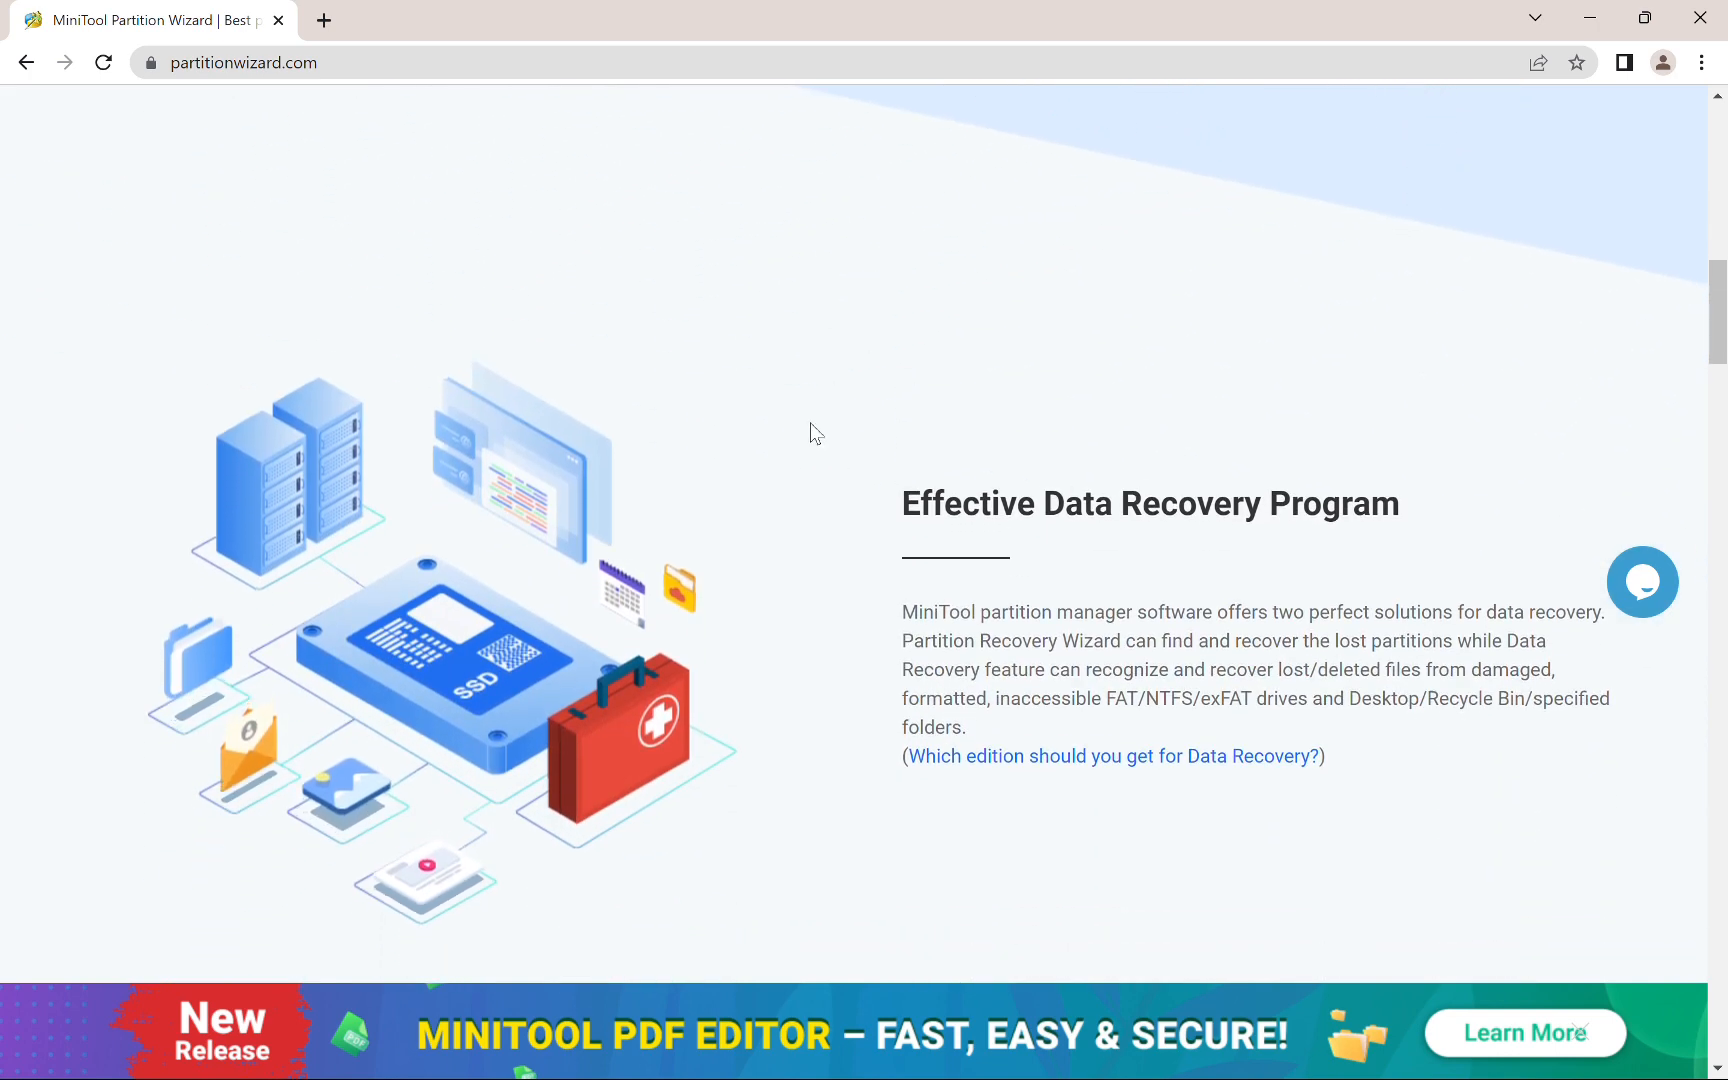
scroll(down, 3)
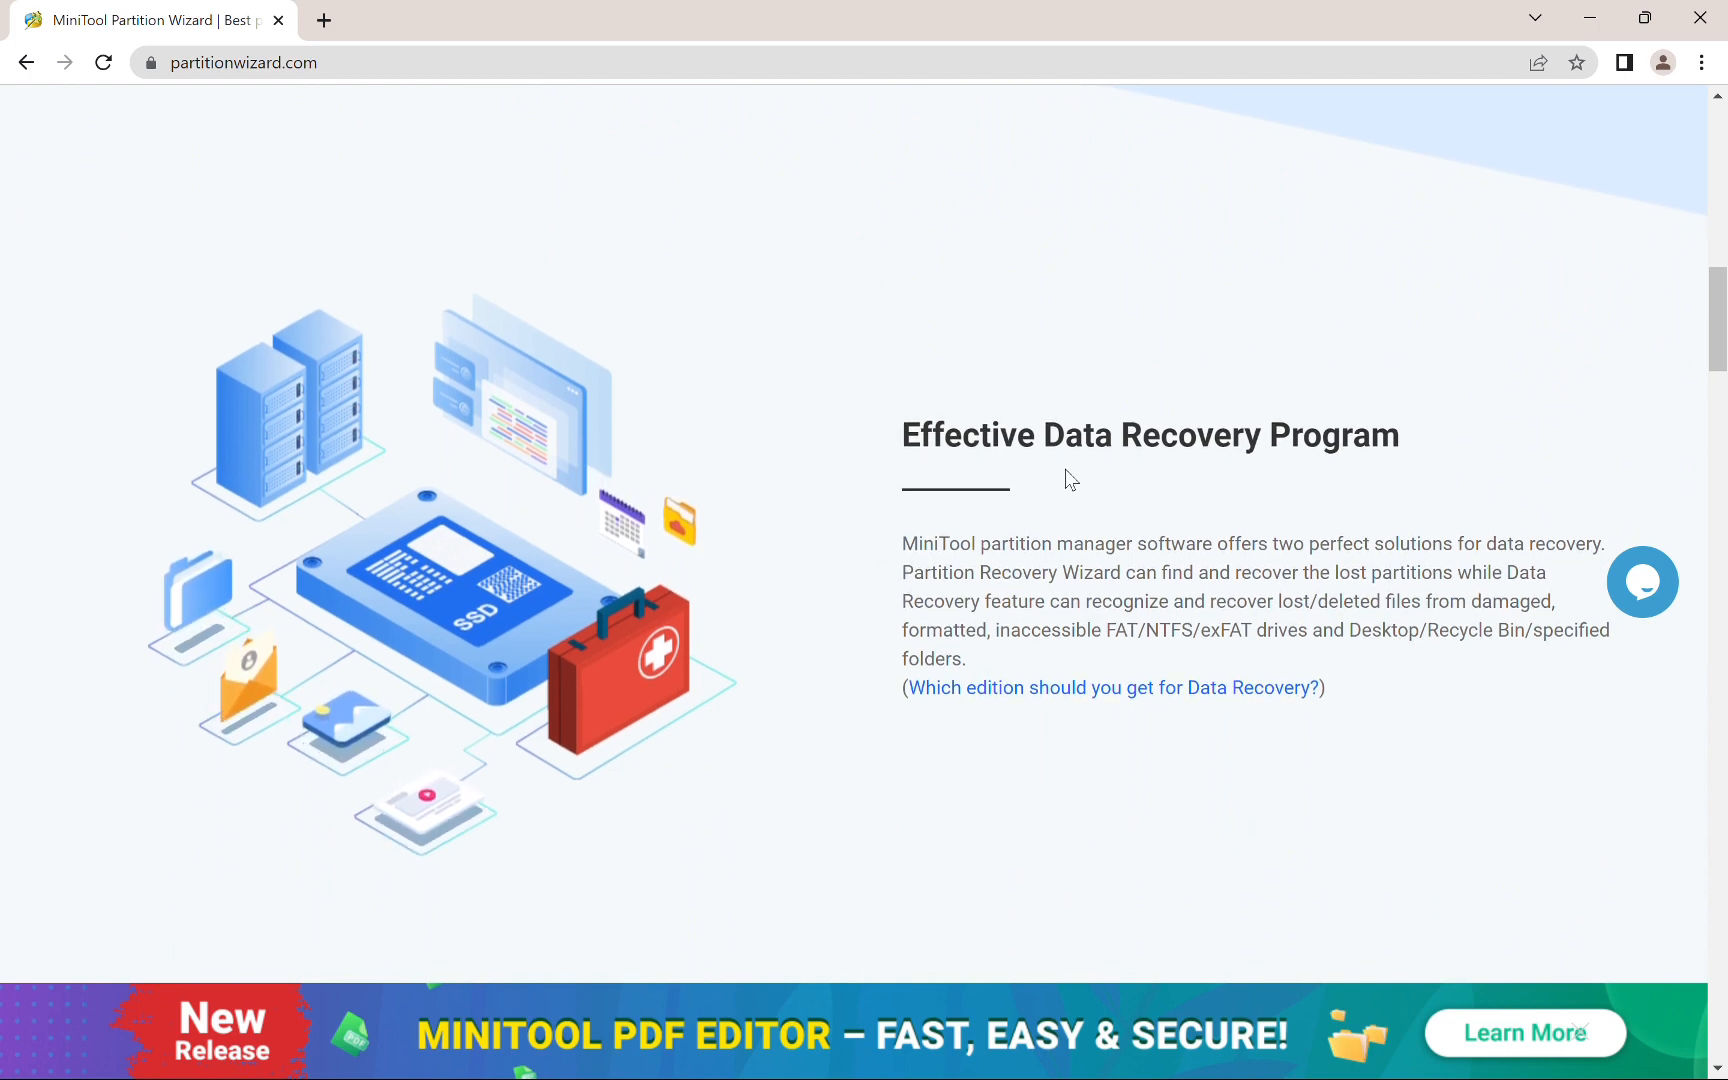
mouse_move(1152, 504)
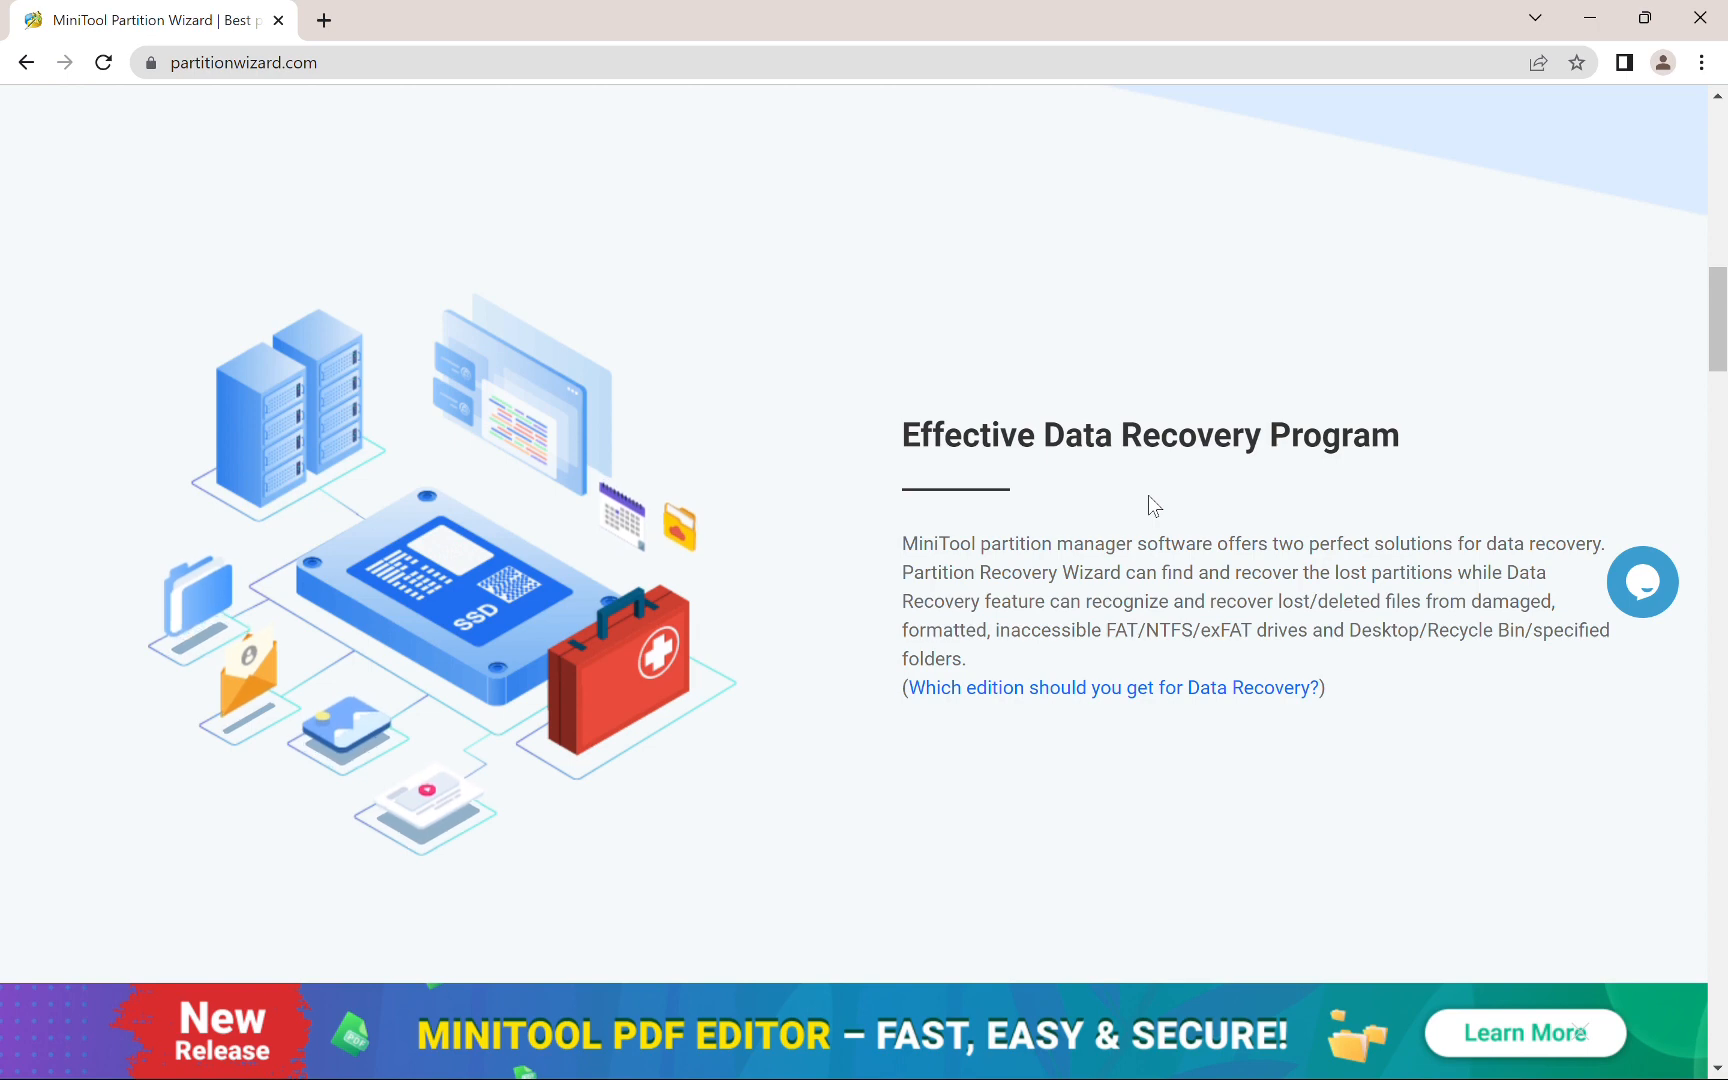
Step: Start the MiniTool Partition Wizard Free Edition download, landing on the thank-you page
scroll(down, 3)
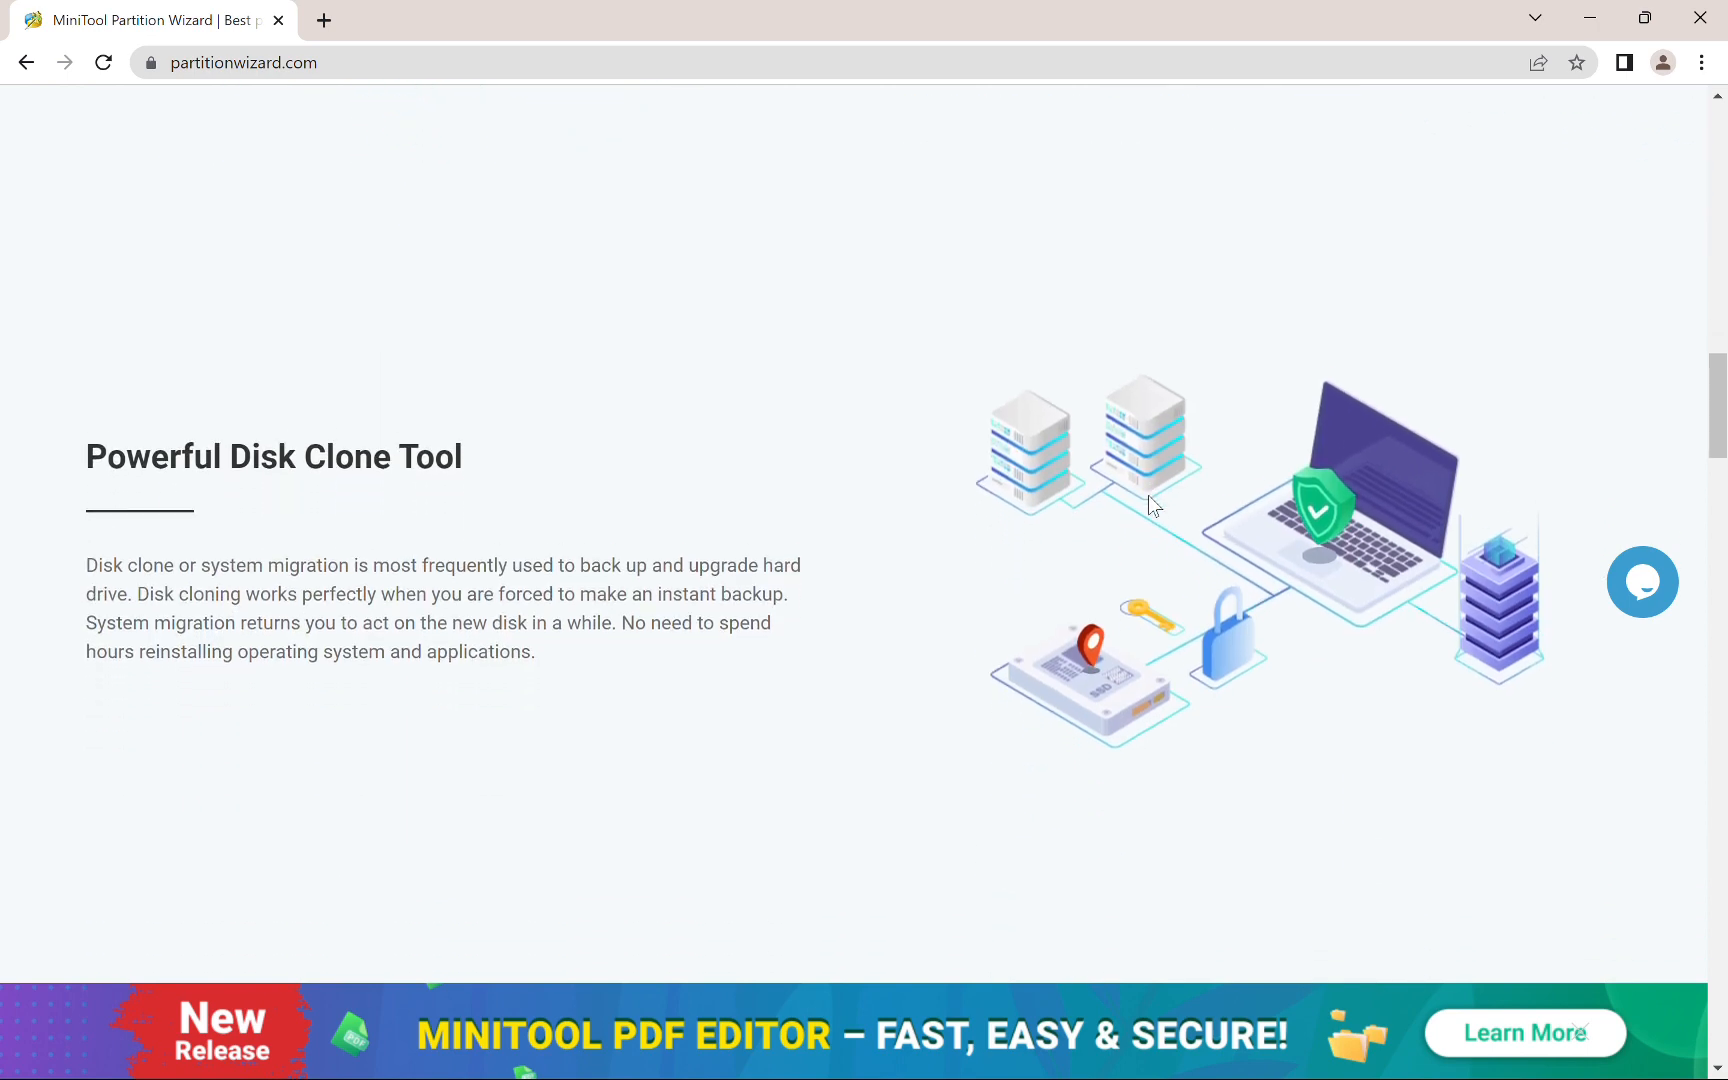
scroll(down, 3)
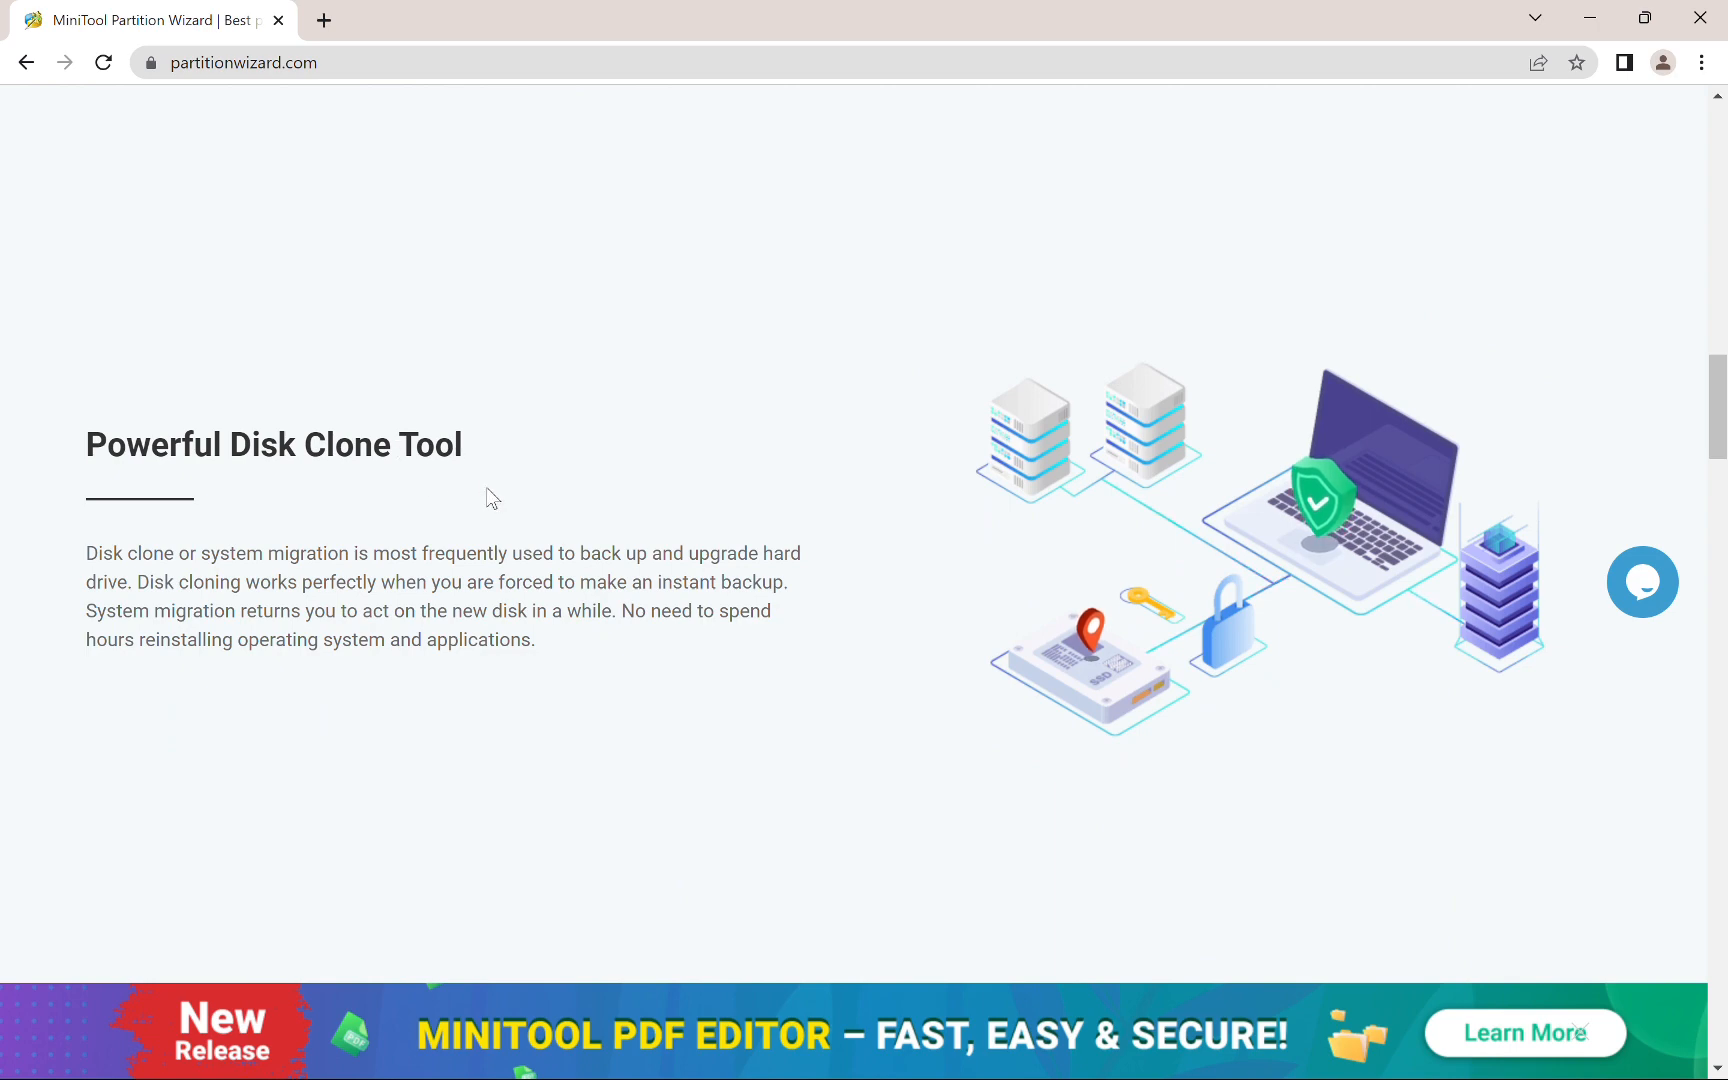
scroll(down, 3)
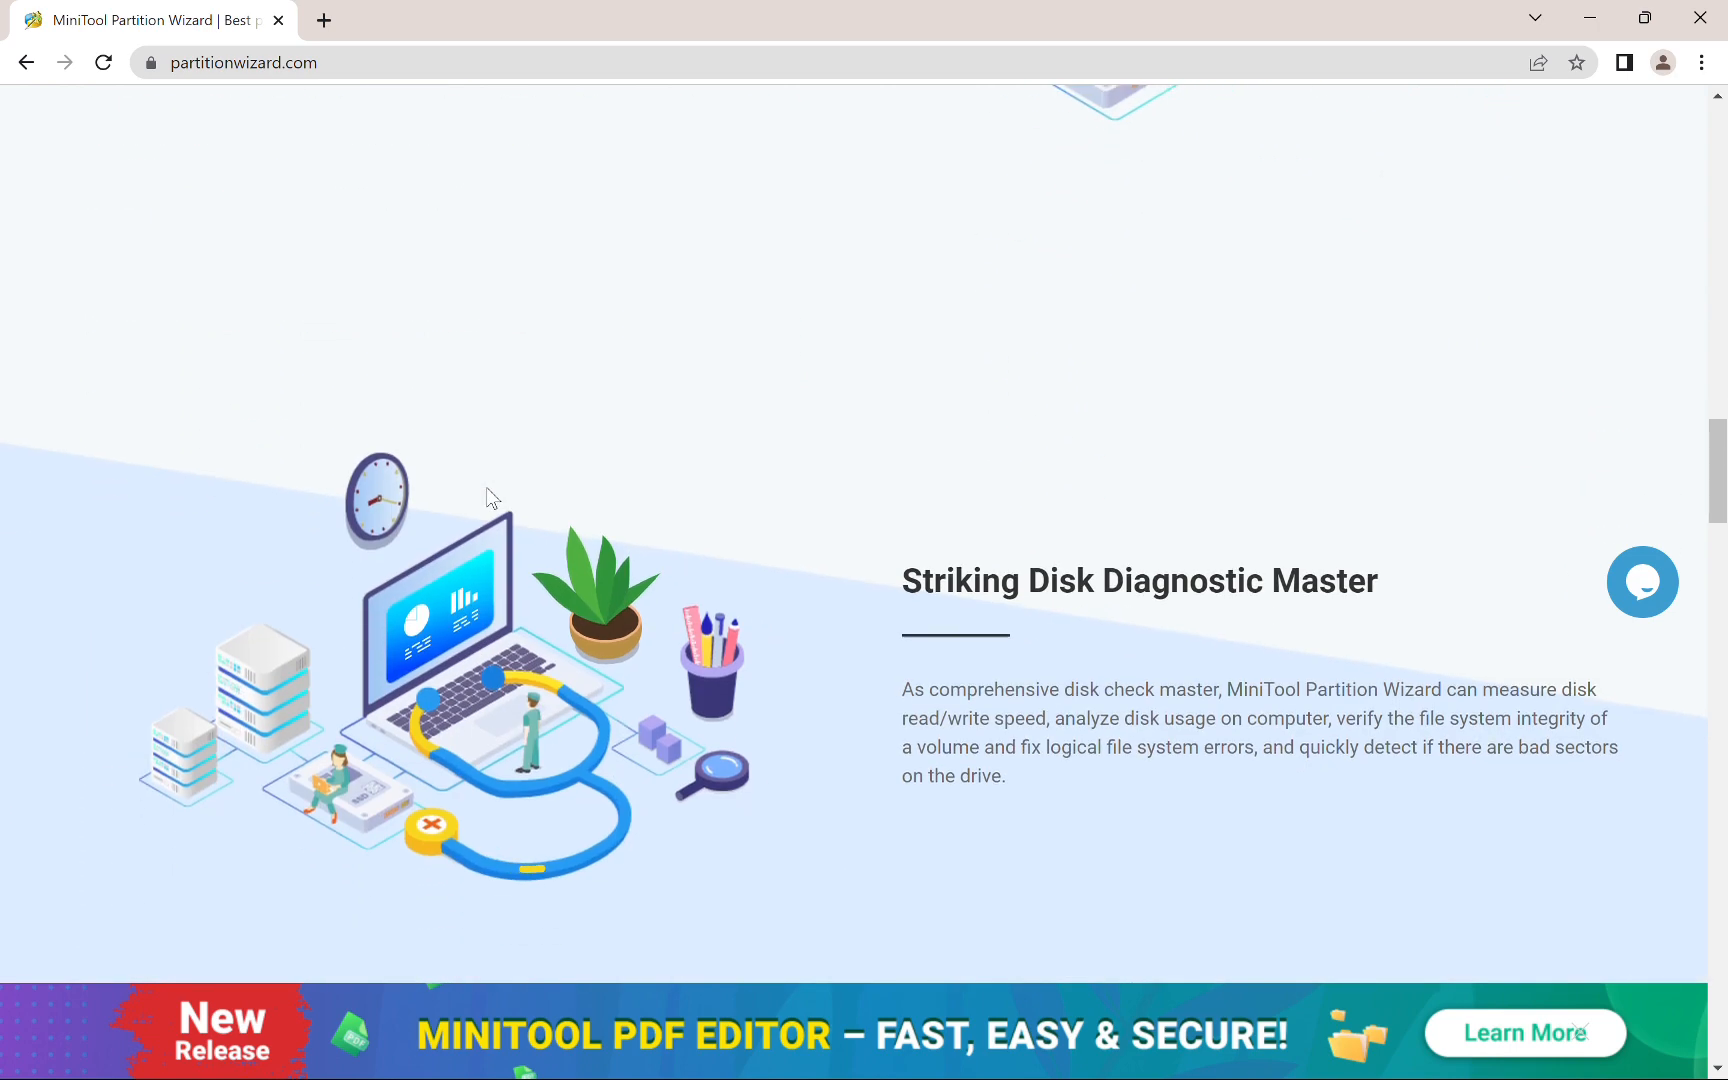
scroll(down, 3)
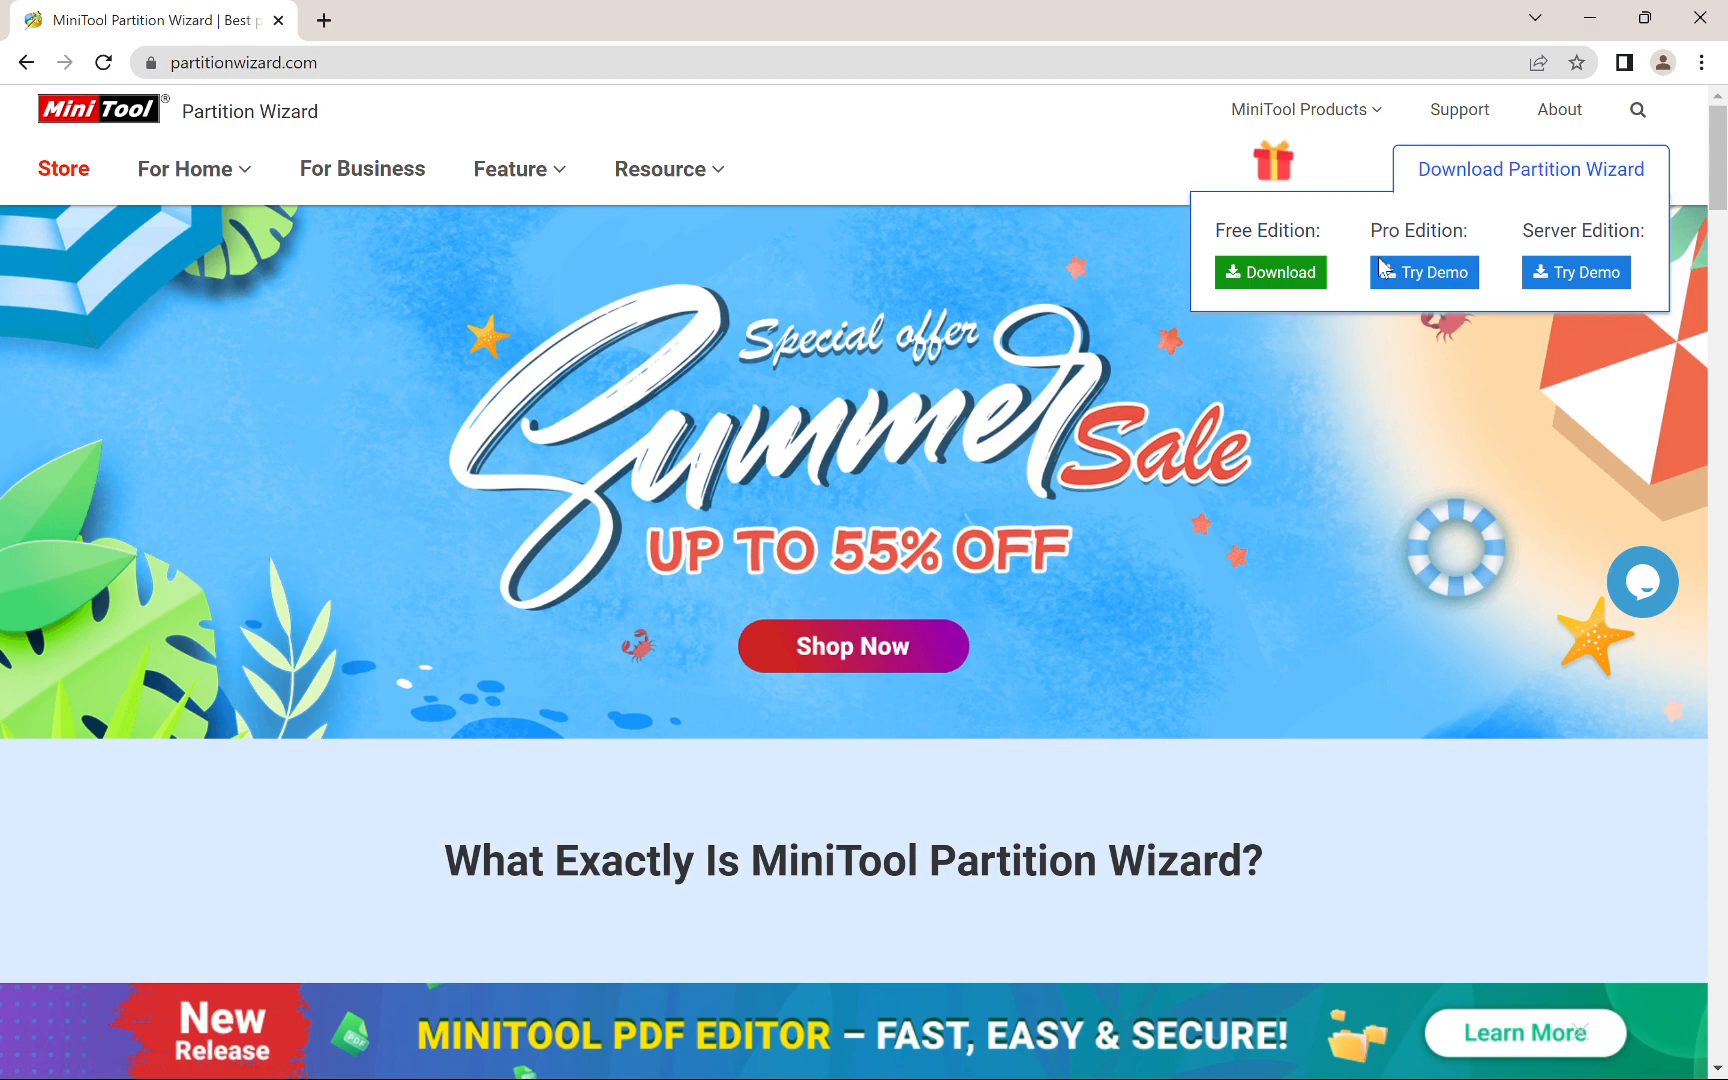
click(1270, 272)
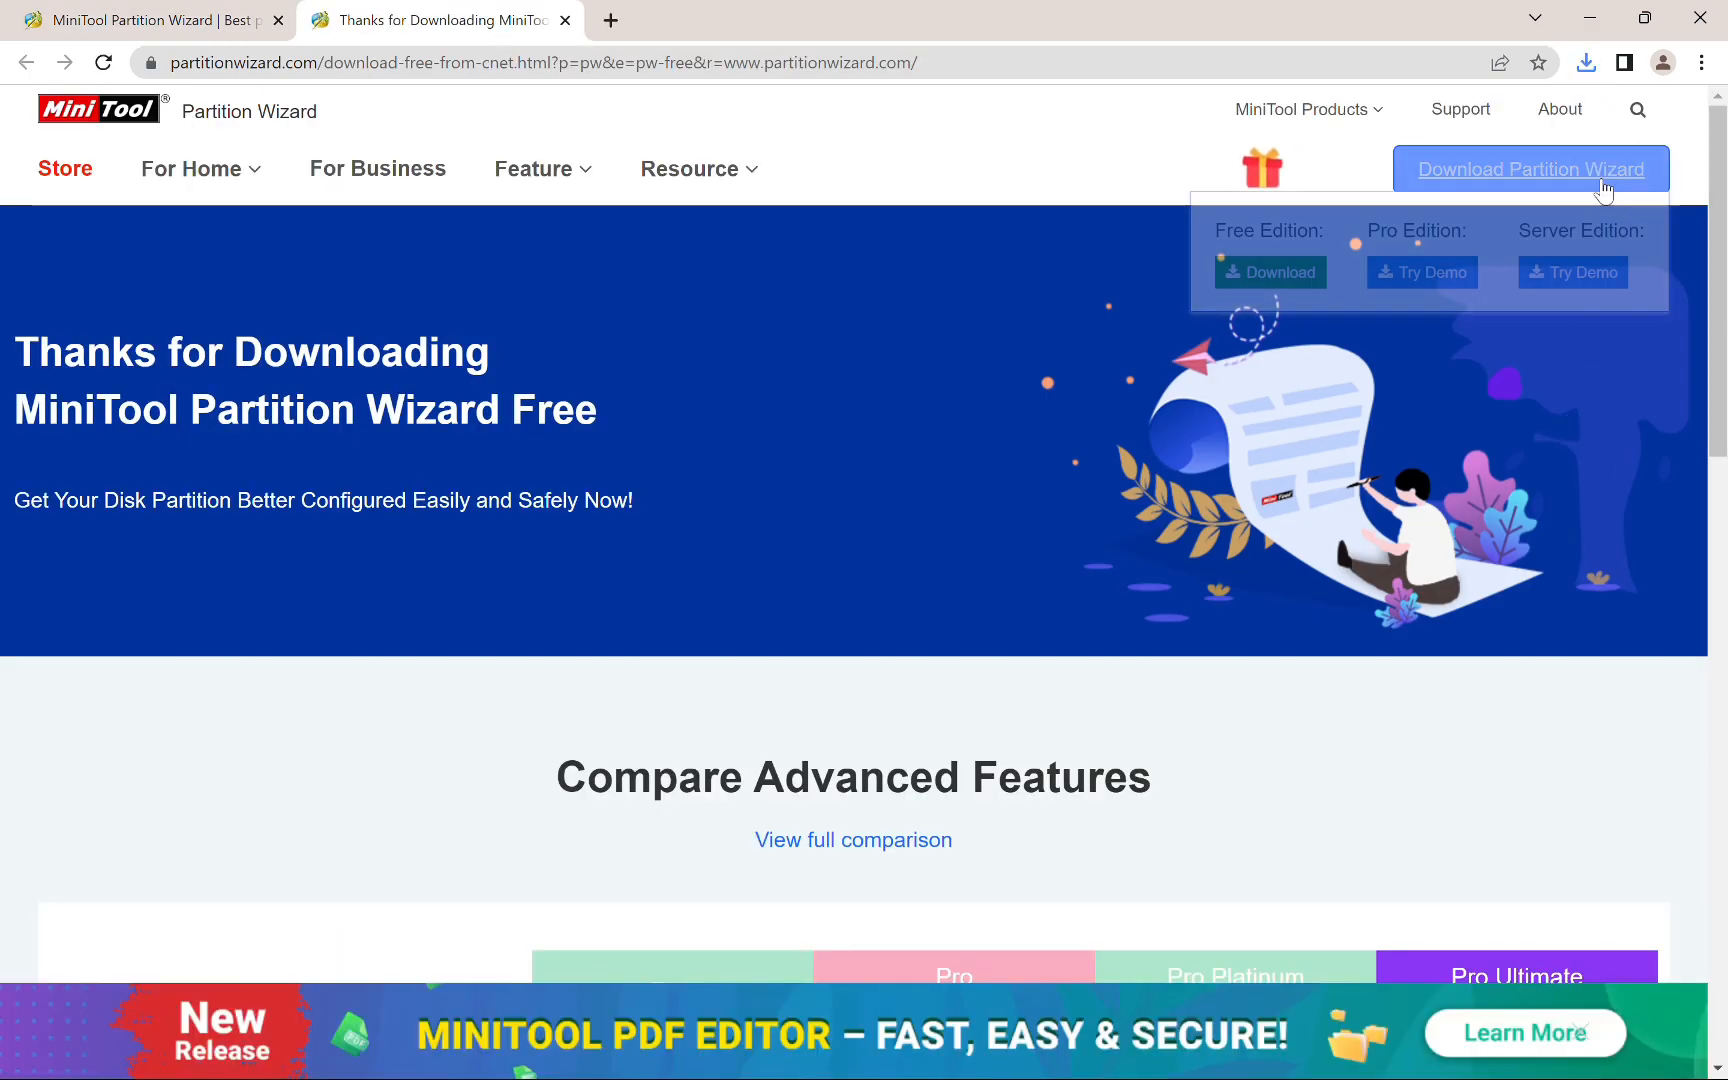
mouse_move(1066, 460)
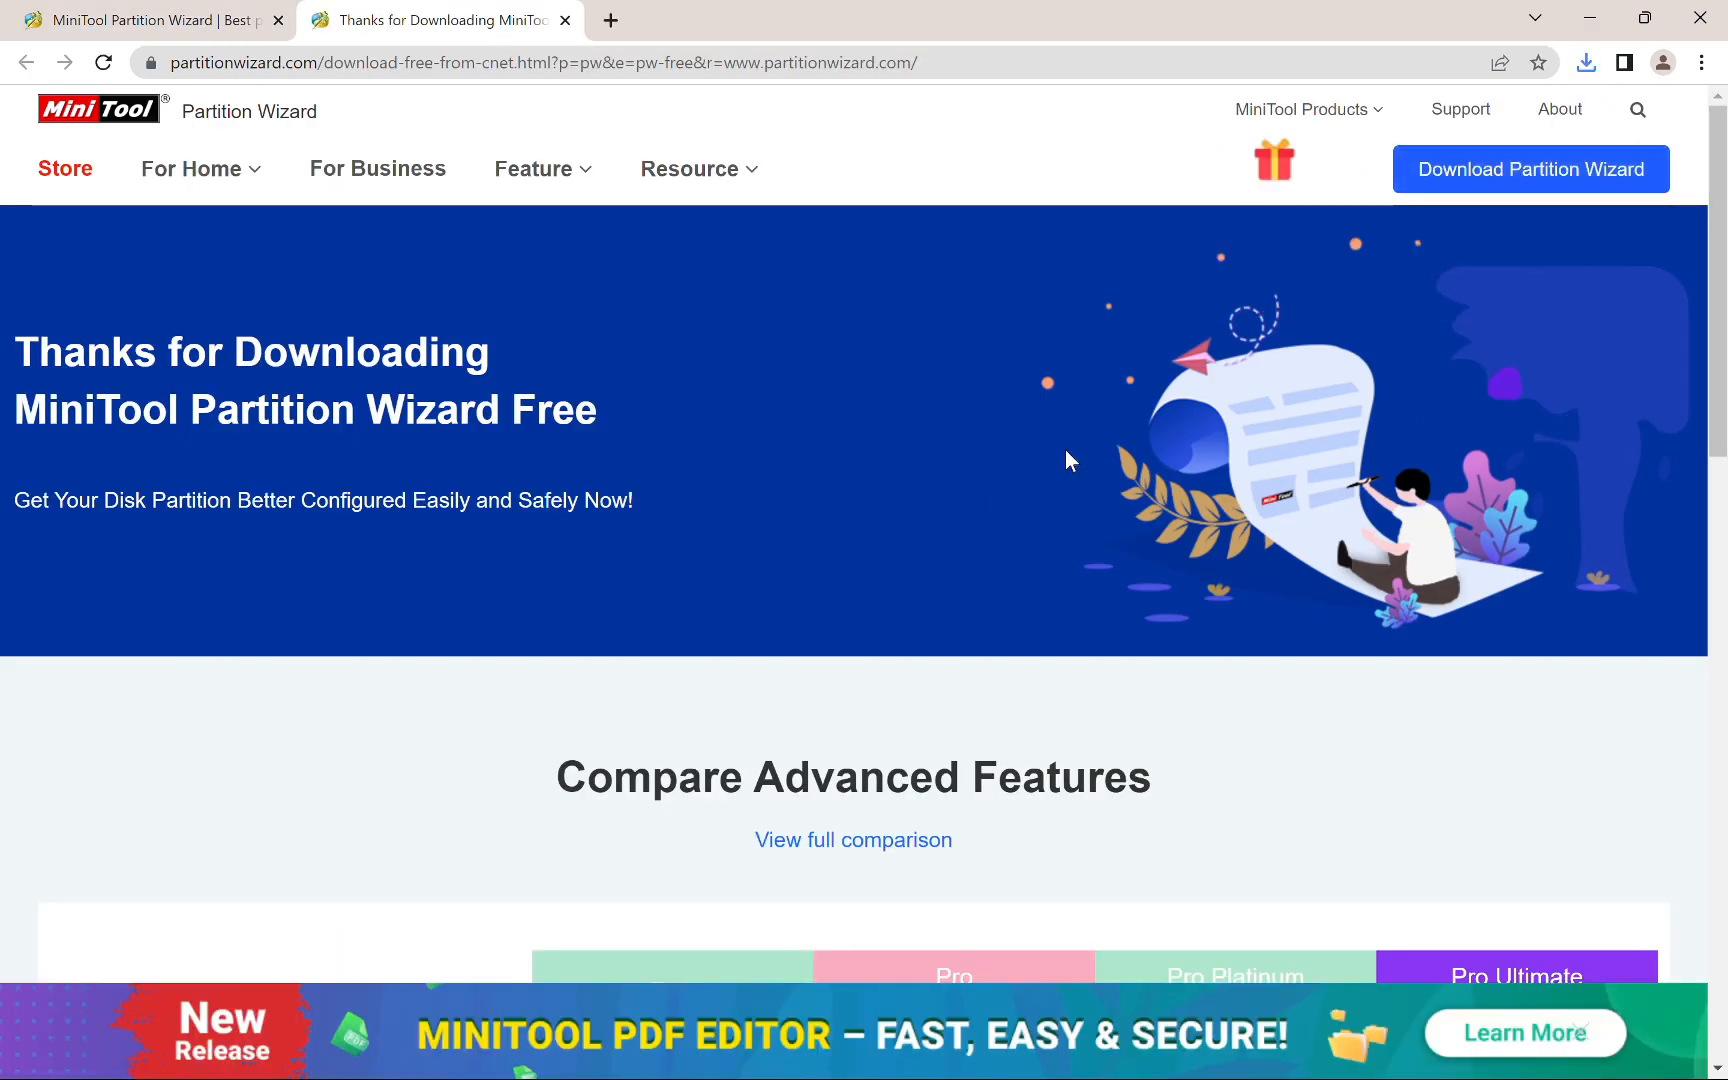
scroll(down, 3)
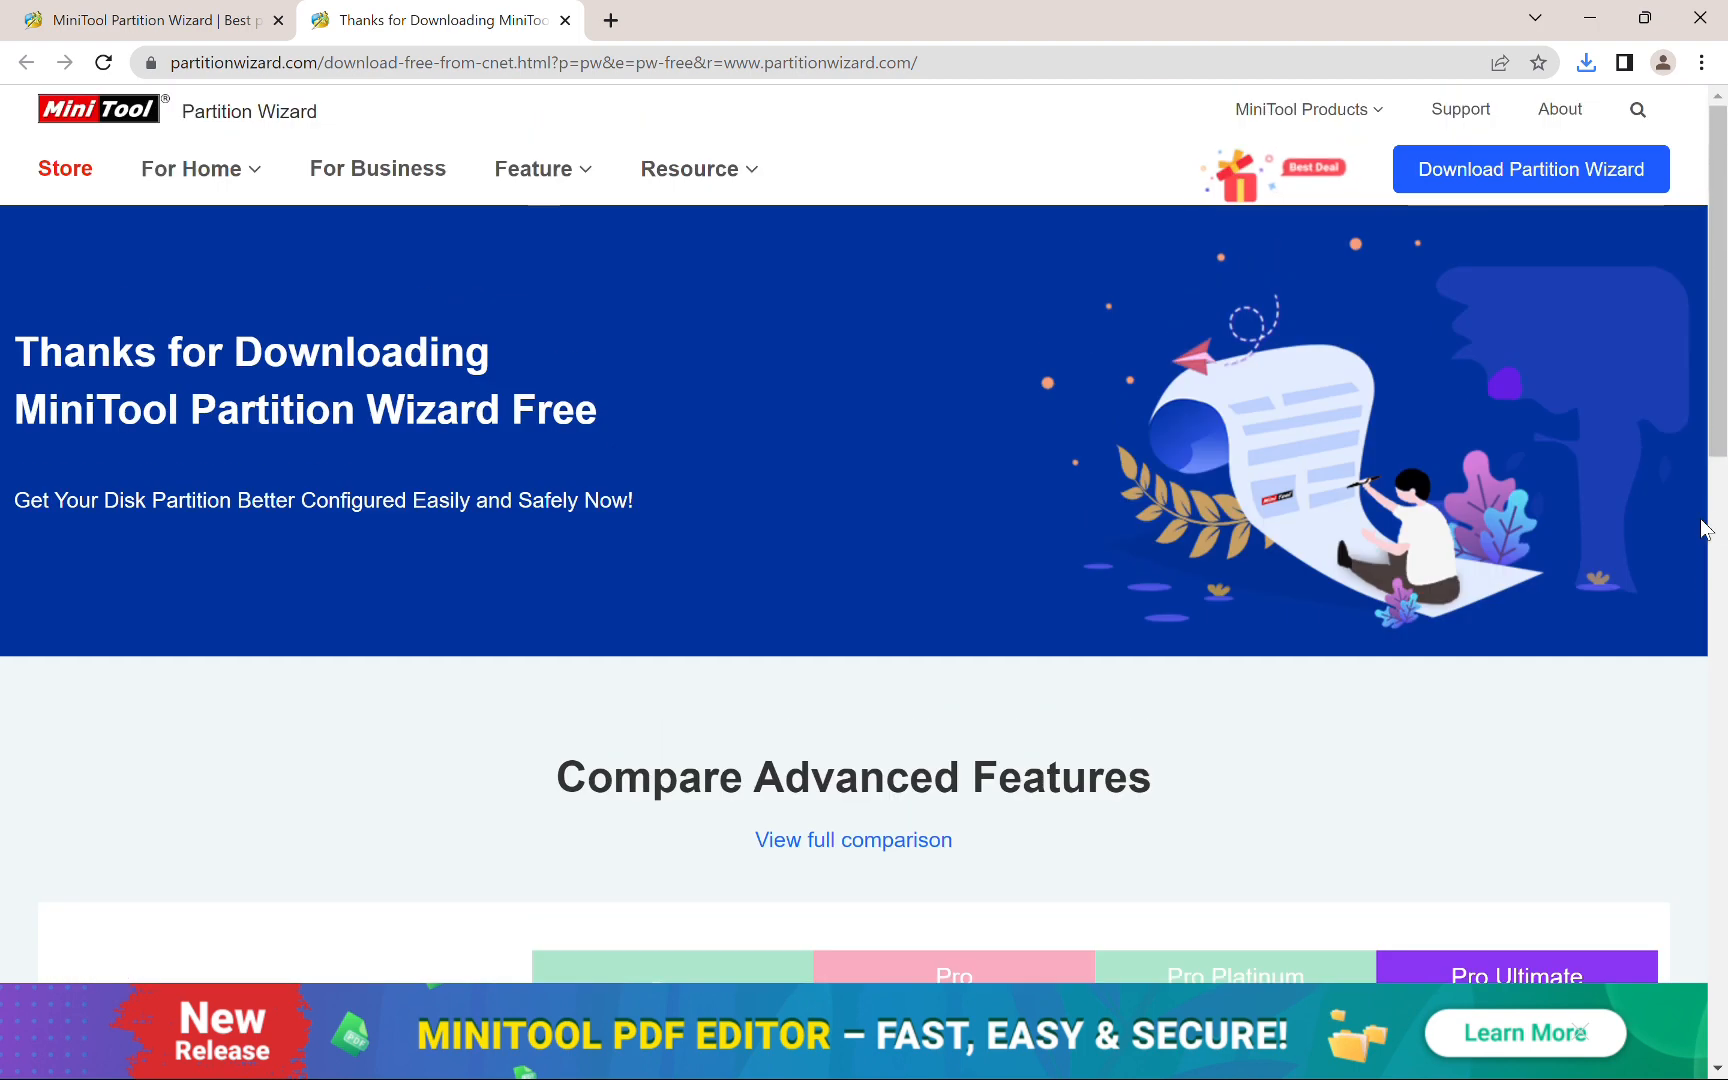
scroll(down, 3)
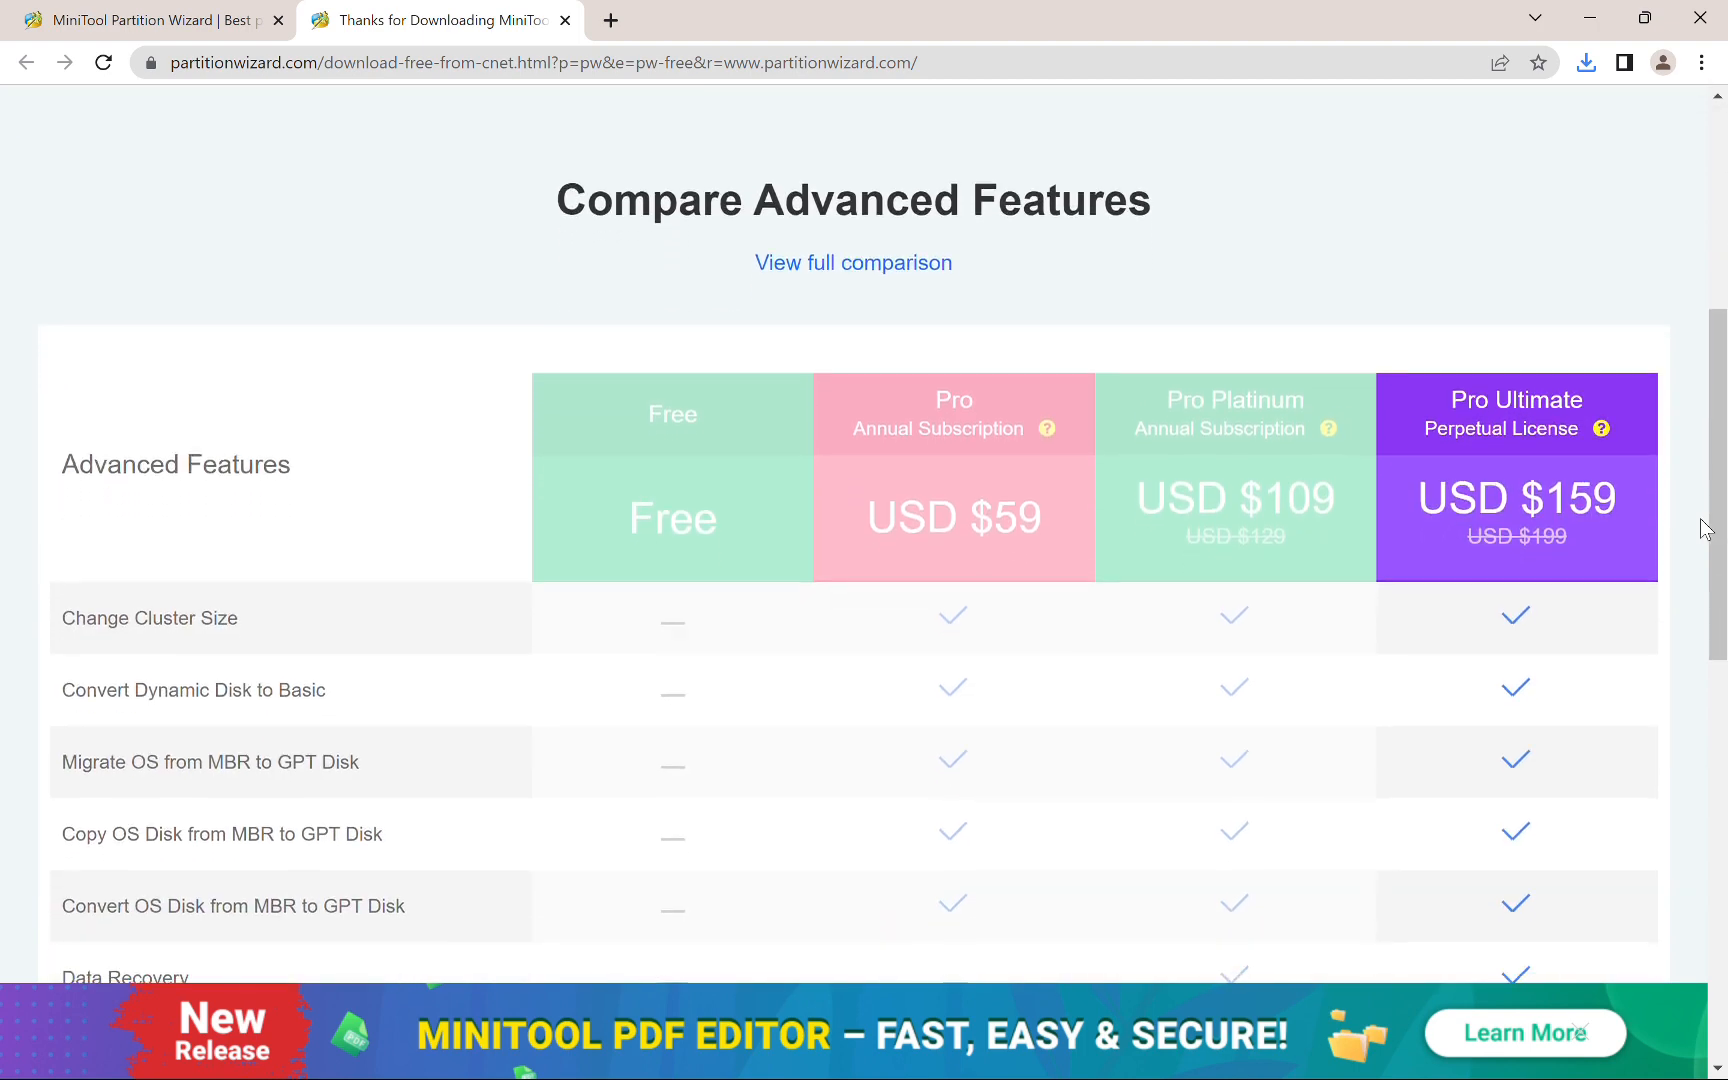
scroll(down, 3)
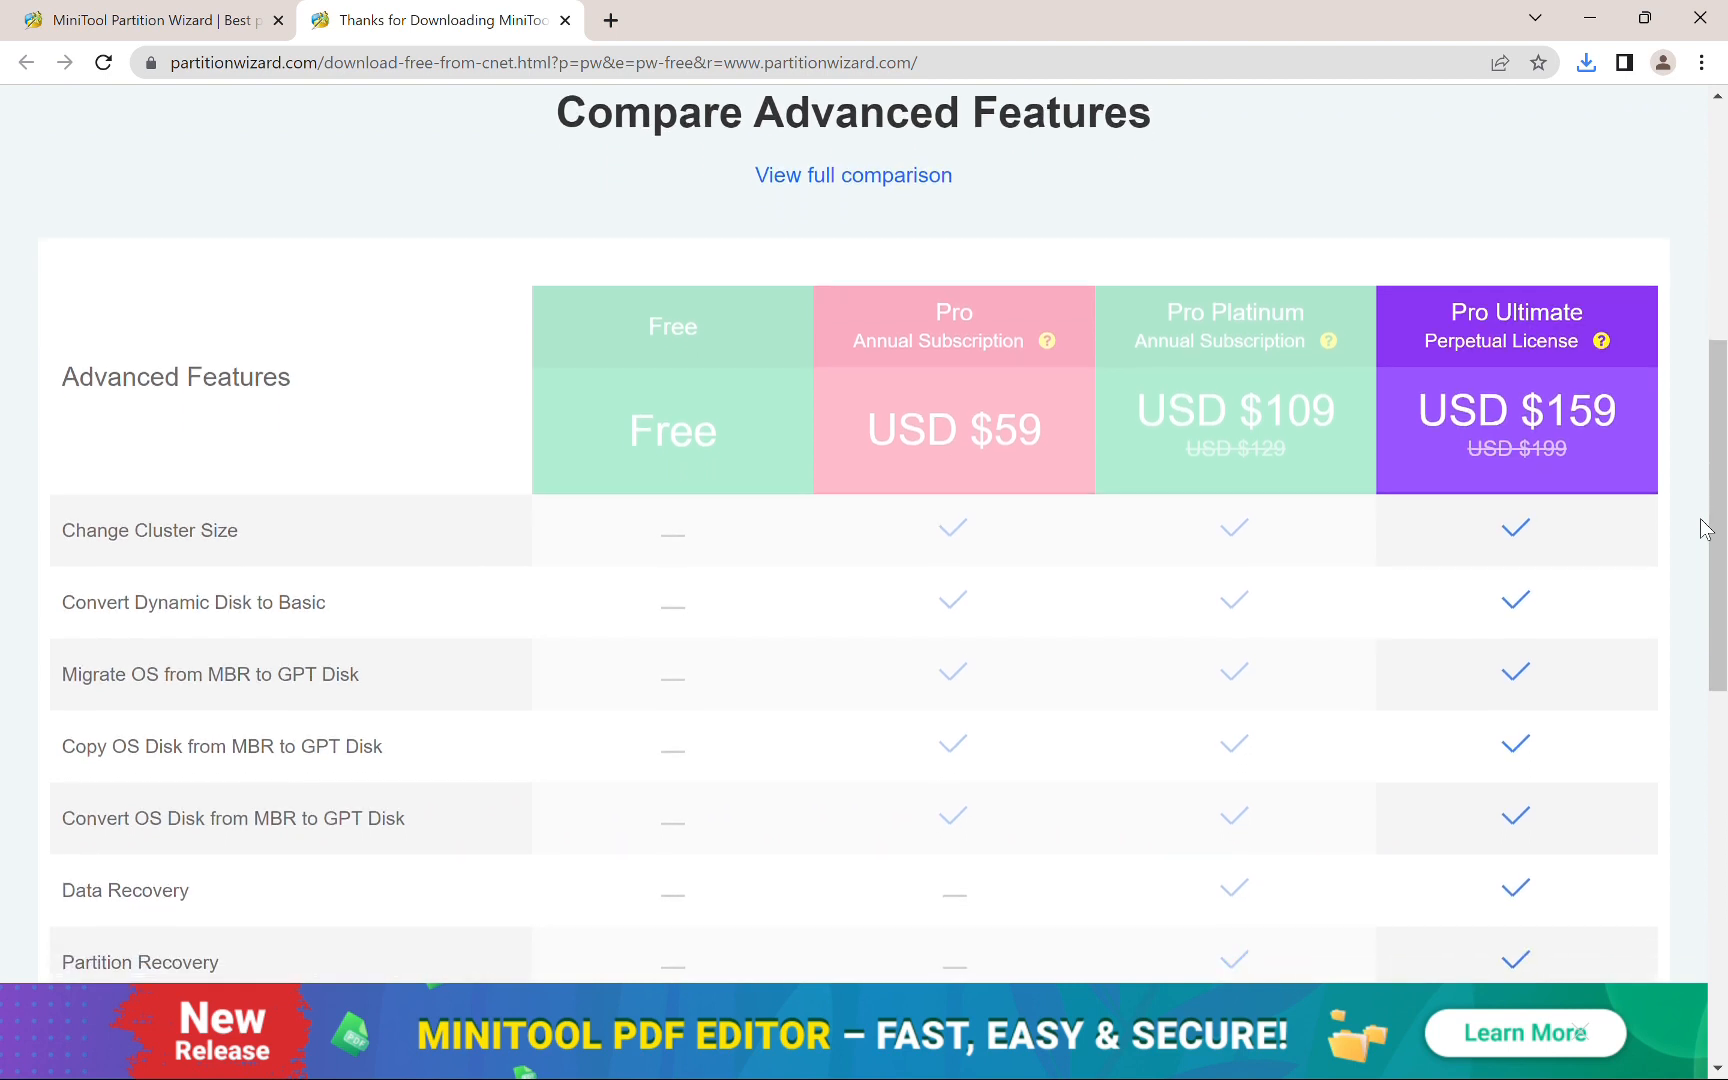
scroll(down, 3)
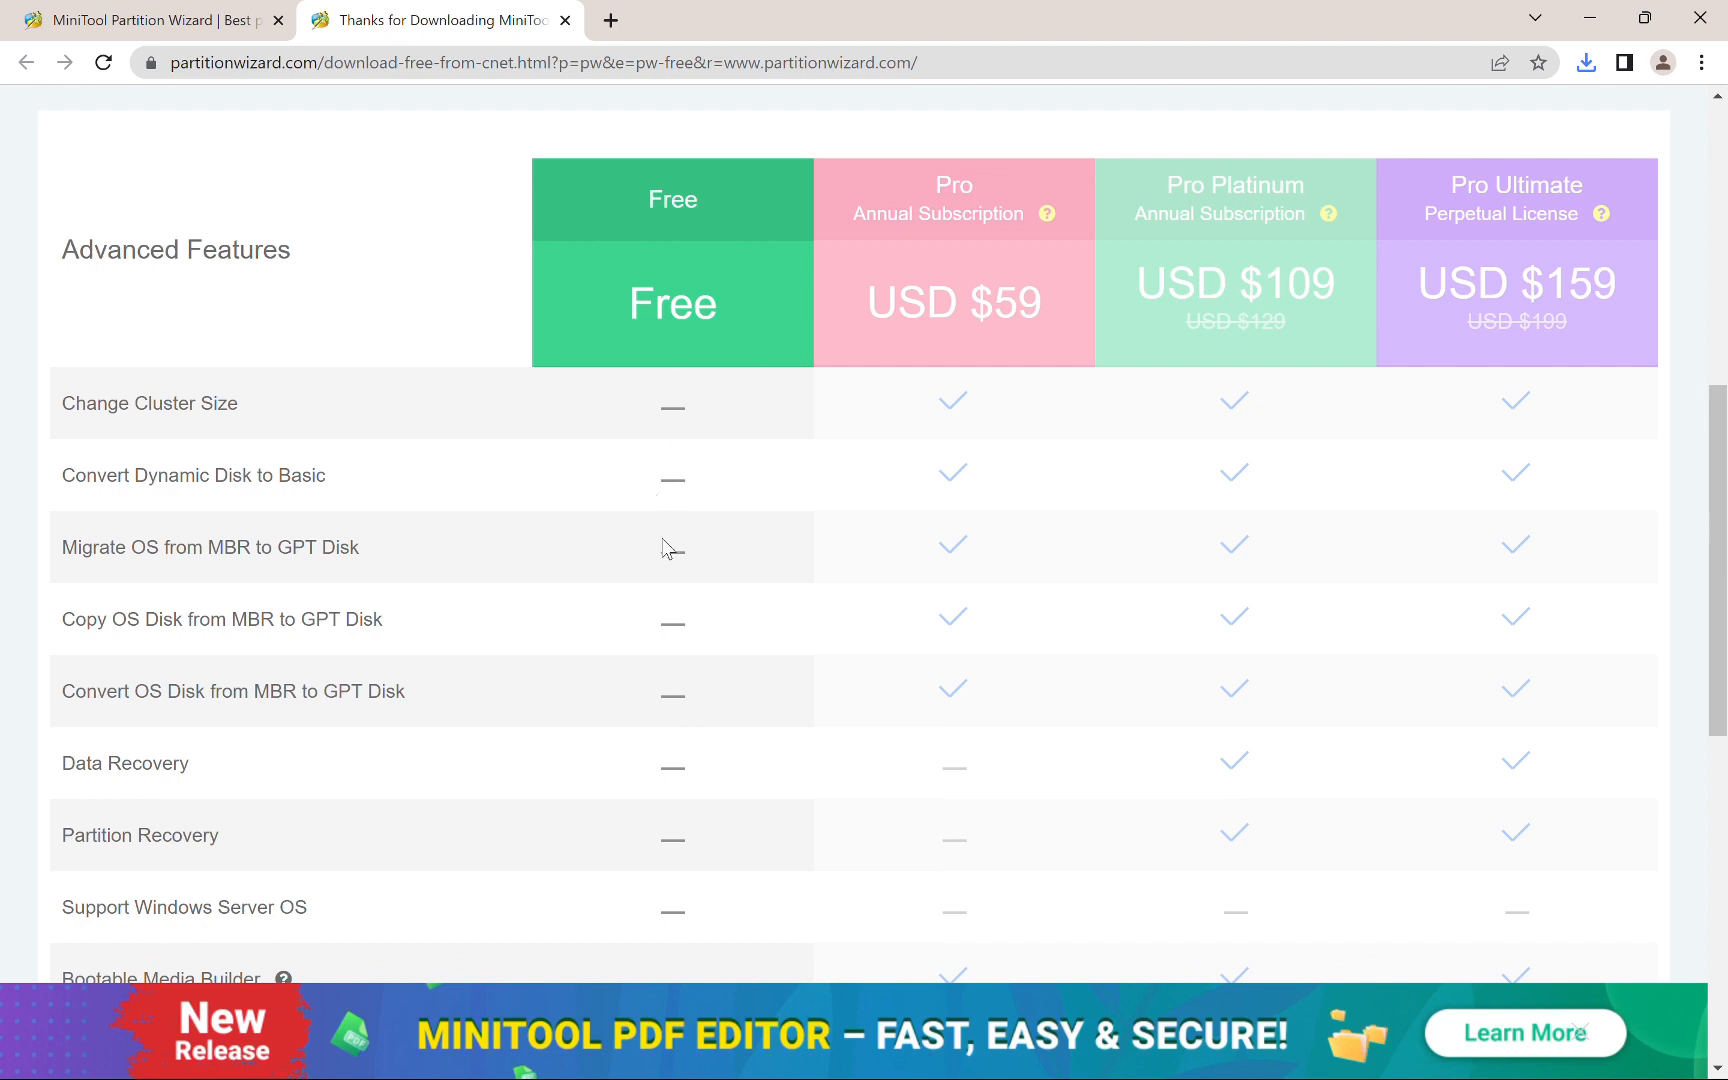
scroll(down, 3)
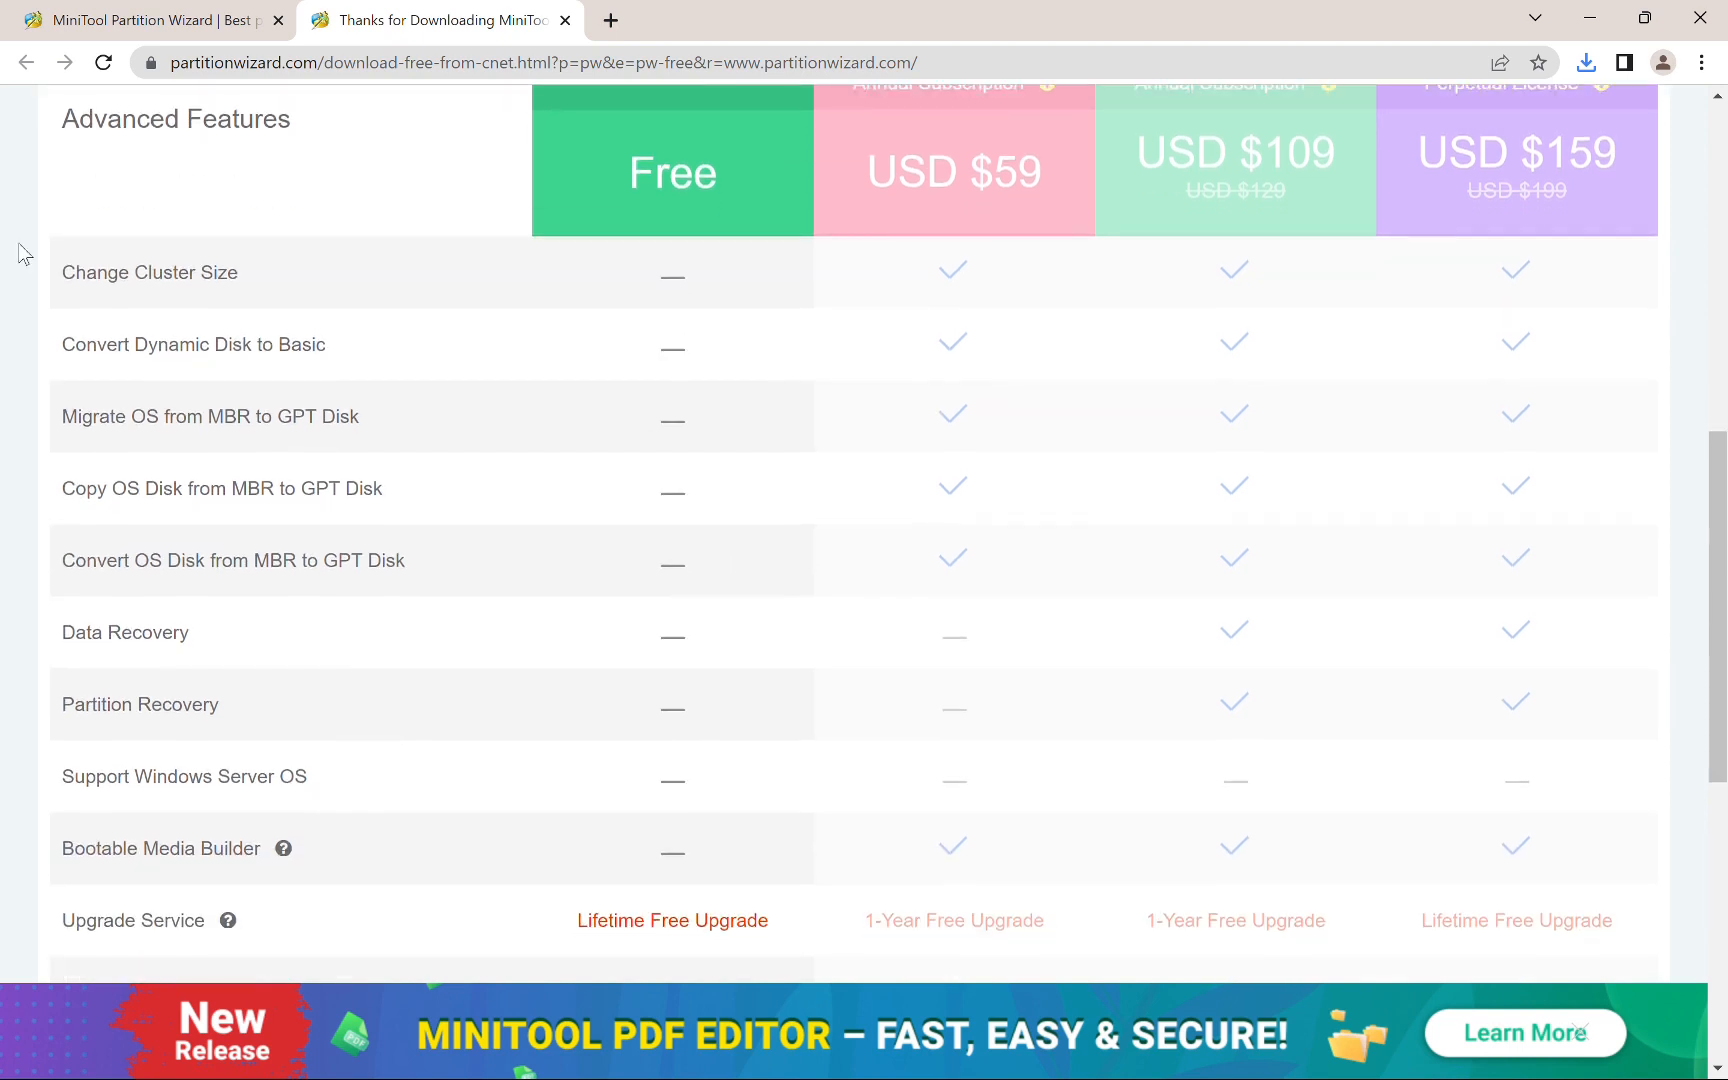
scroll(down, 3)
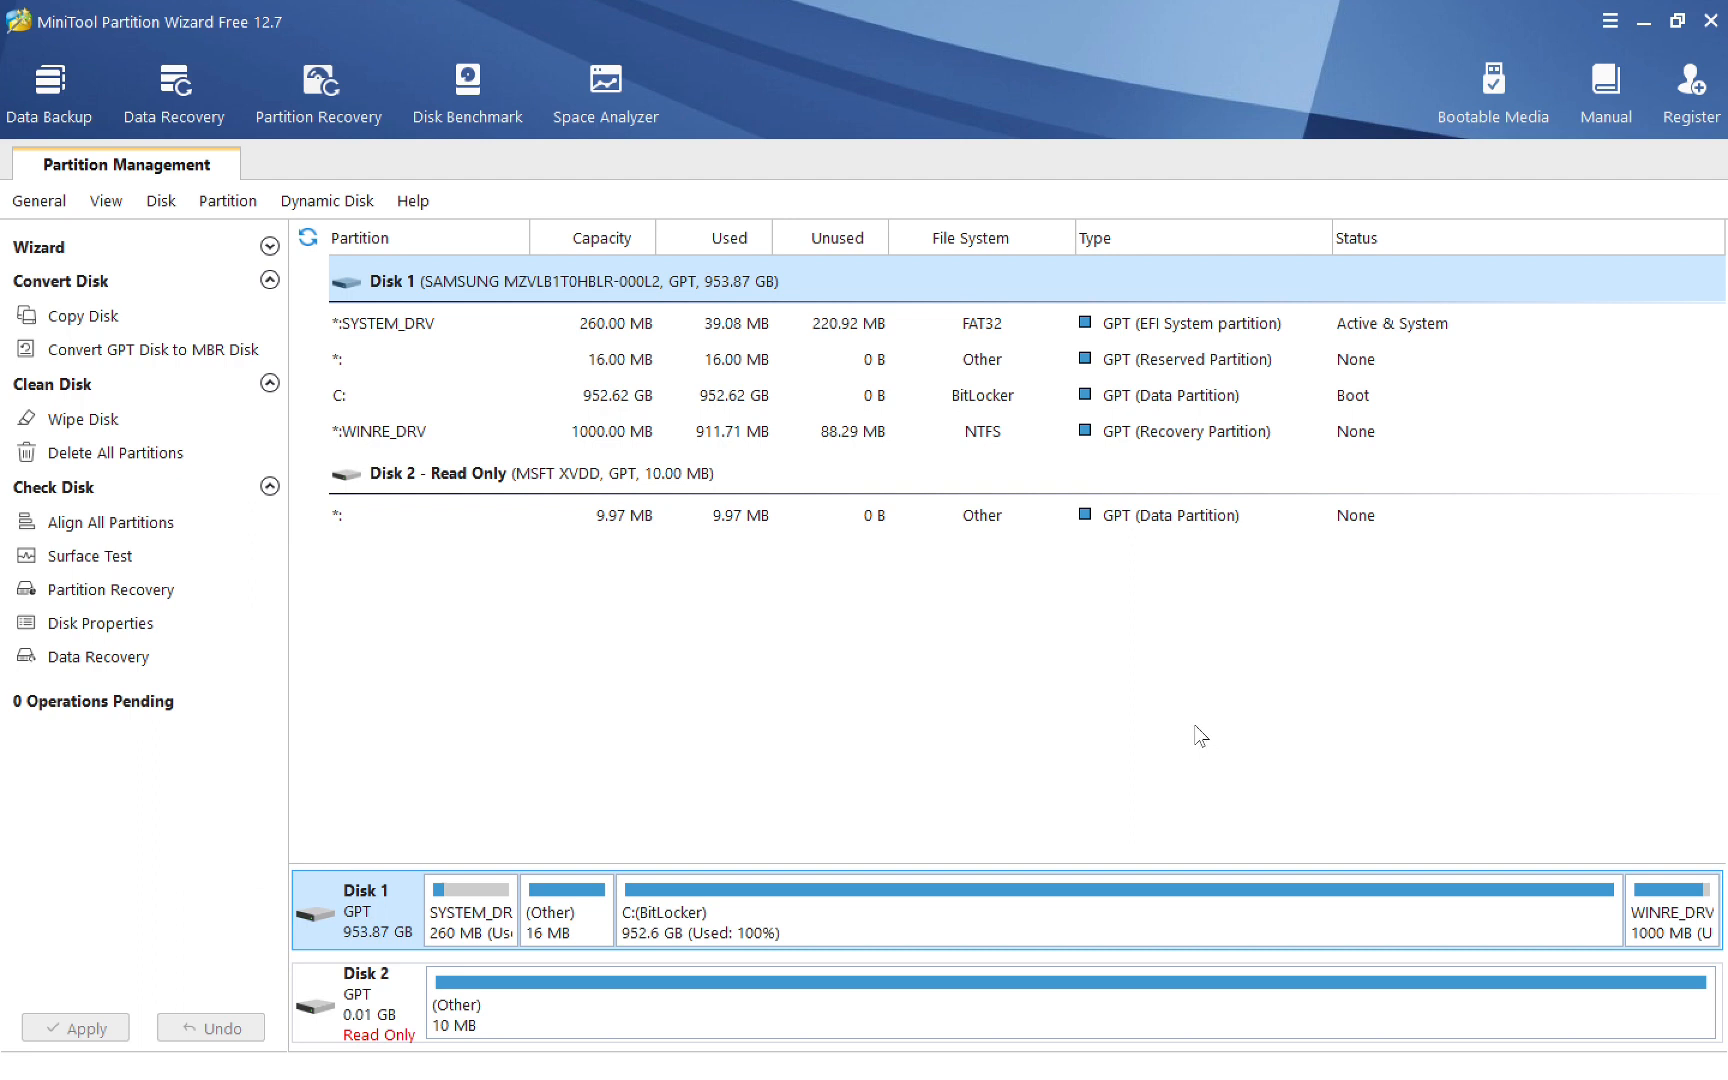
mouse_move(1188, 720)
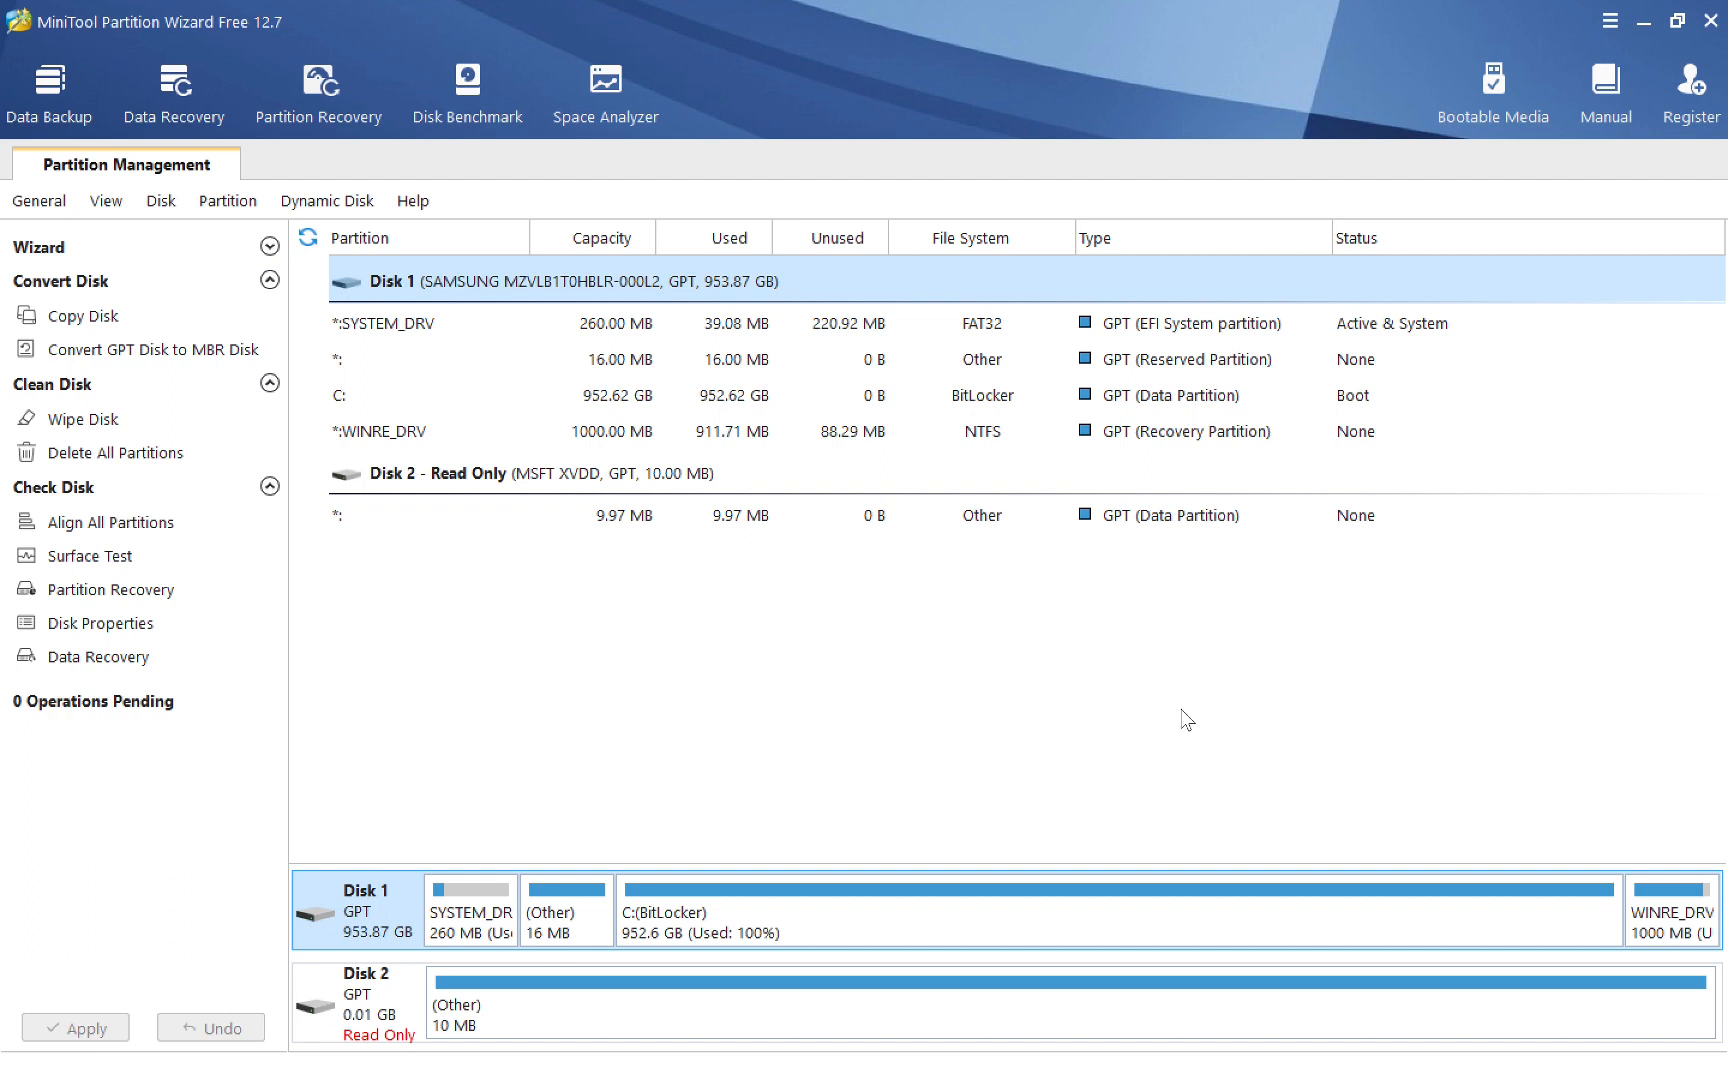
mouse_move(116, 182)
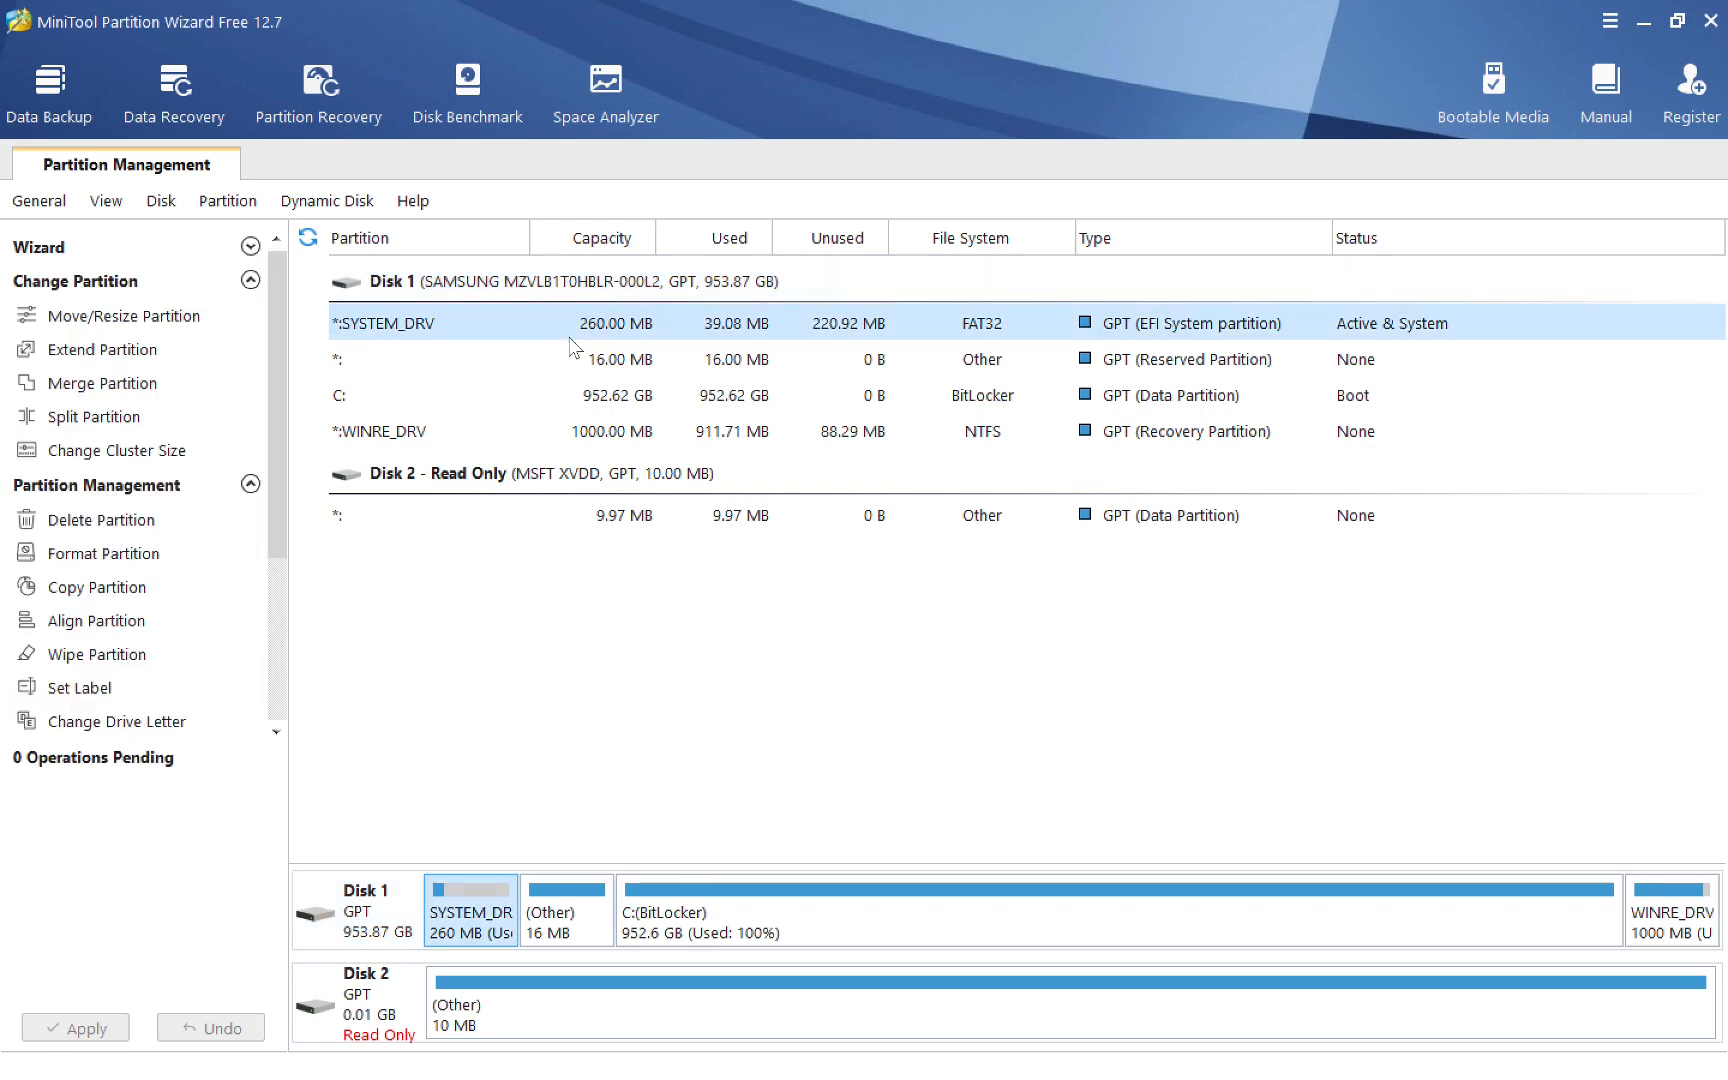
click(386, 282)
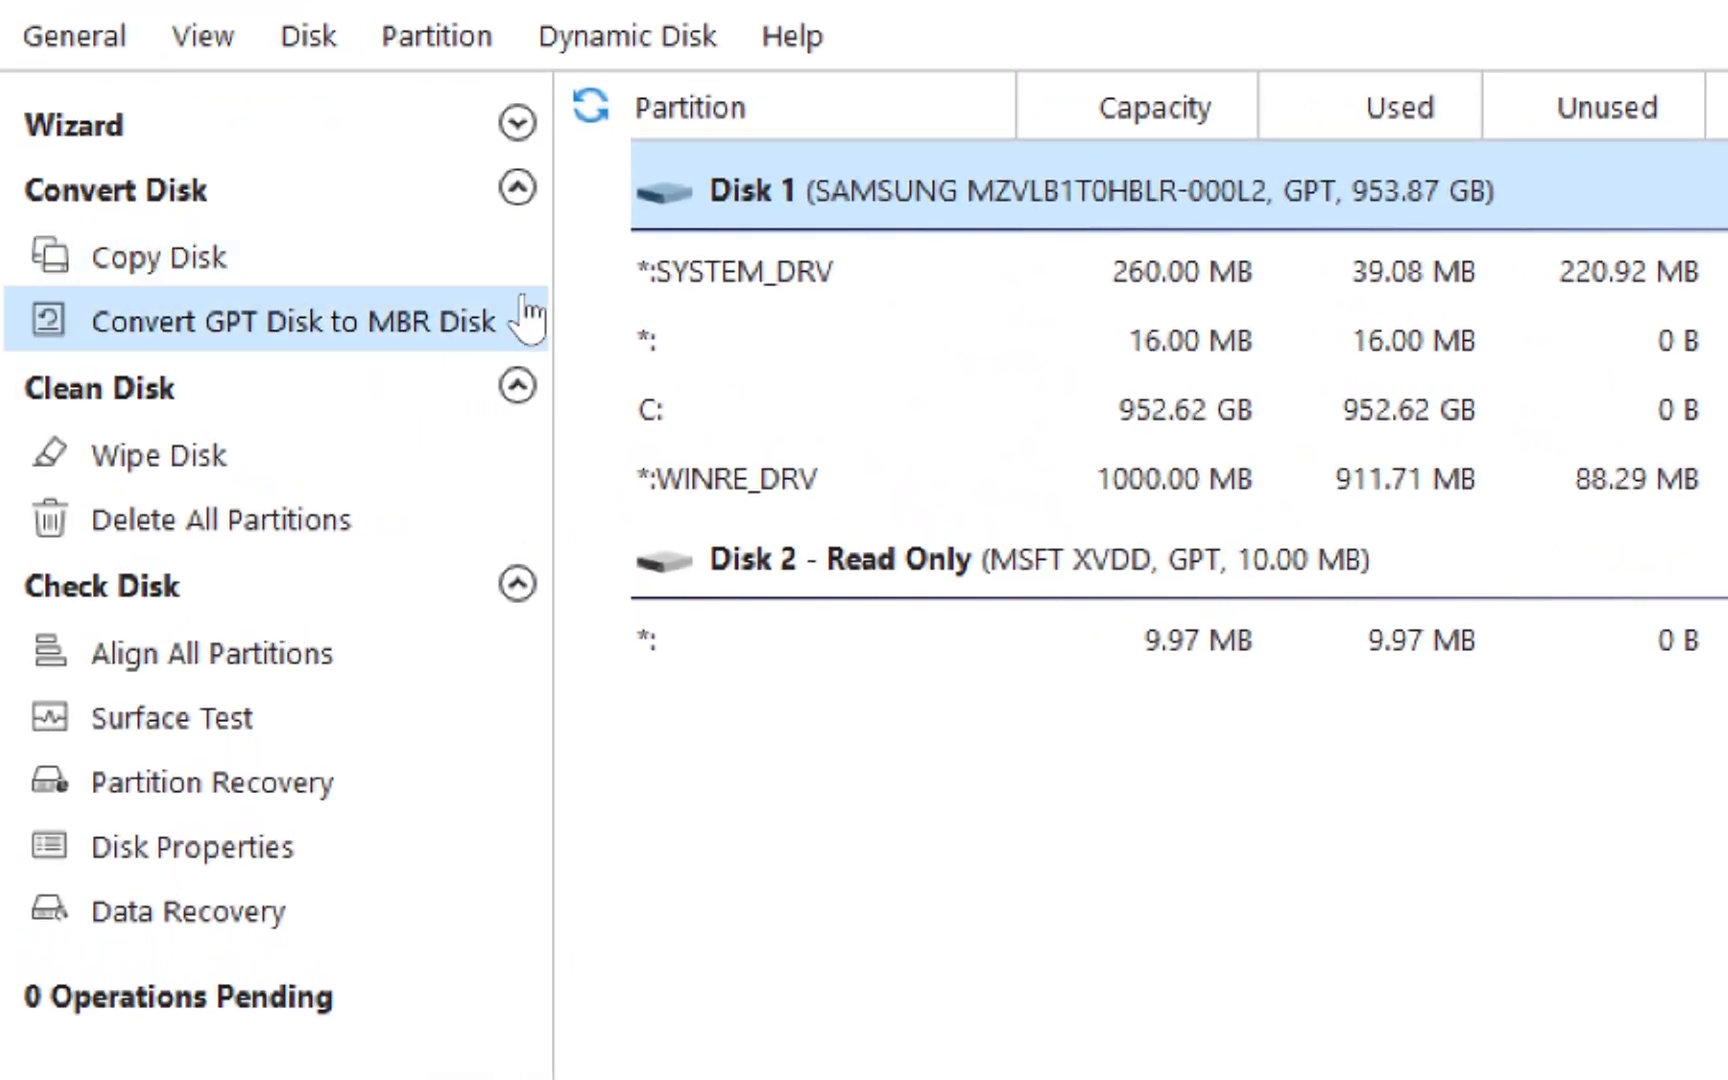
mouse_move(394, 374)
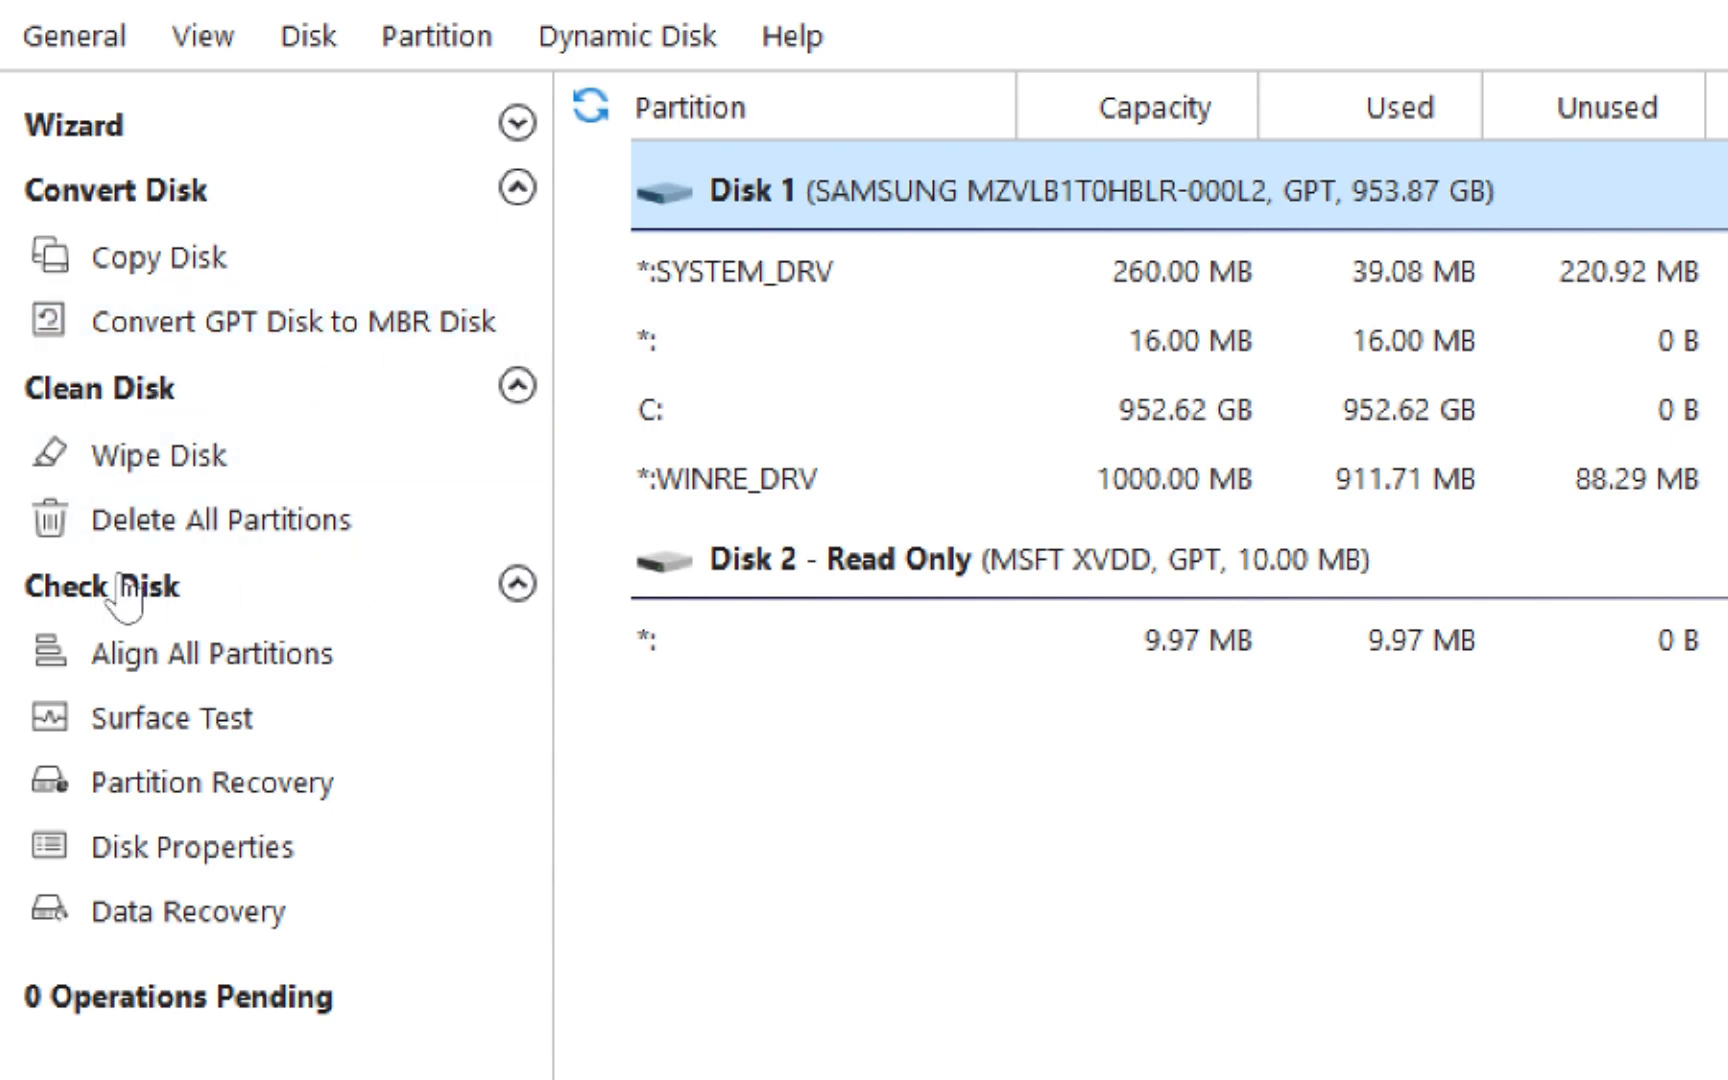
mouse_move(210, 652)
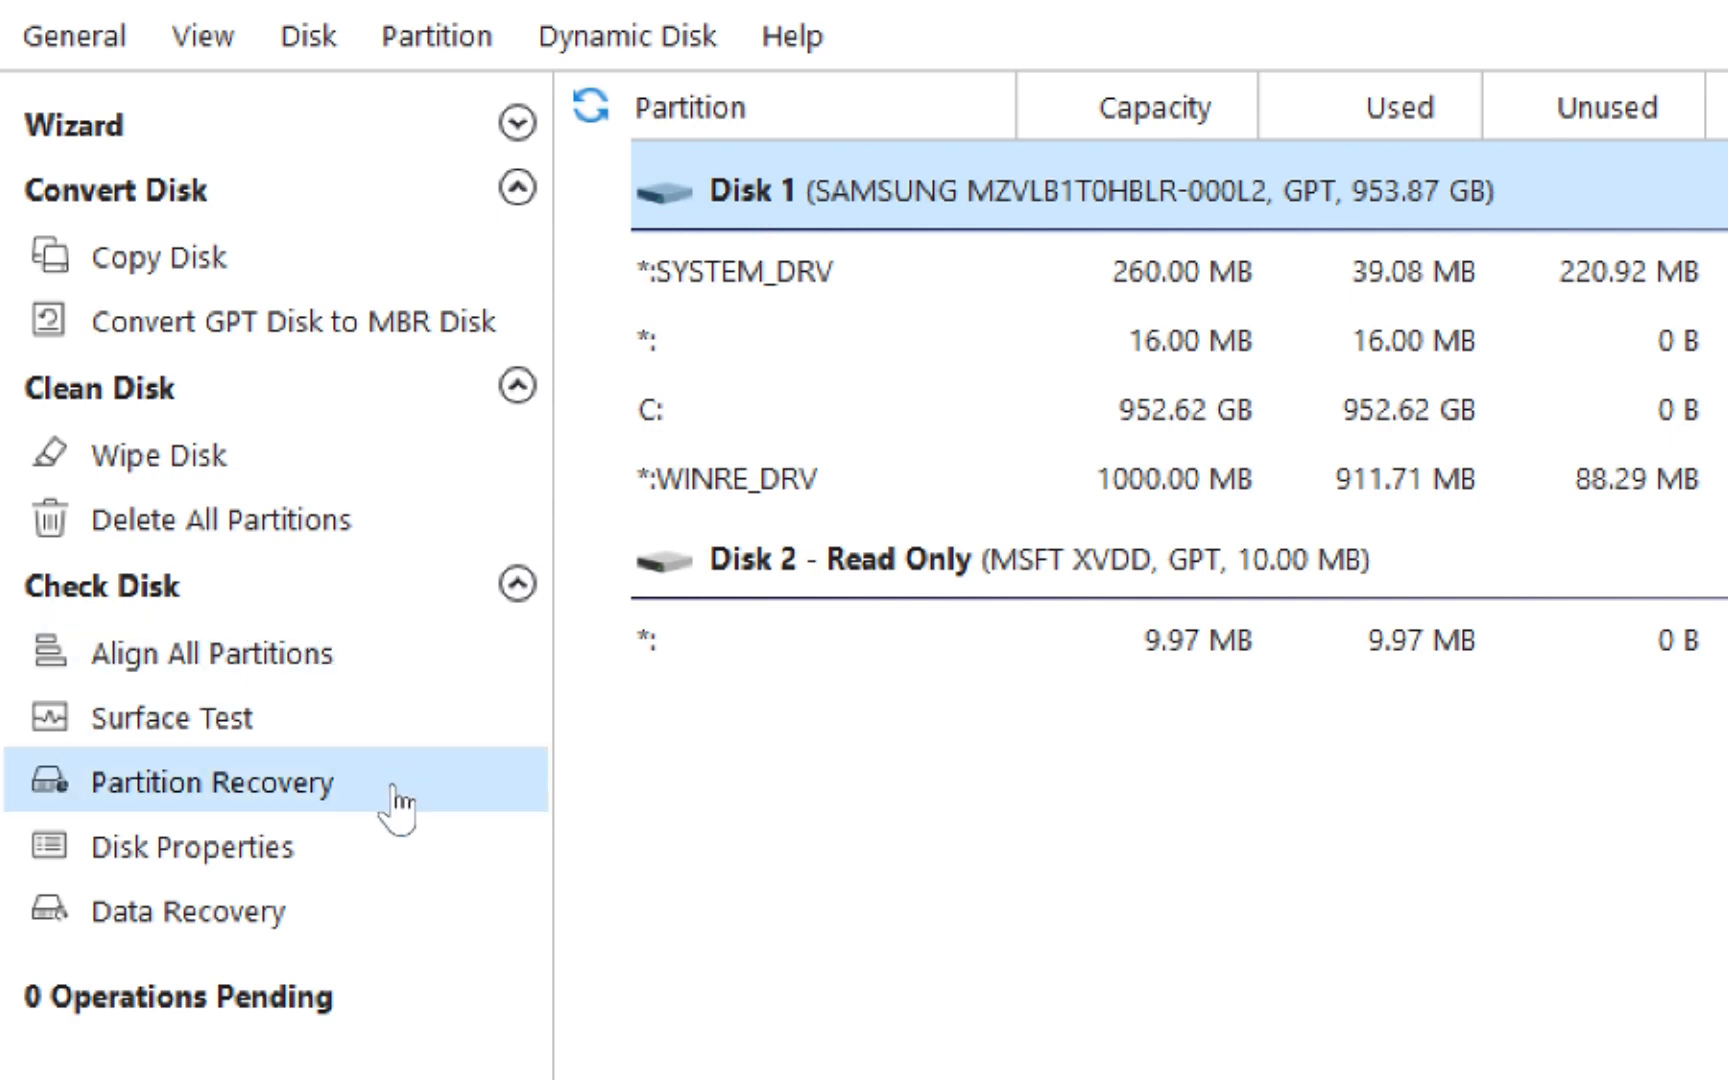
mouse_move(334, 1036)
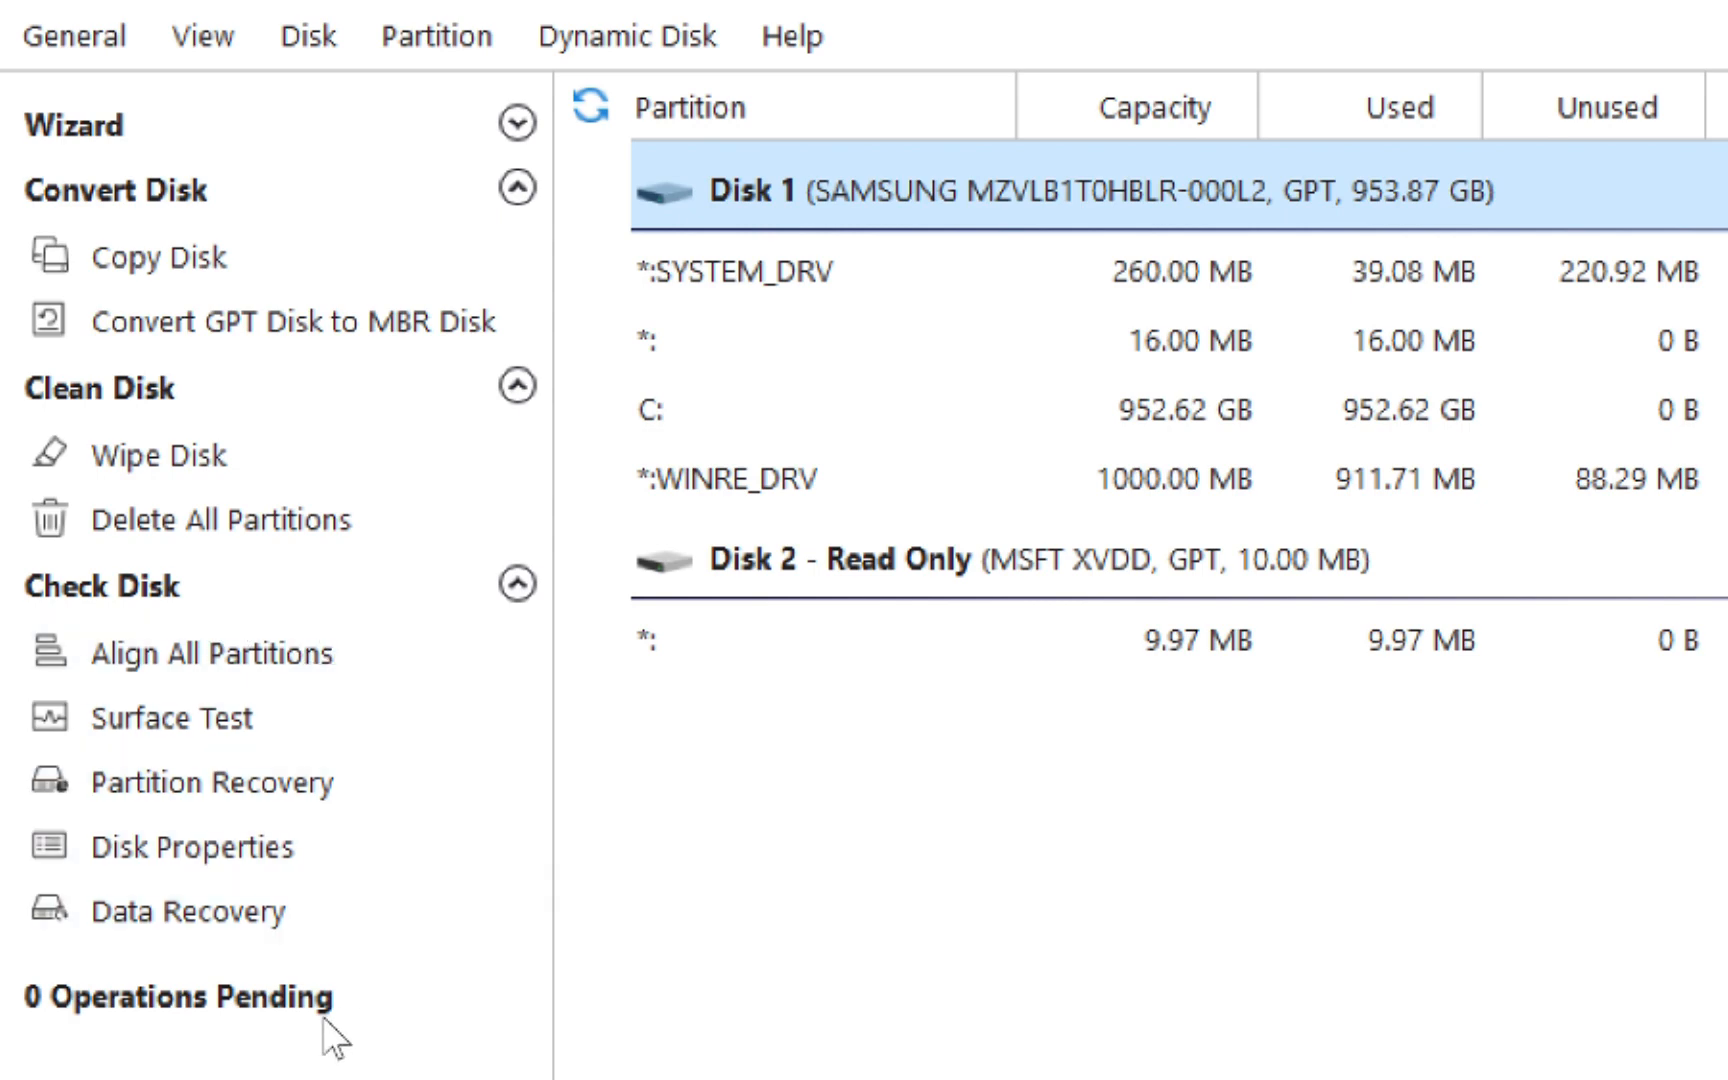
click(514, 122)
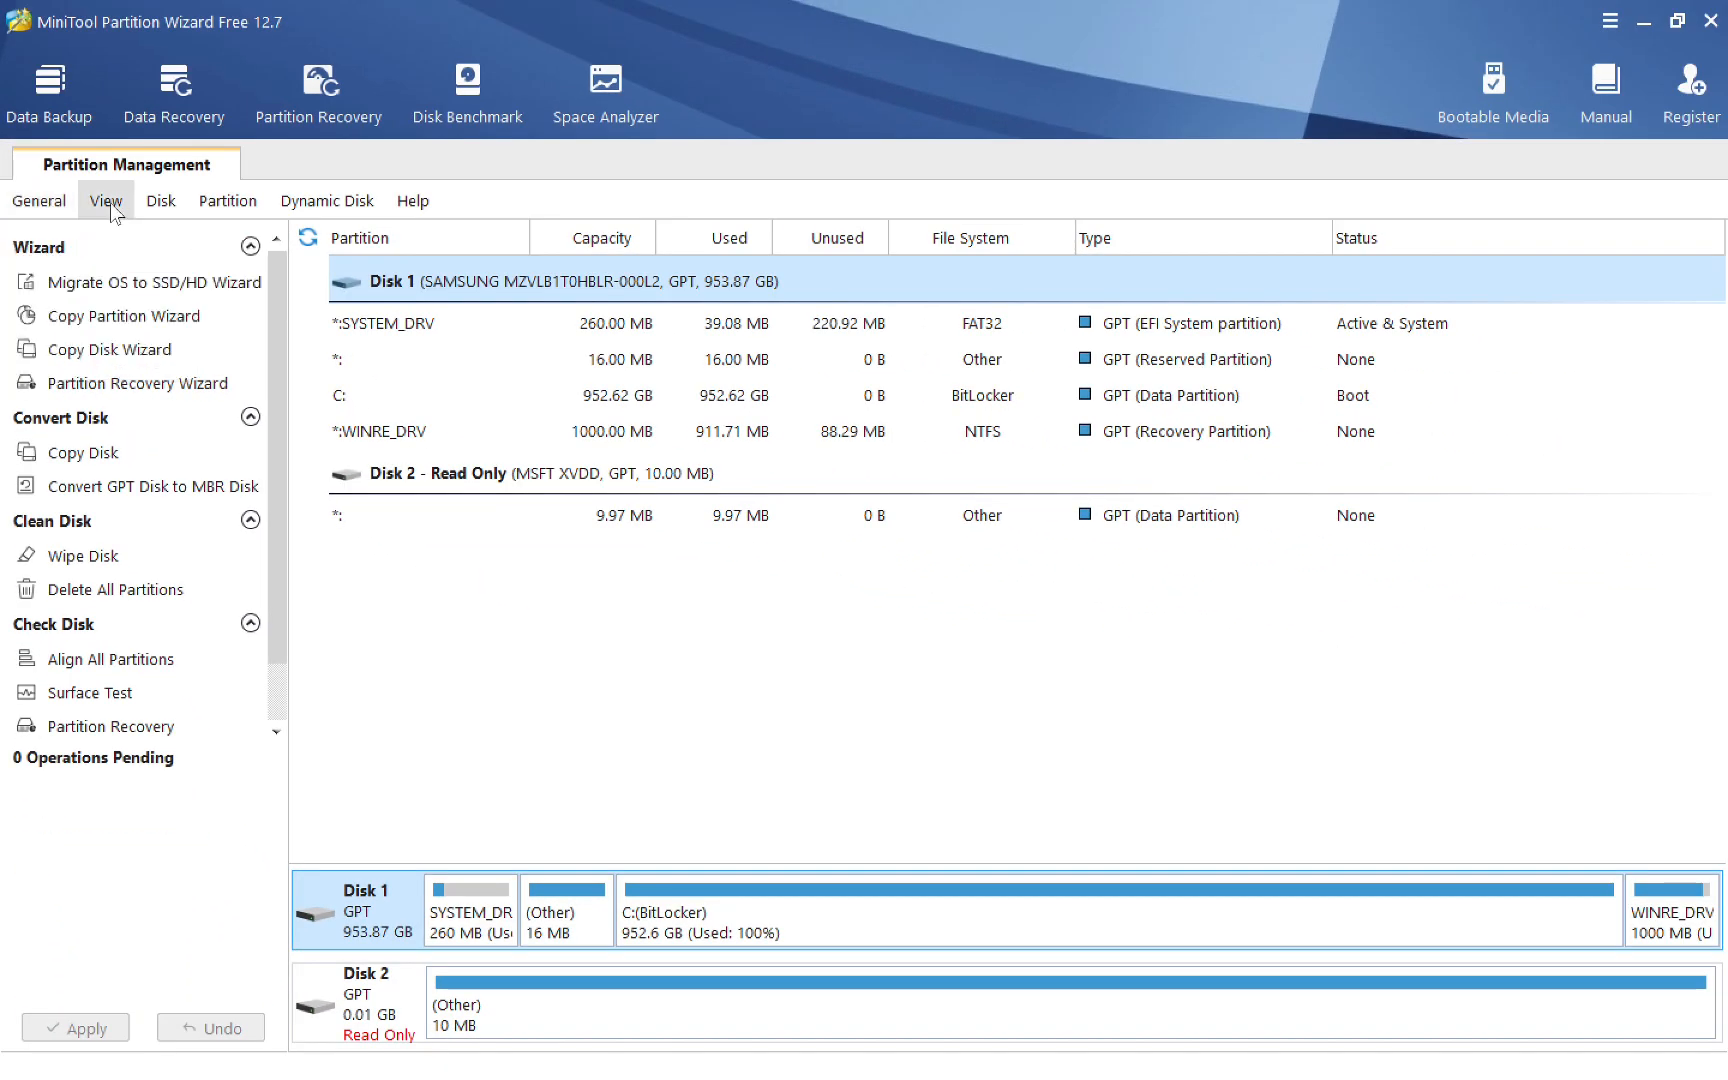
Step: Enable the Legend Bar from the View menu, then review the Partition menu's operations
click(106, 200)
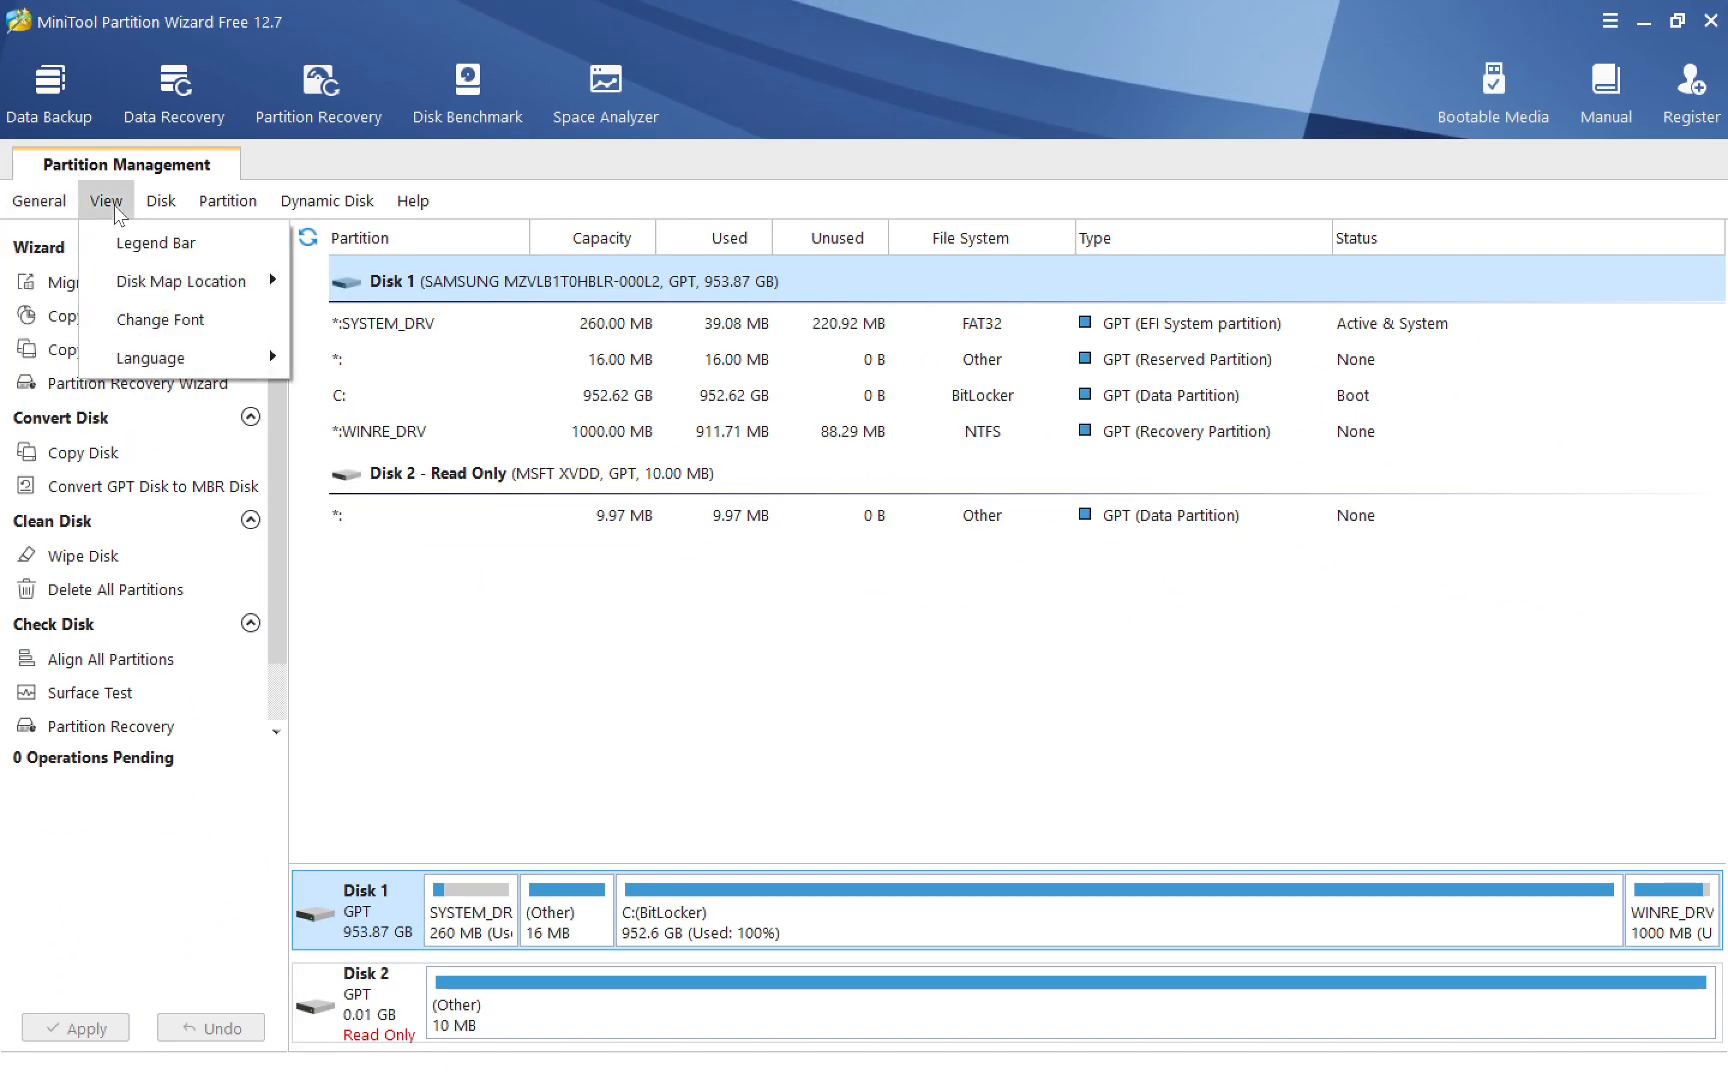
click(156, 242)
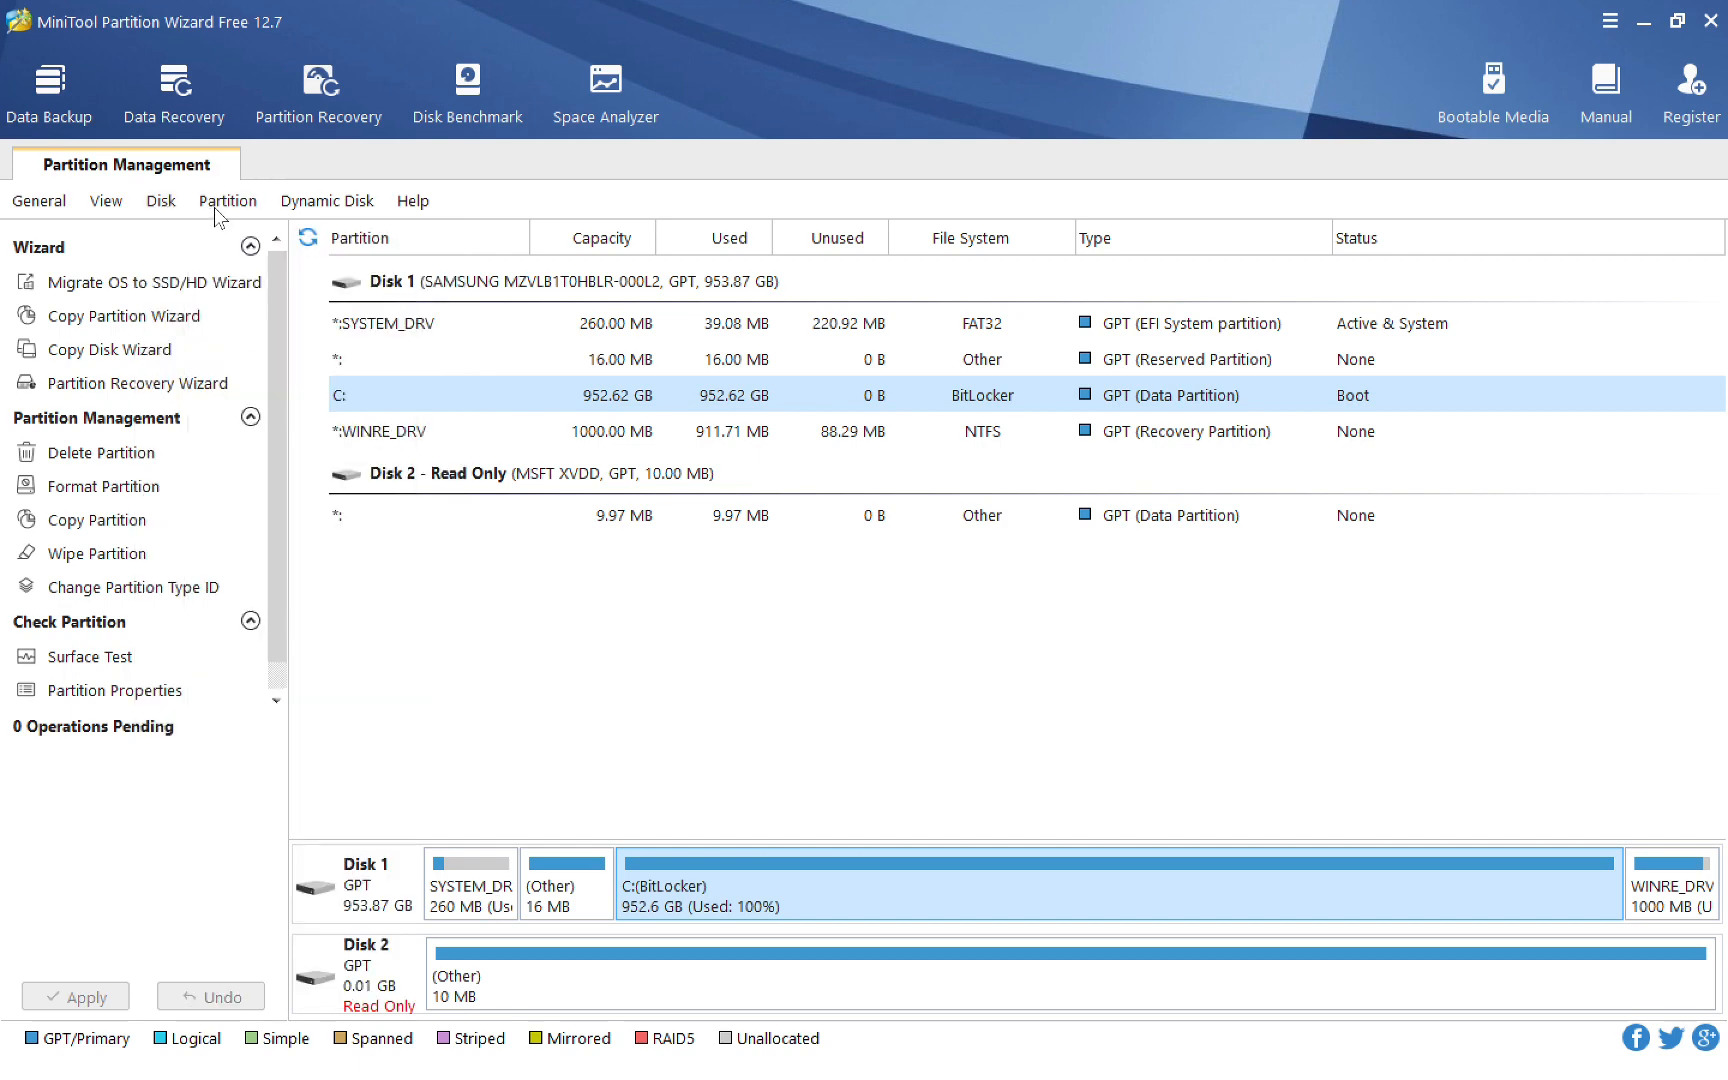
click(228, 200)
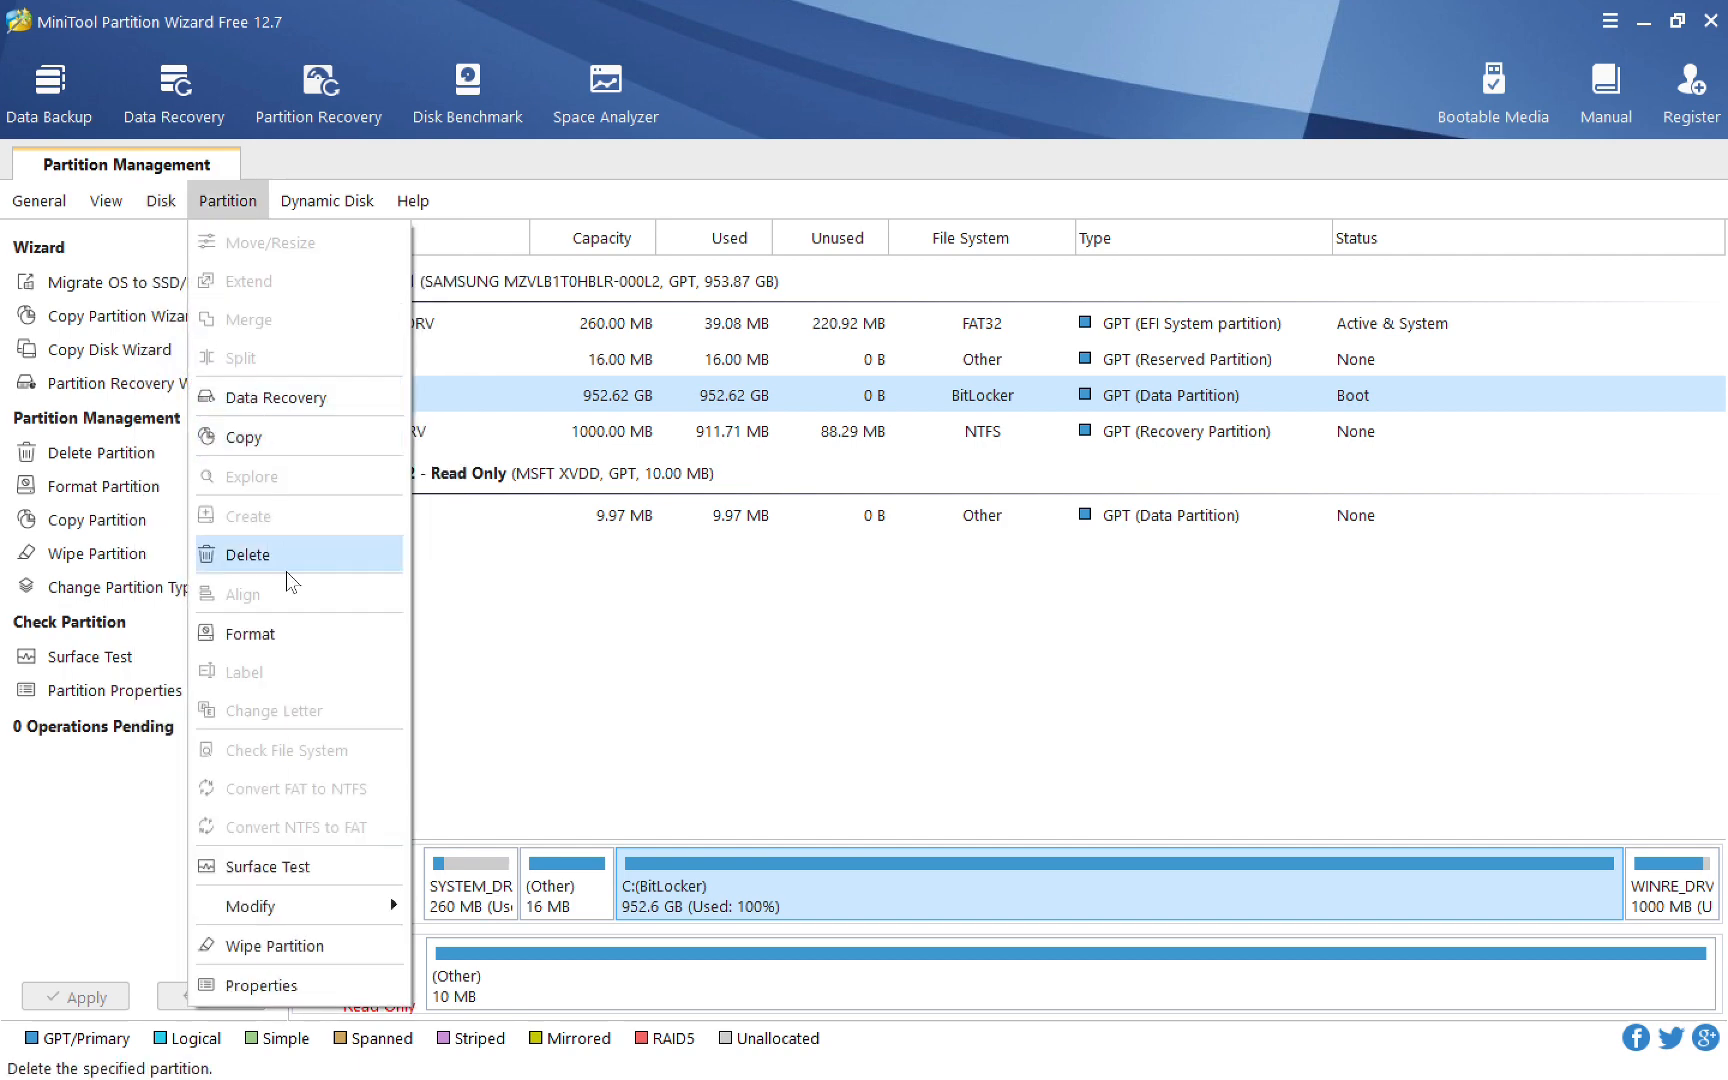
mouse_move(250, 906)
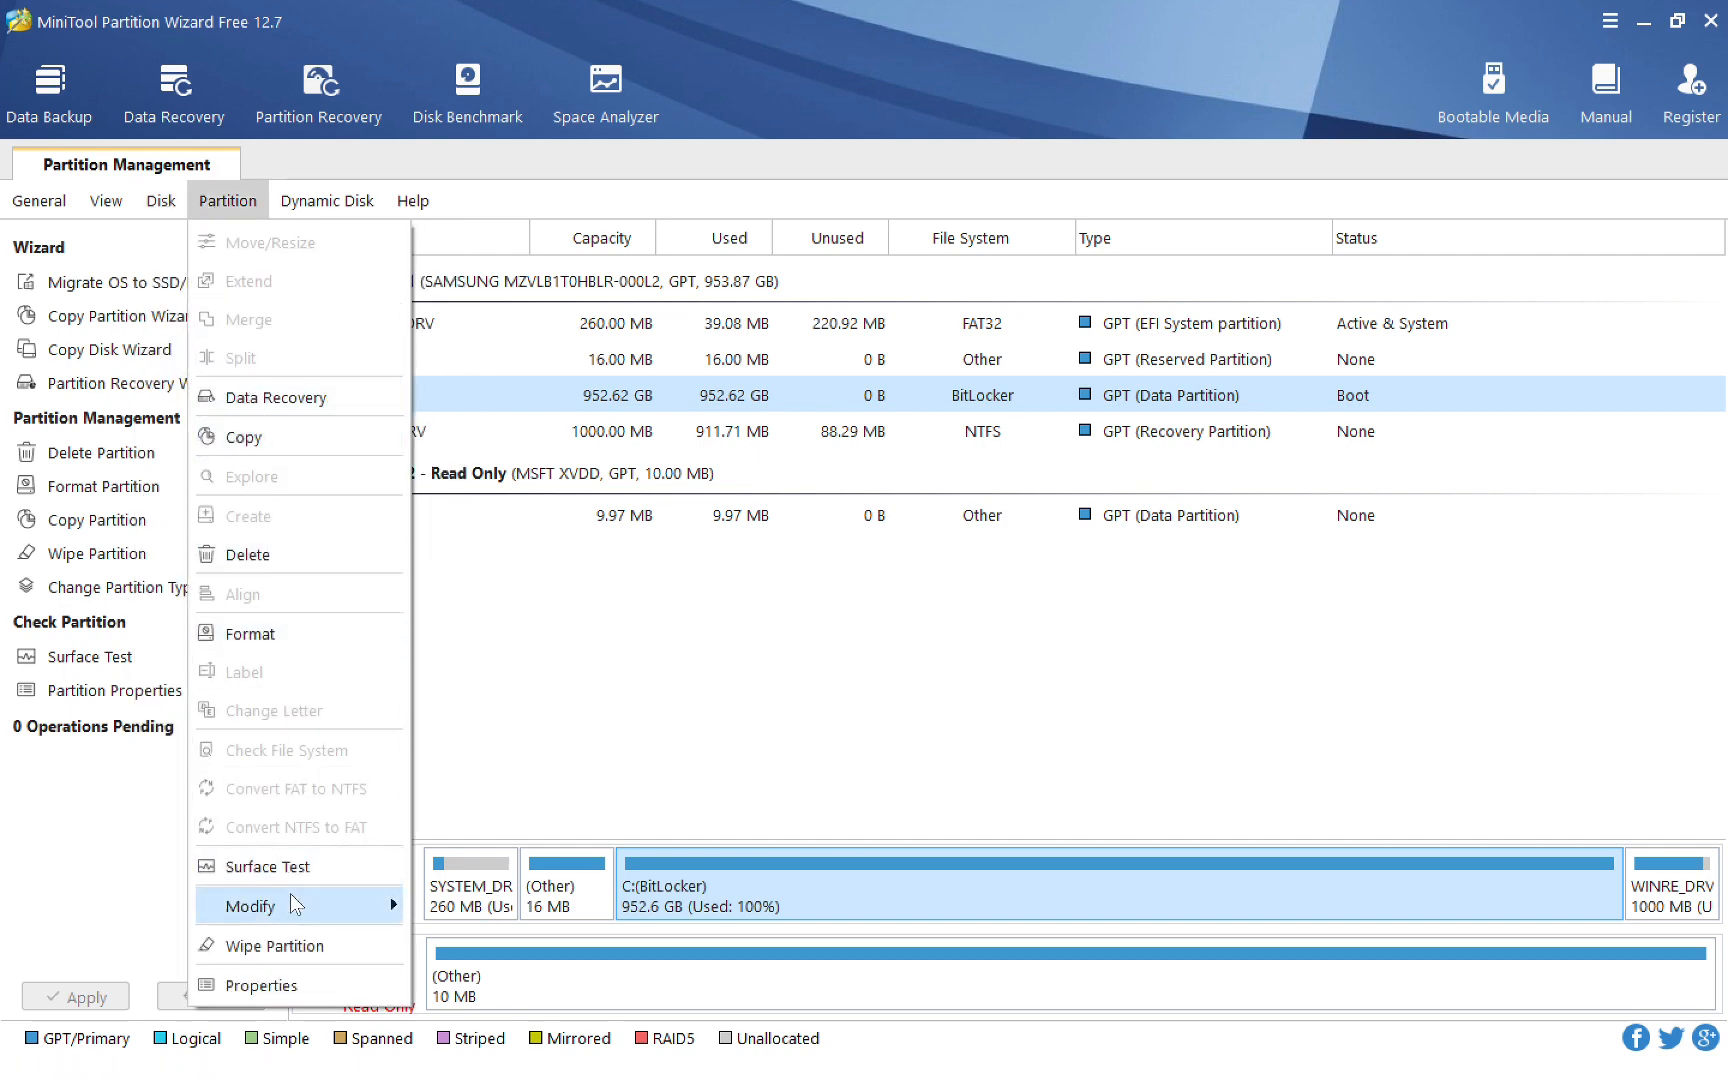
mouse_move(308, 396)
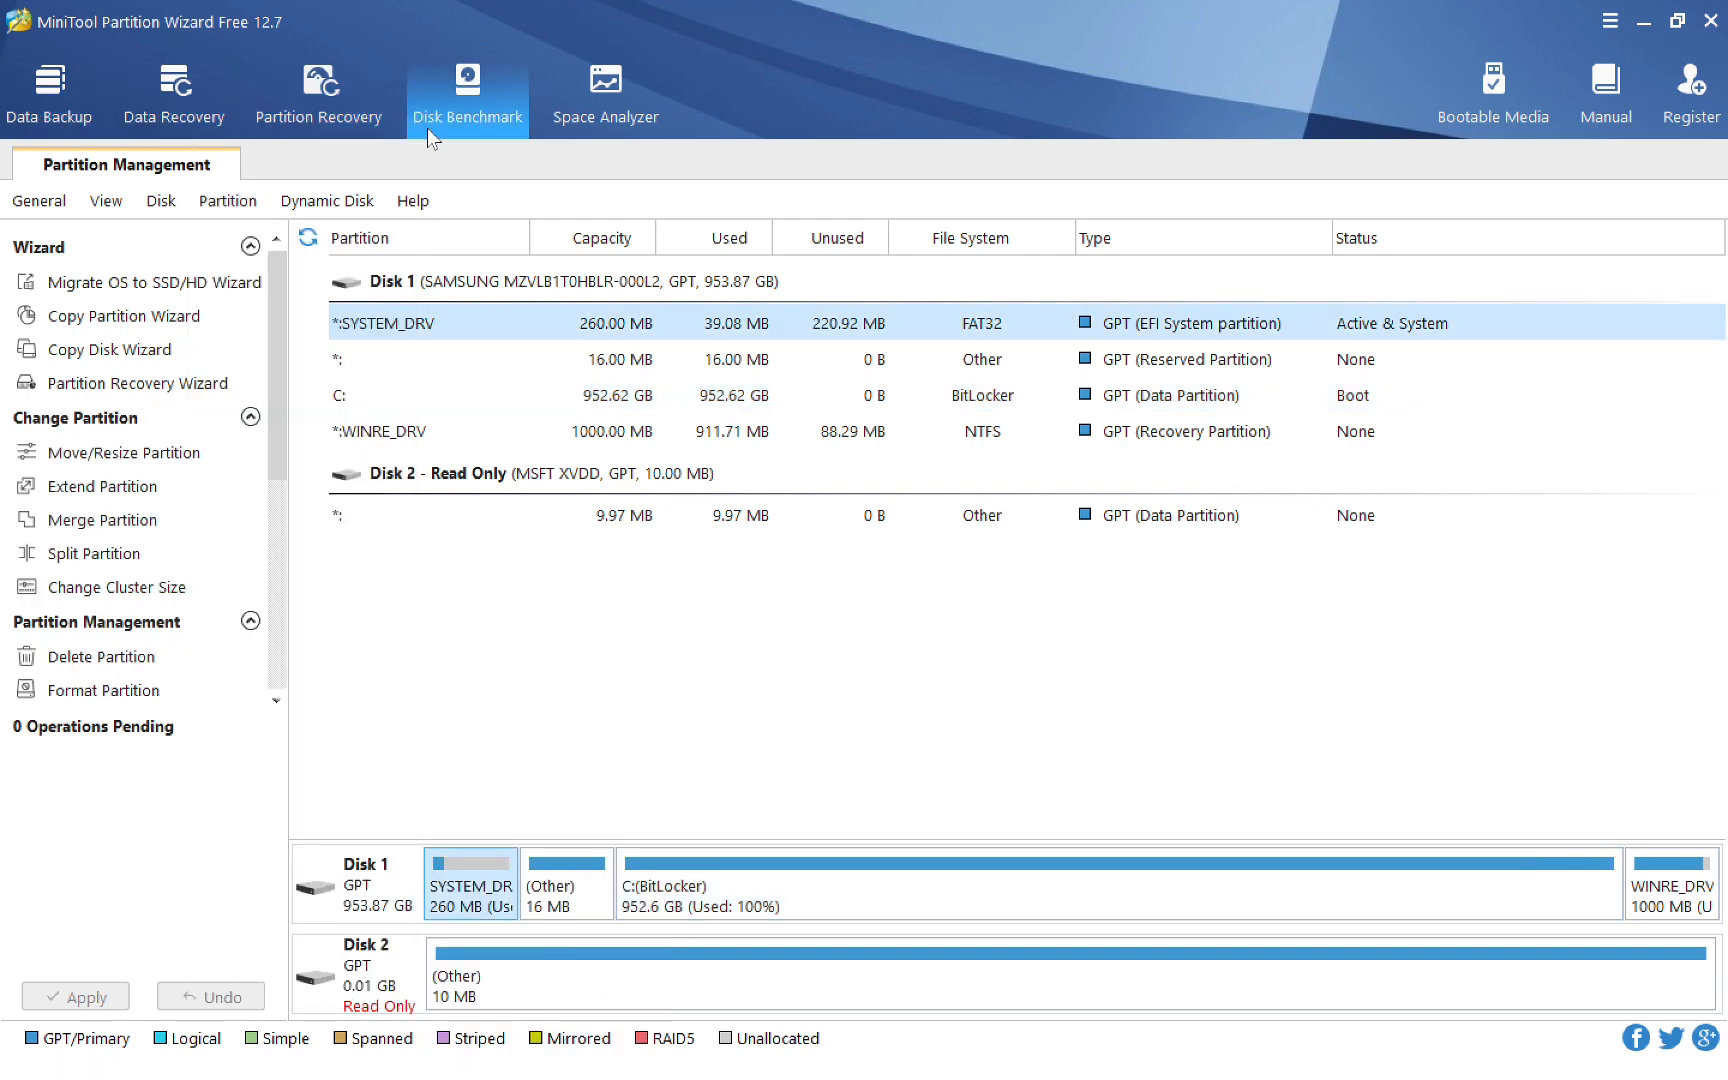
mouse_move(50, 94)
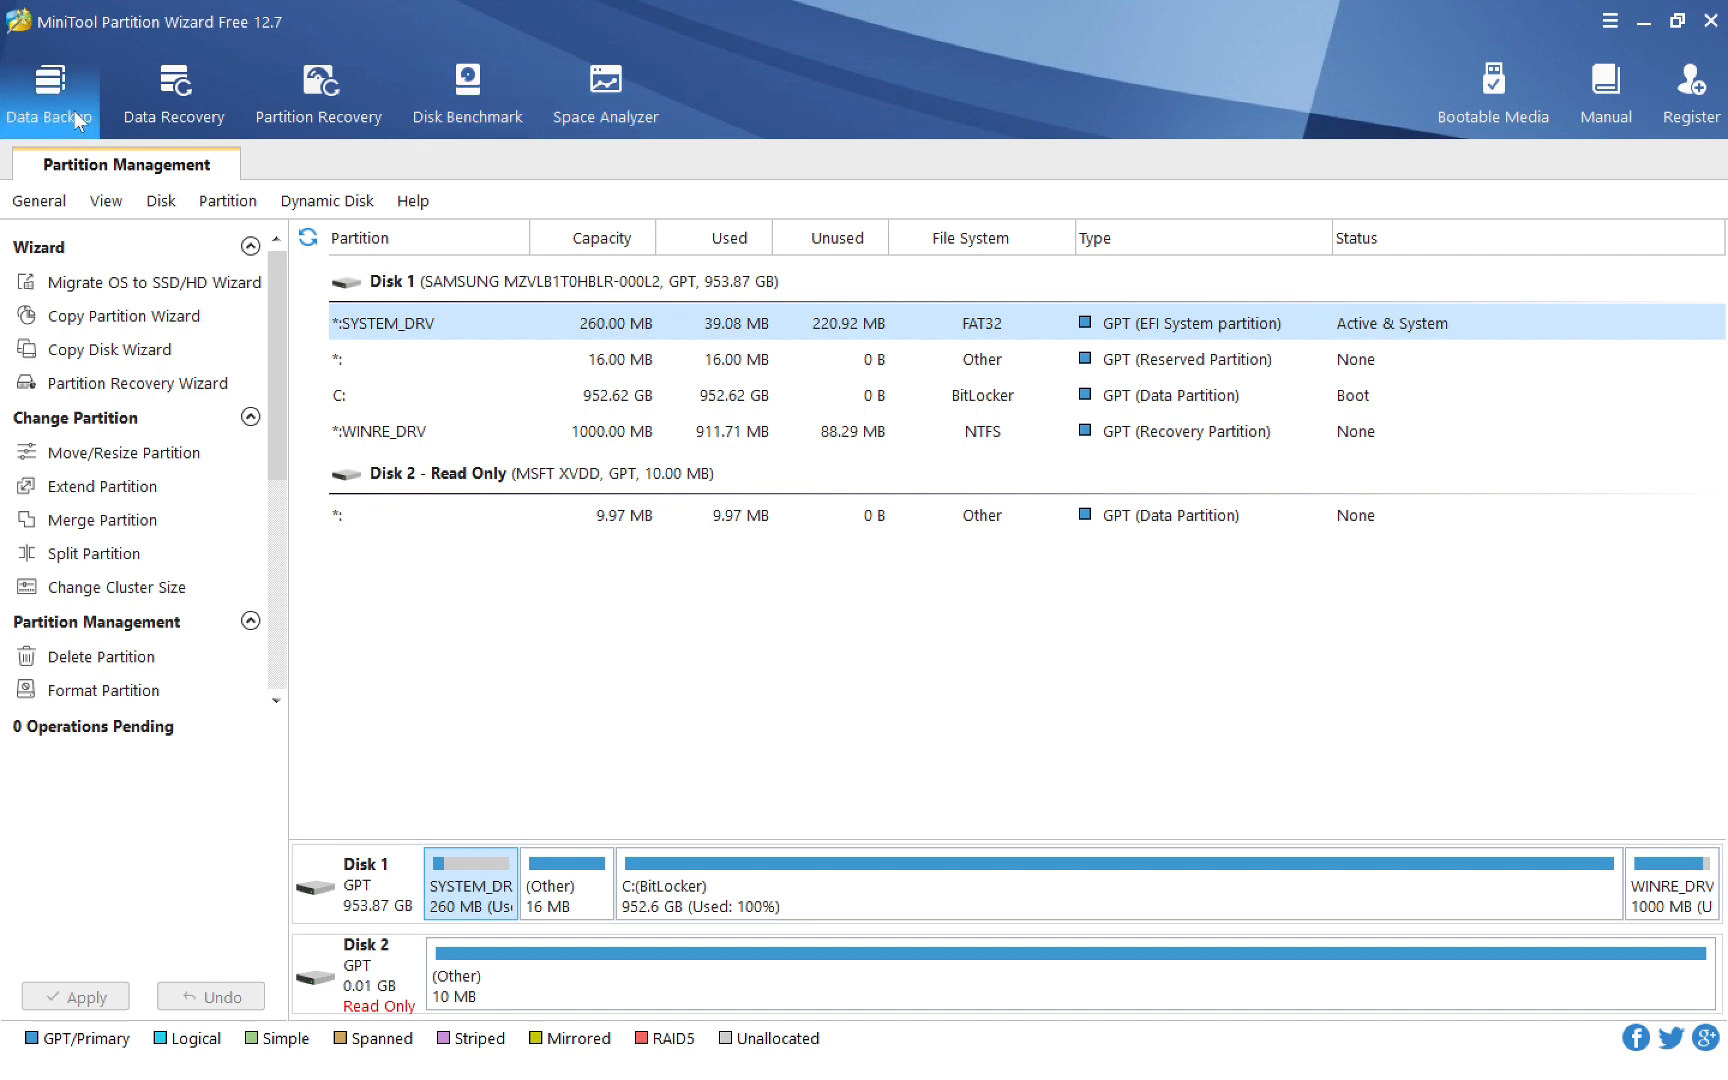
Step: Launch the MiniTool ShadowMaker trial from the Data Backup toolbar button, showing its pricing plans
click(50, 94)
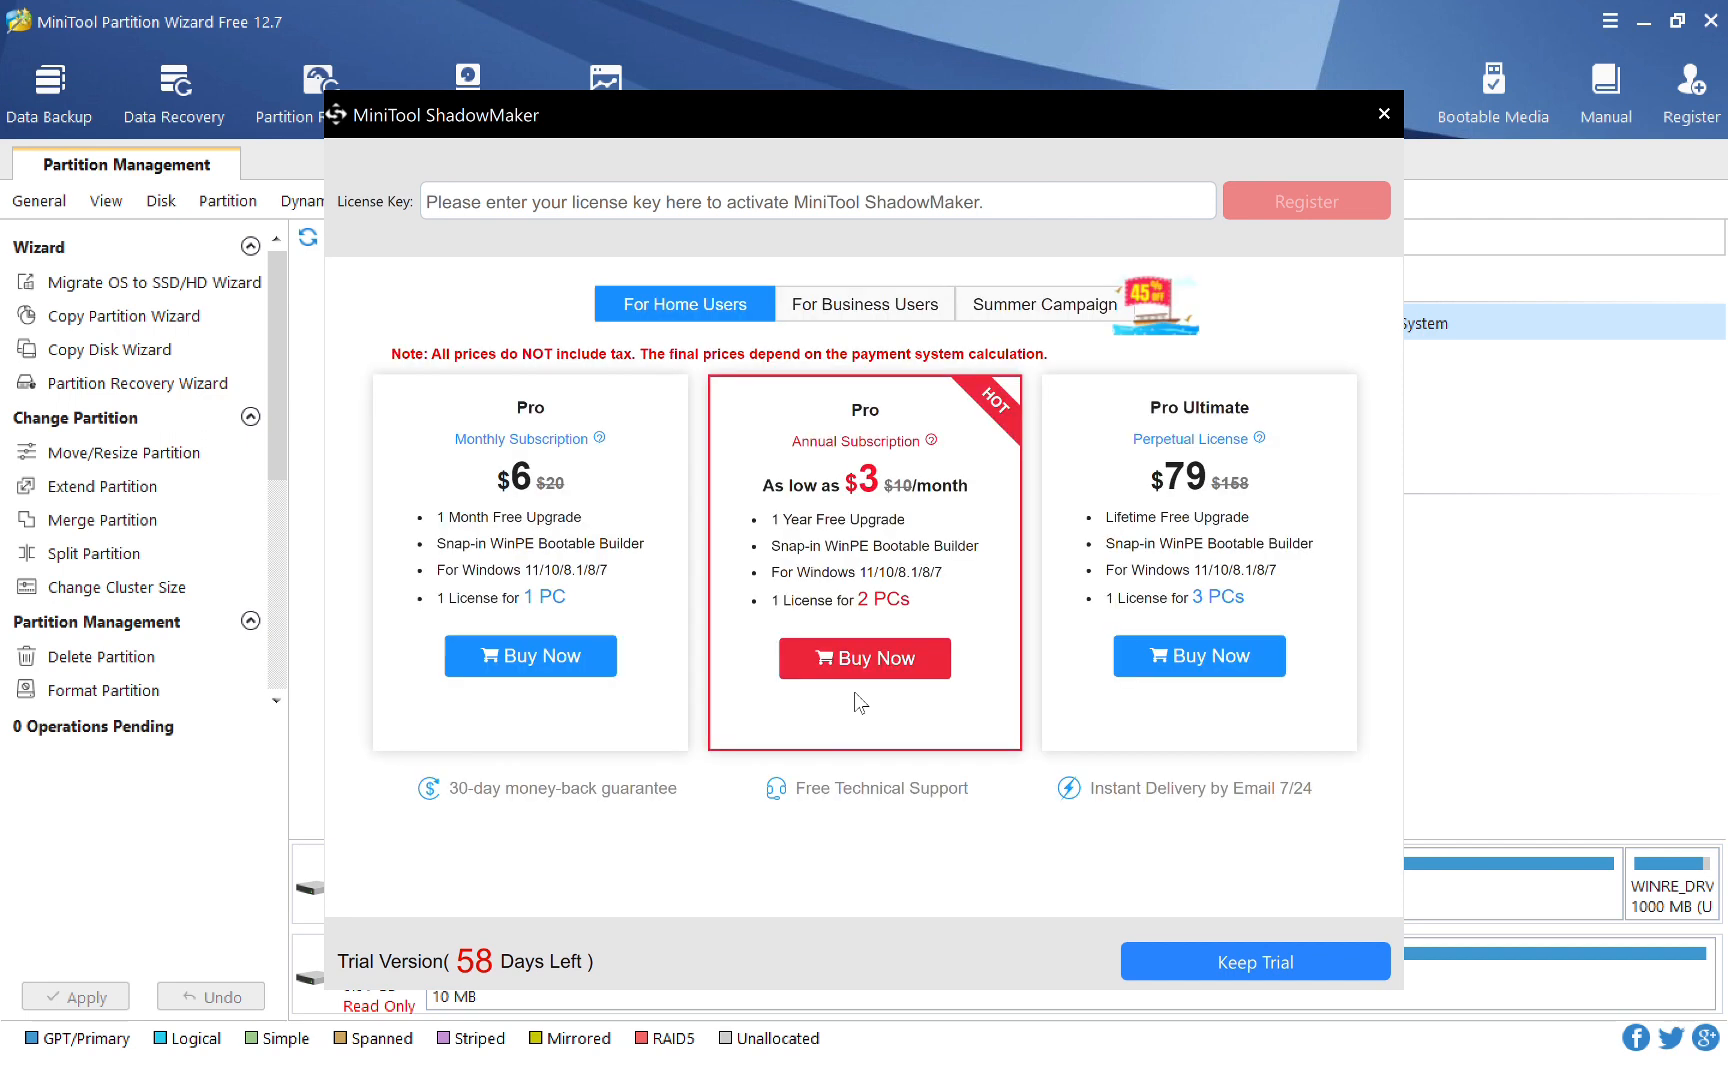
mouse_move(896, 474)
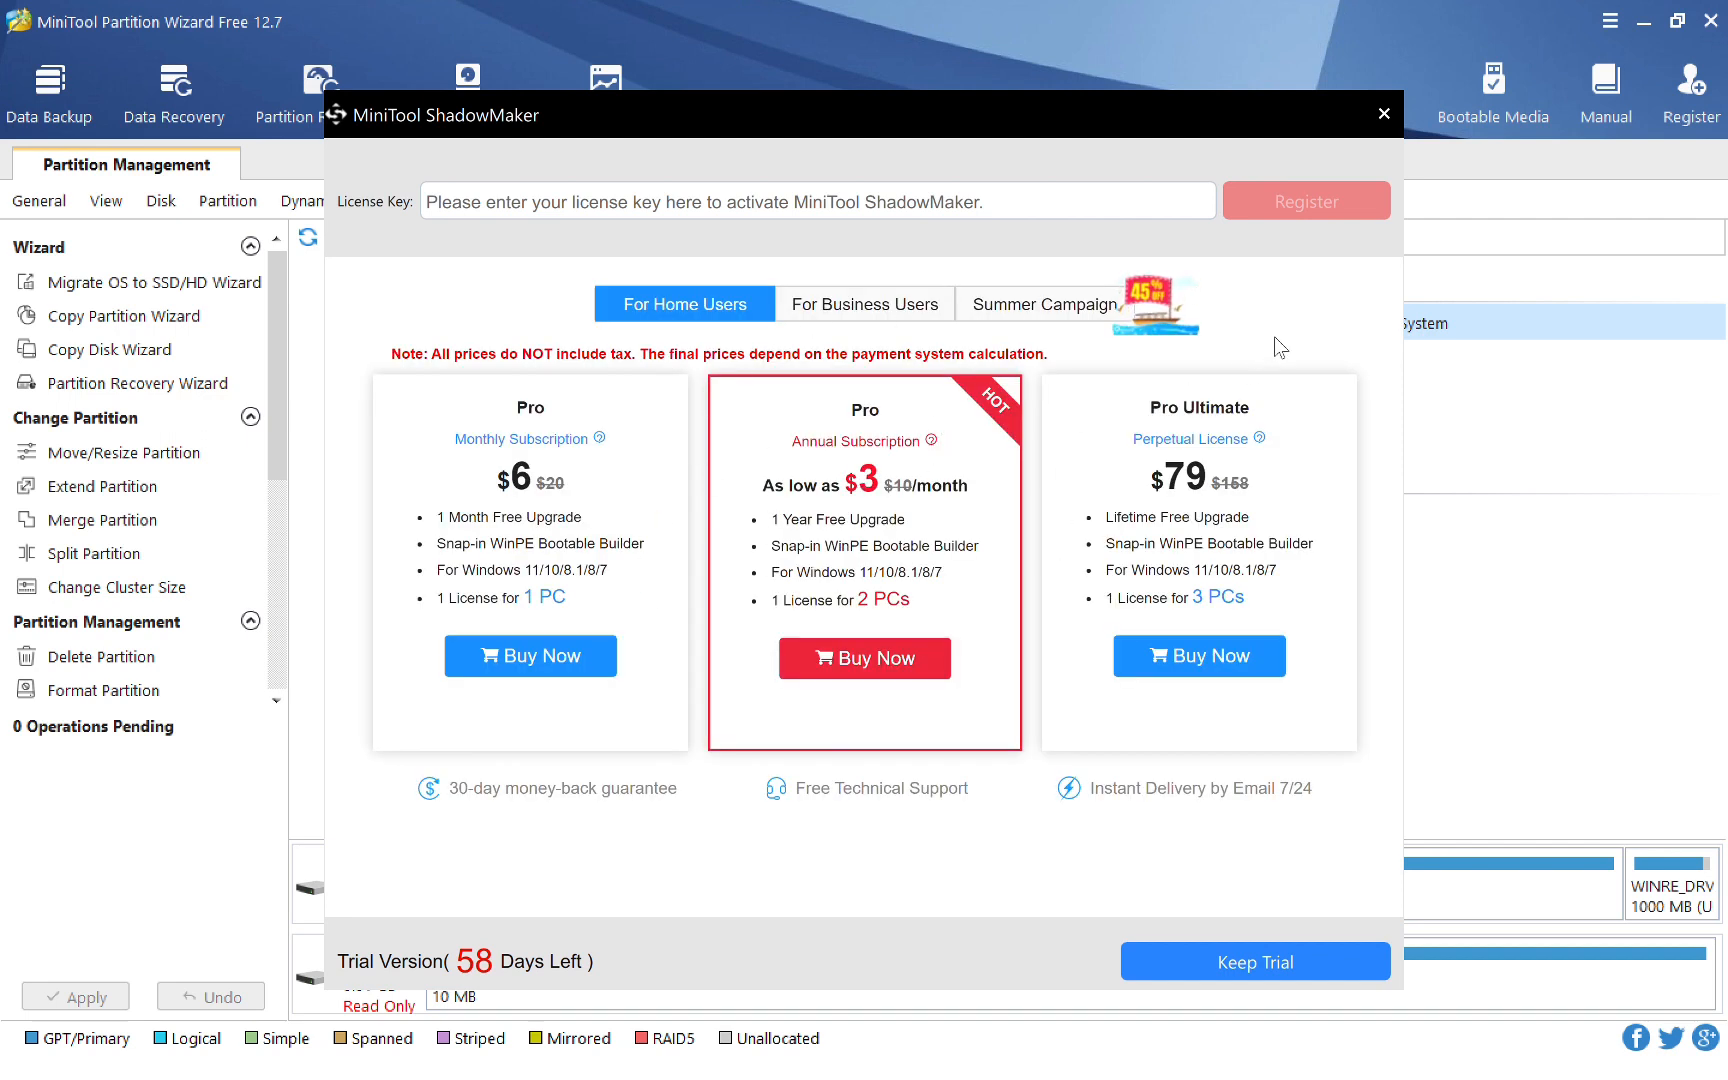
mouse_move(574, 974)
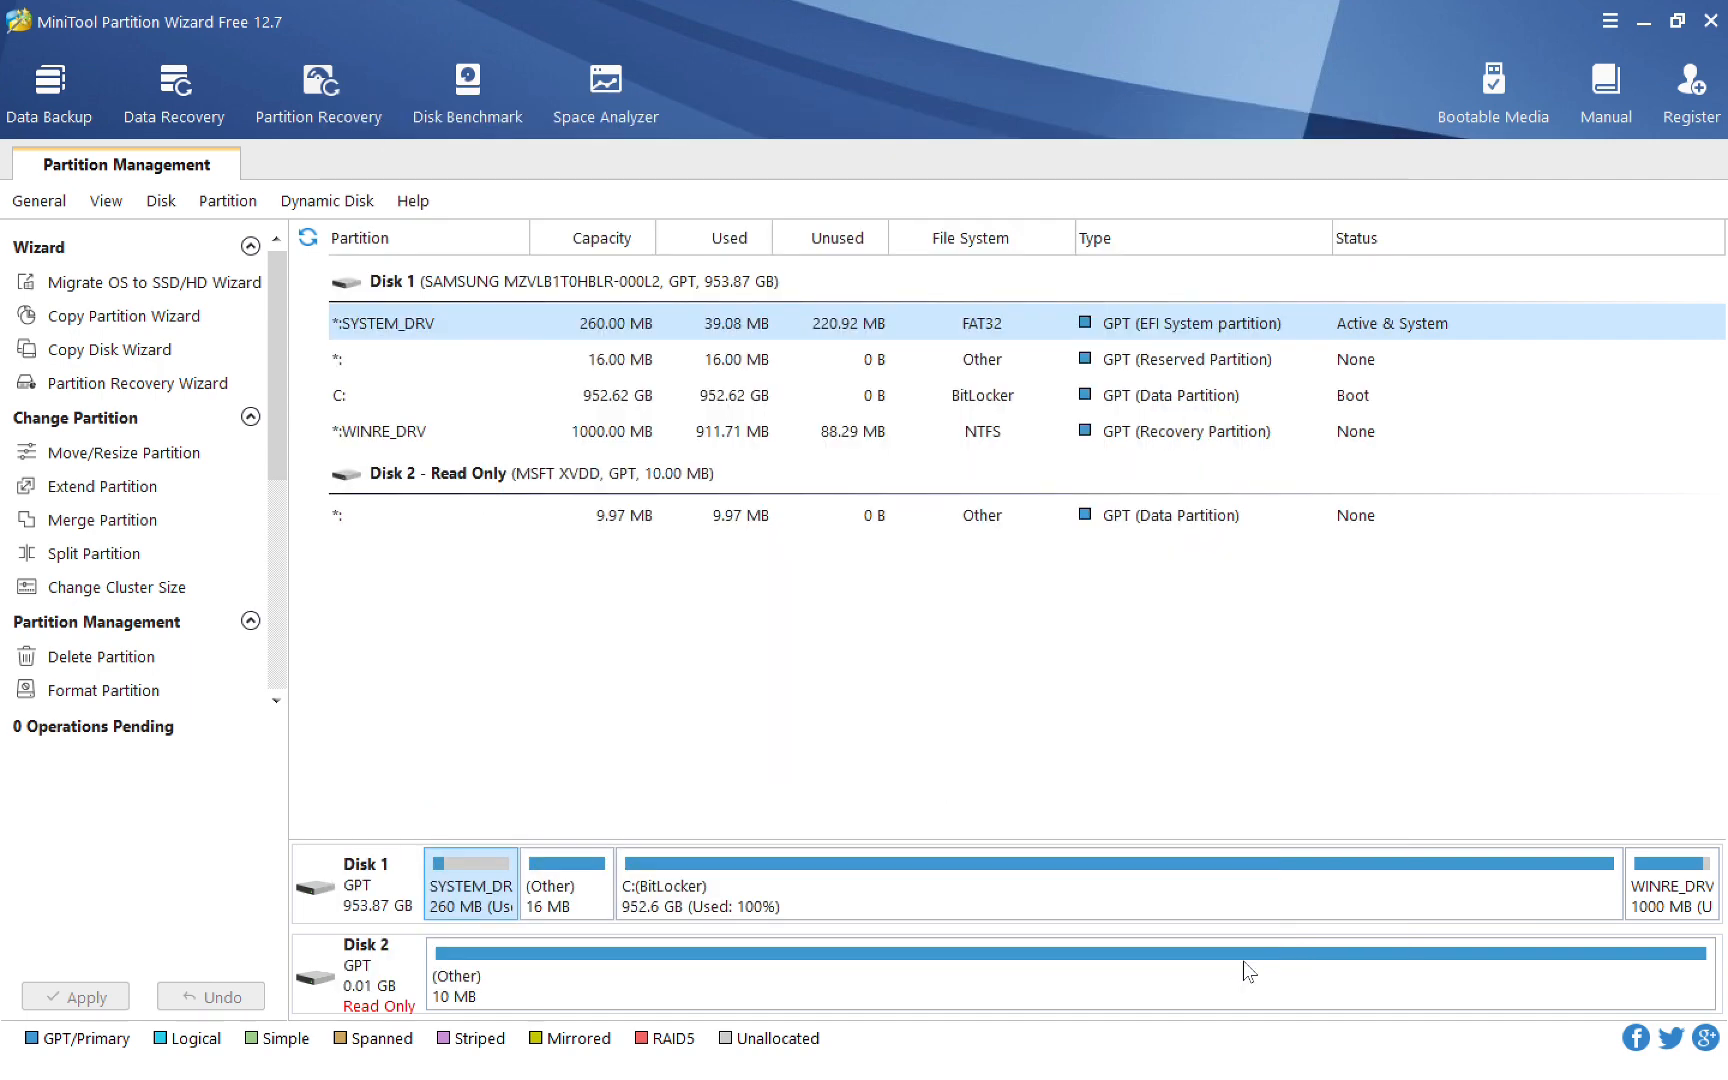
mouse_move(168, 400)
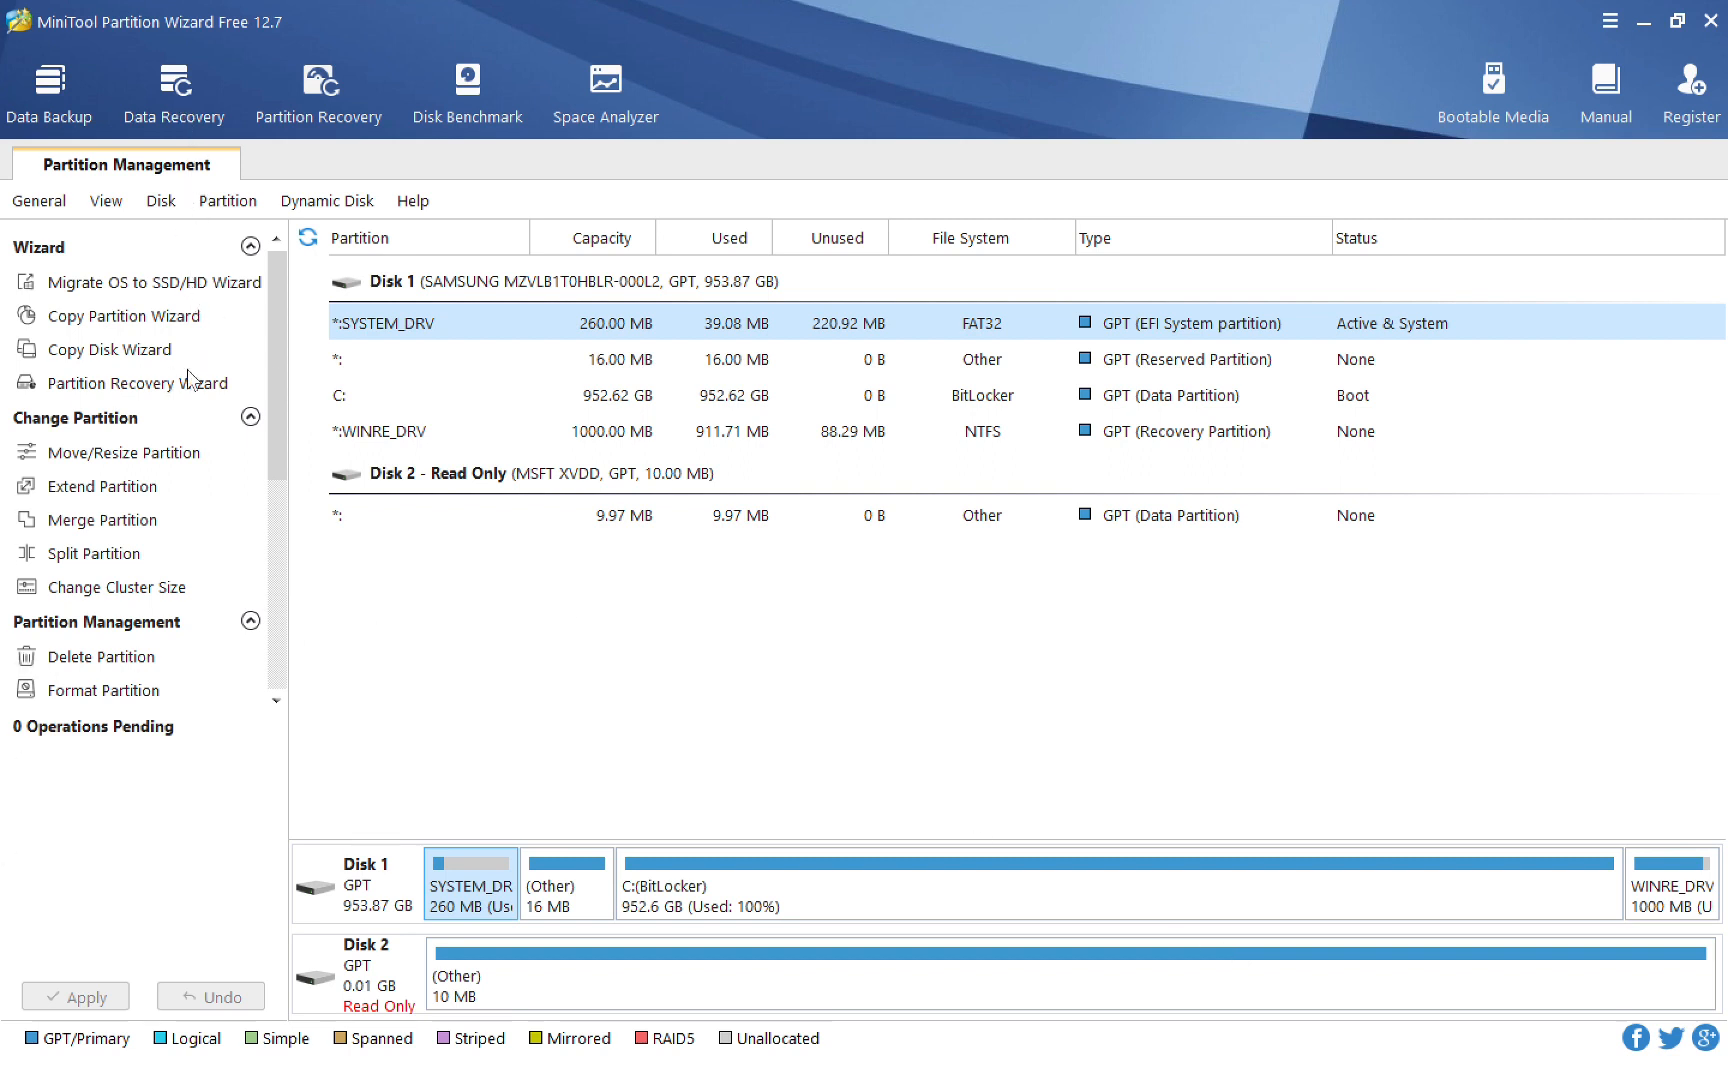
mouse_move(730, 778)
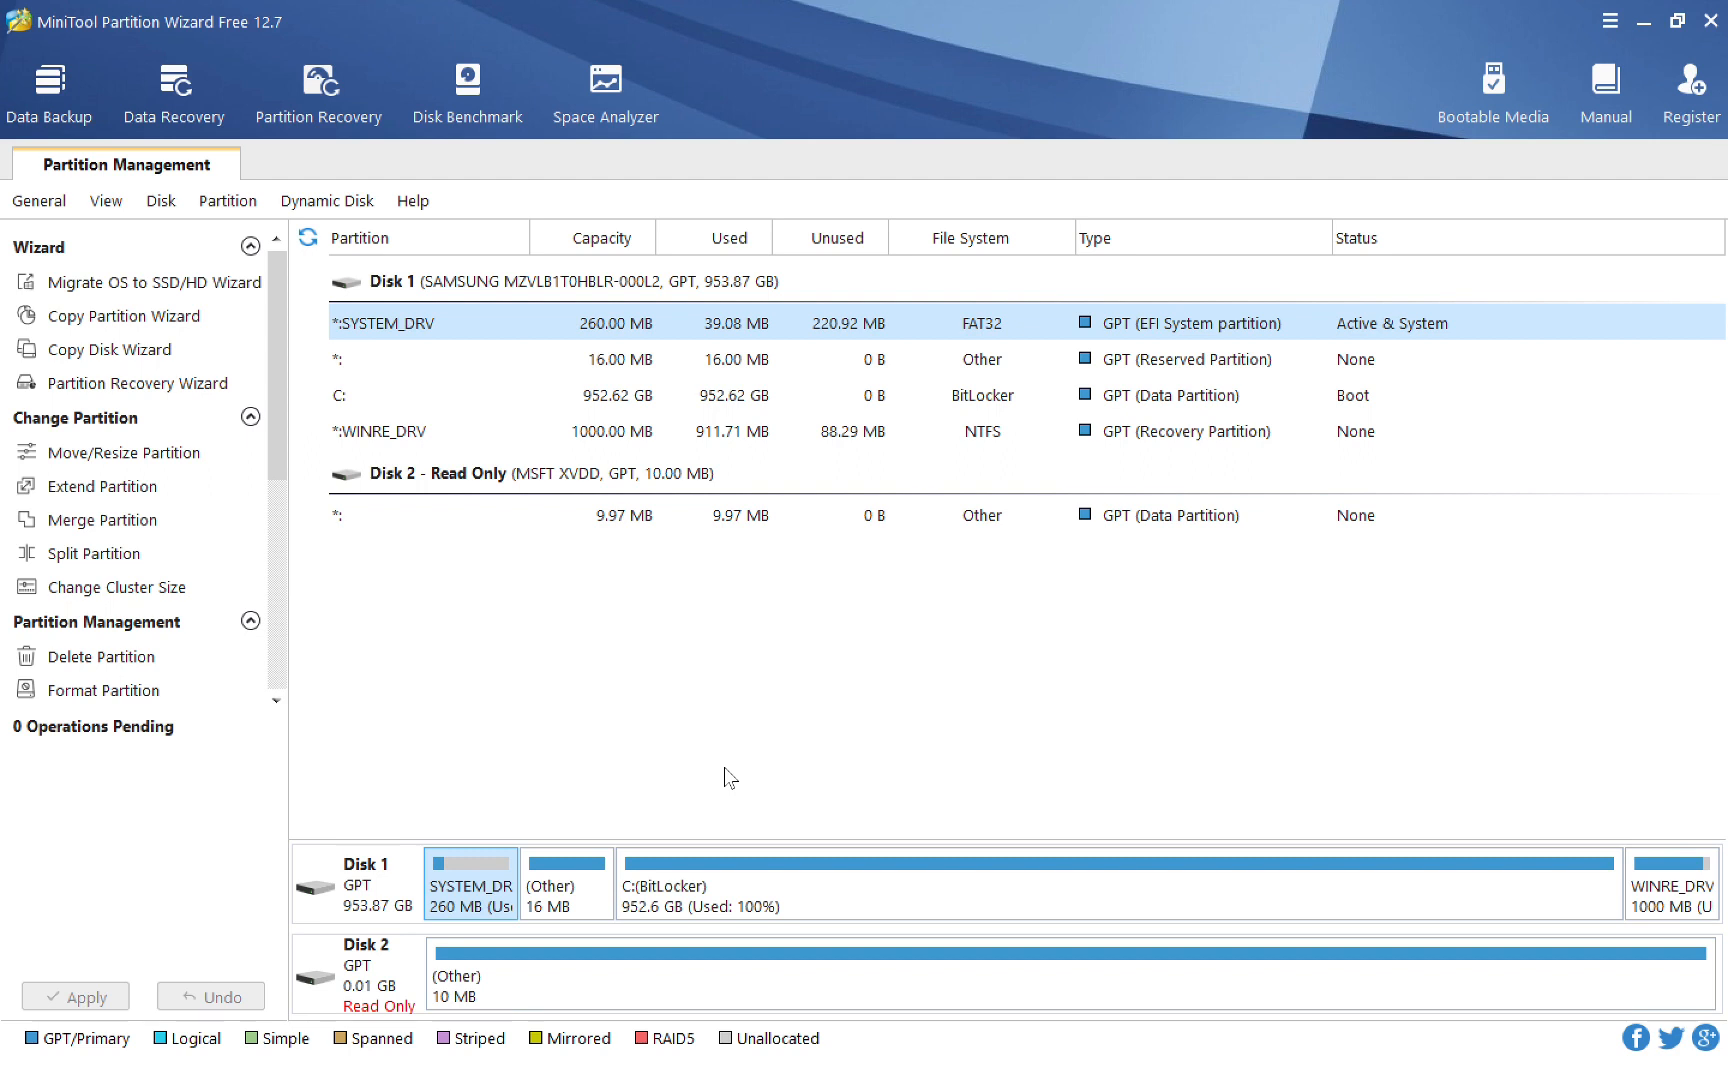
mouse_move(1482, 578)
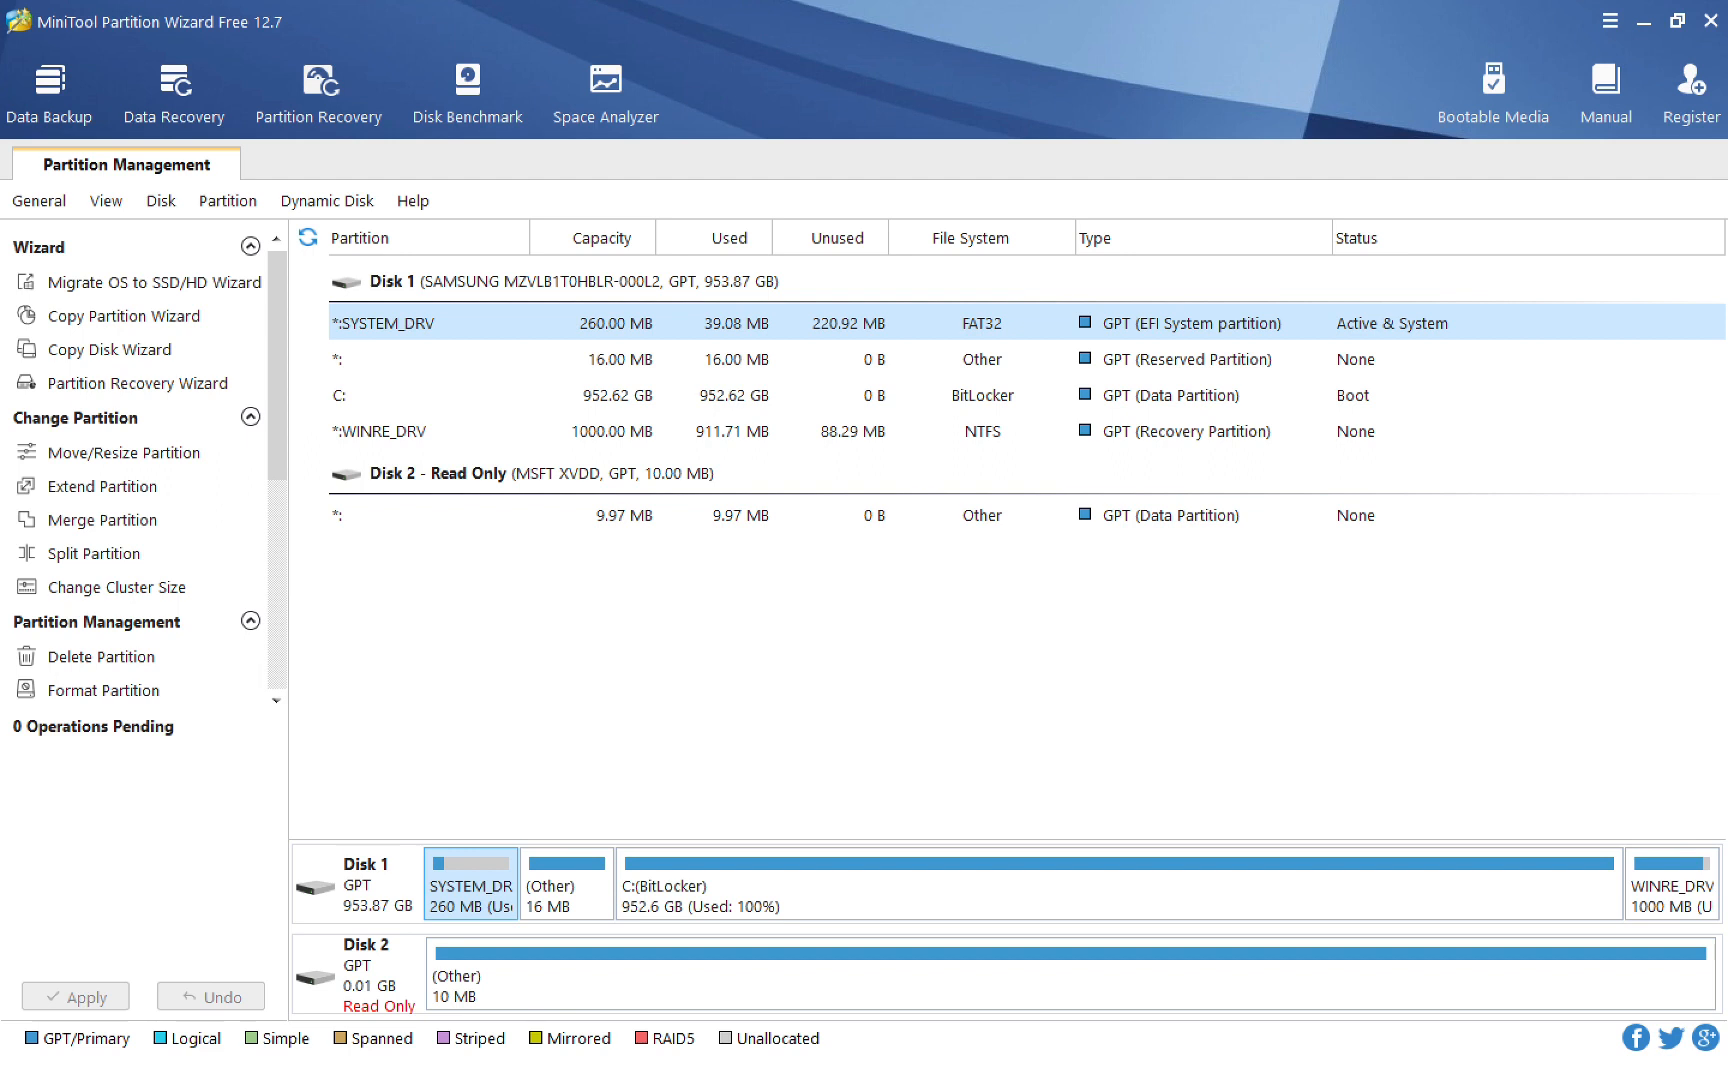
mouse_move(704, 210)
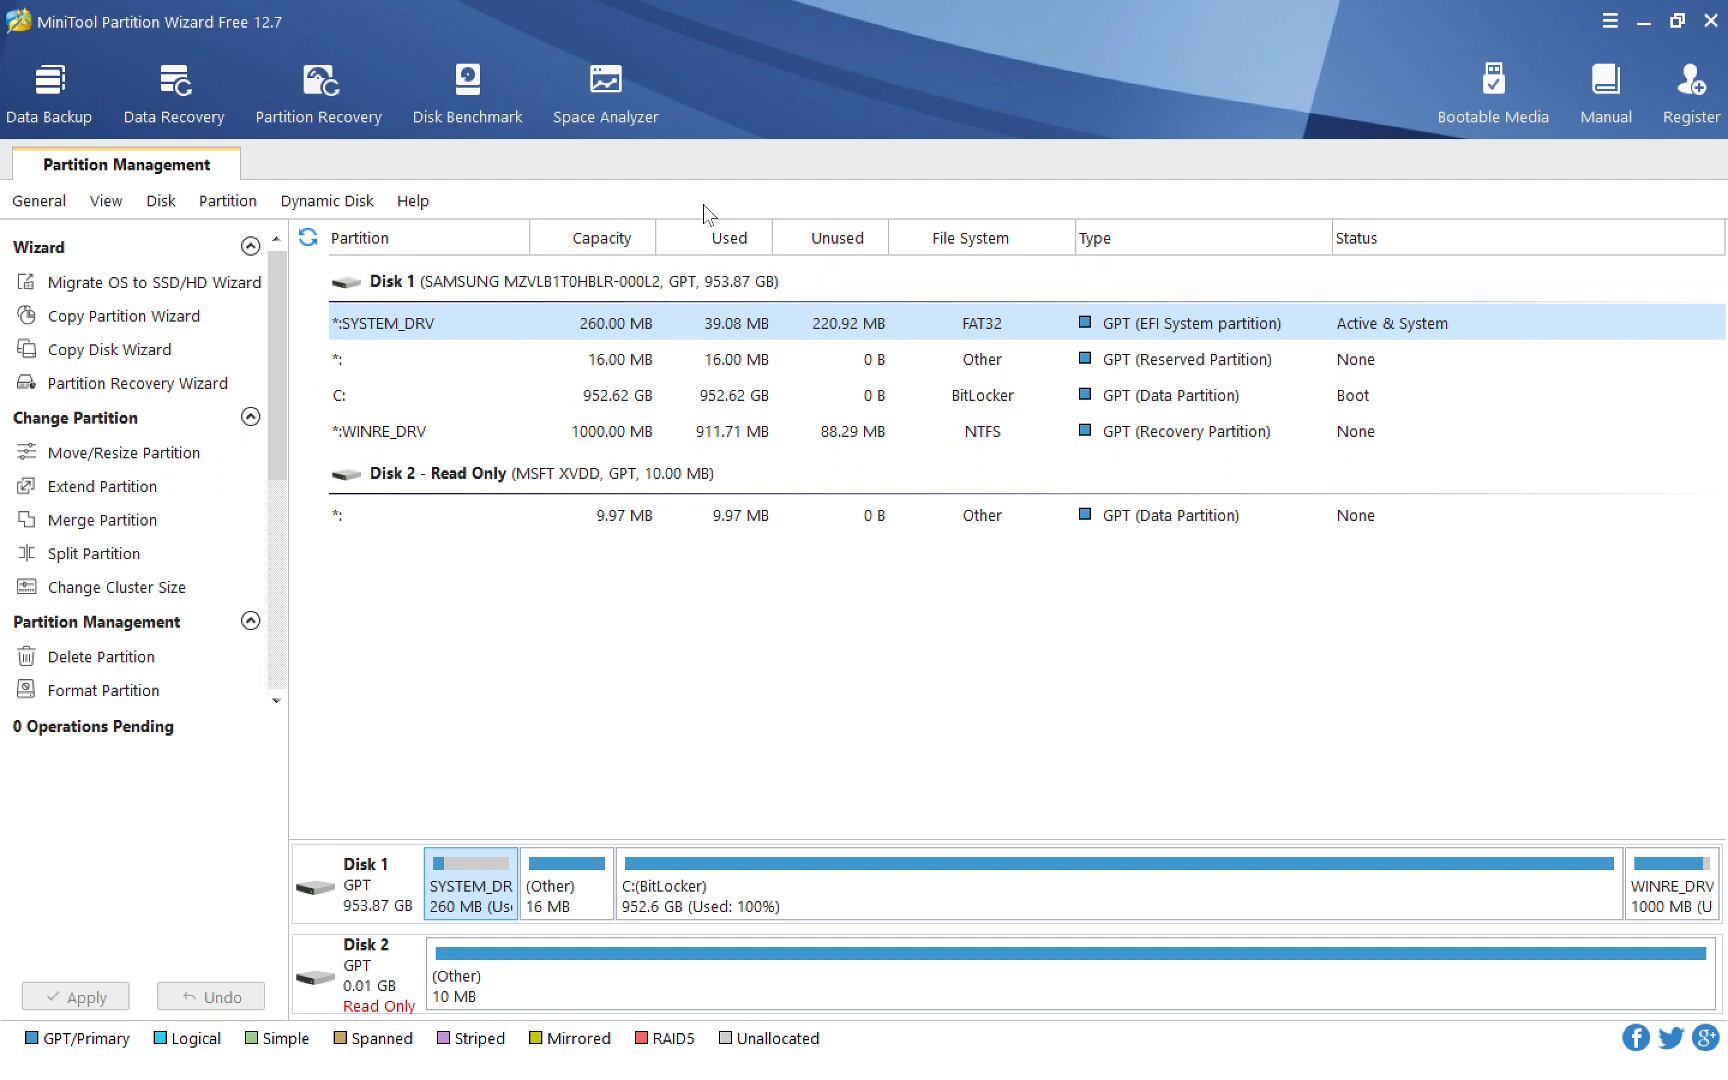
mouse_move(758, 110)
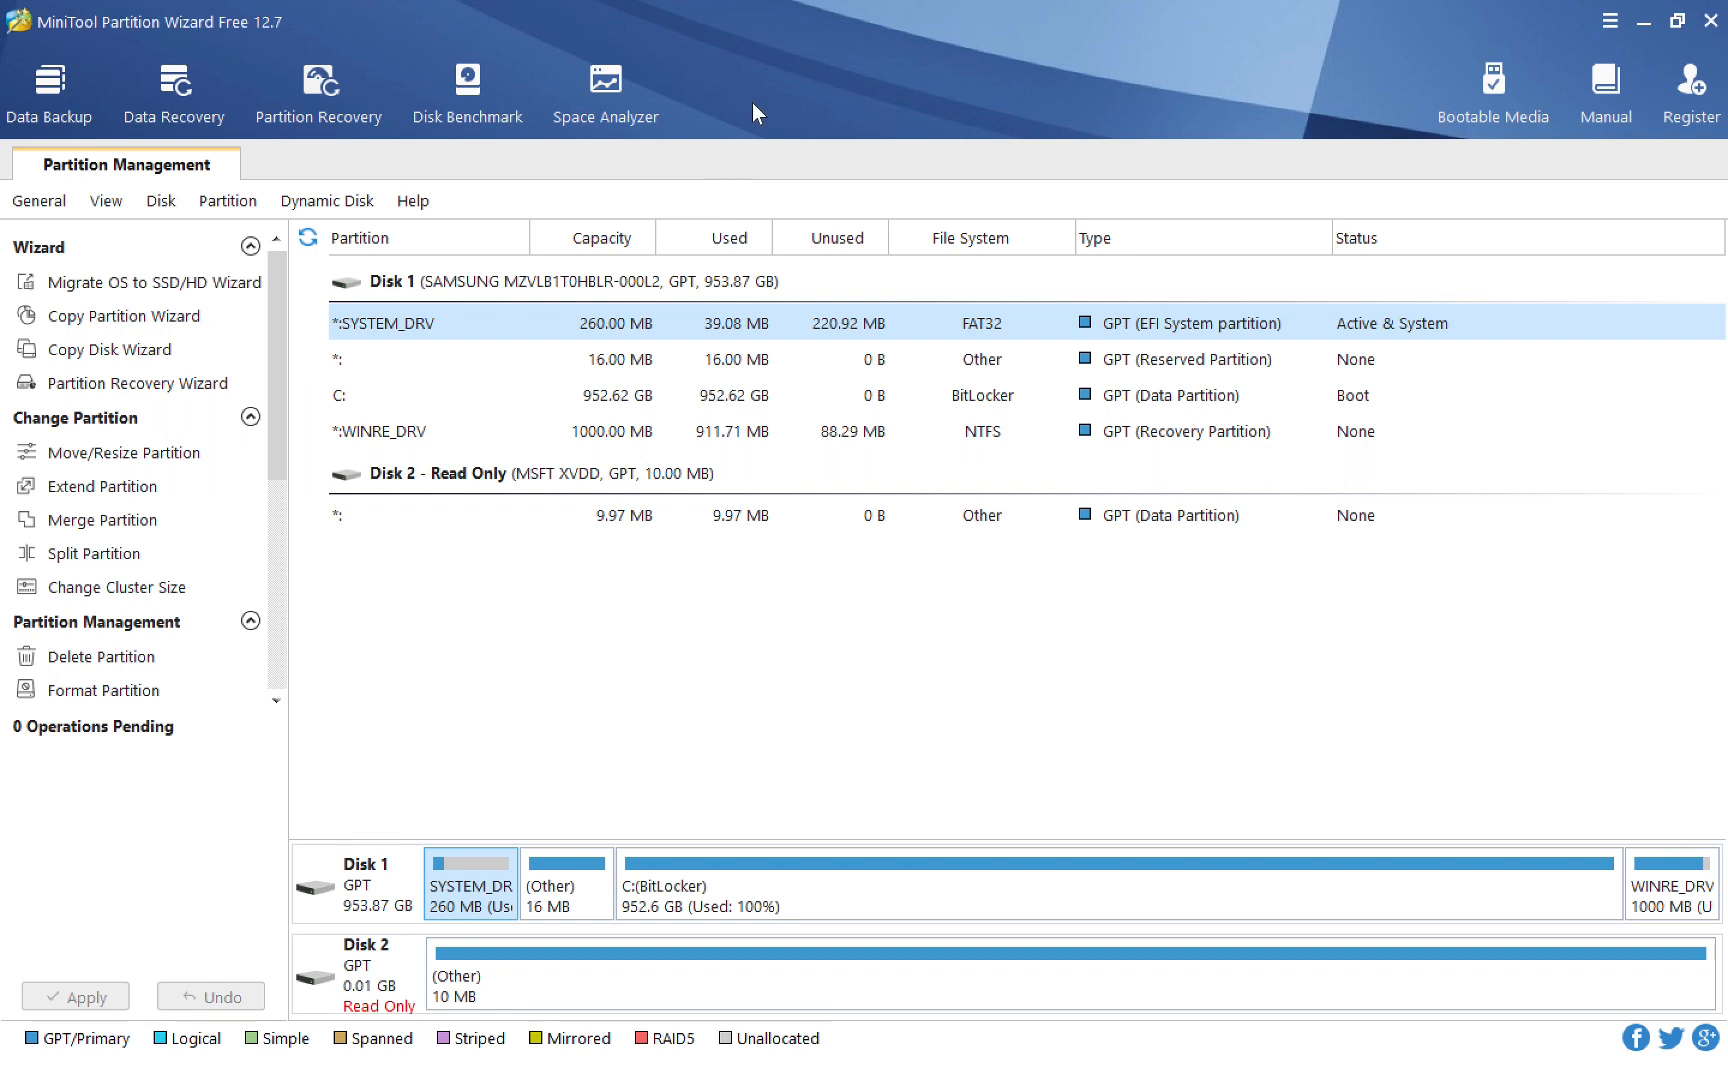
mouse_move(656, 640)
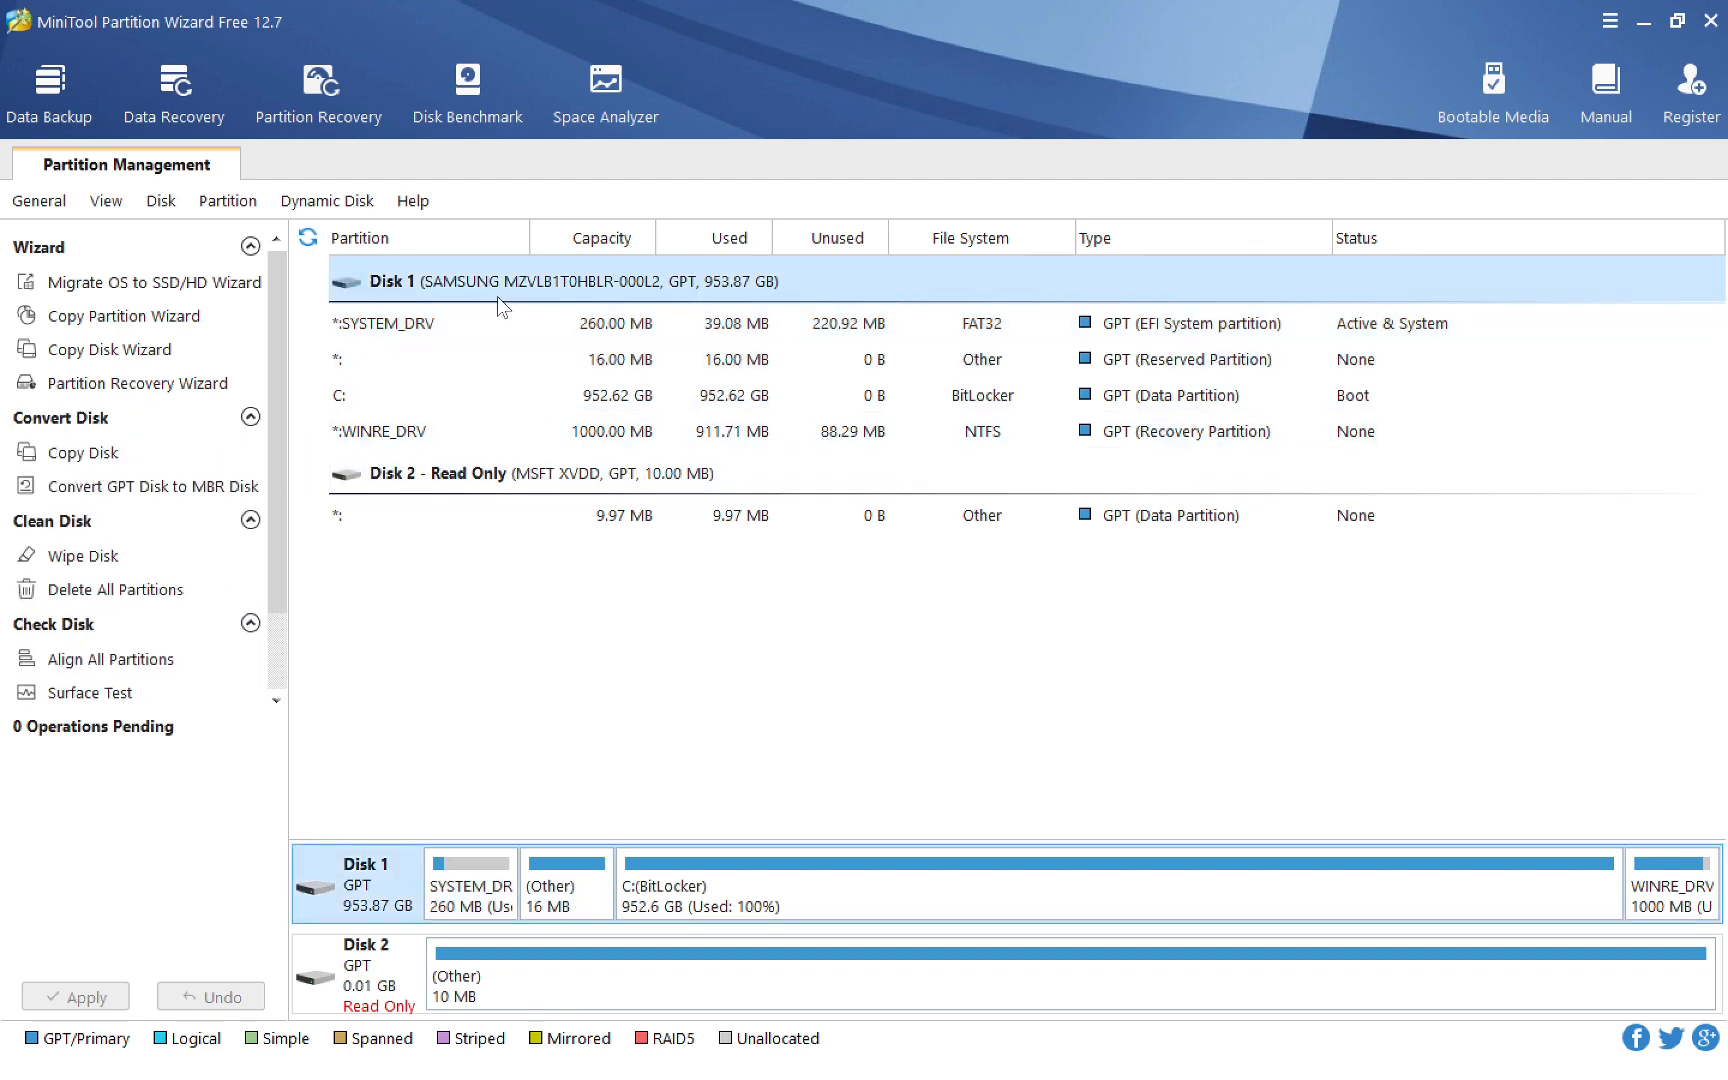
mouse_move(624, 718)
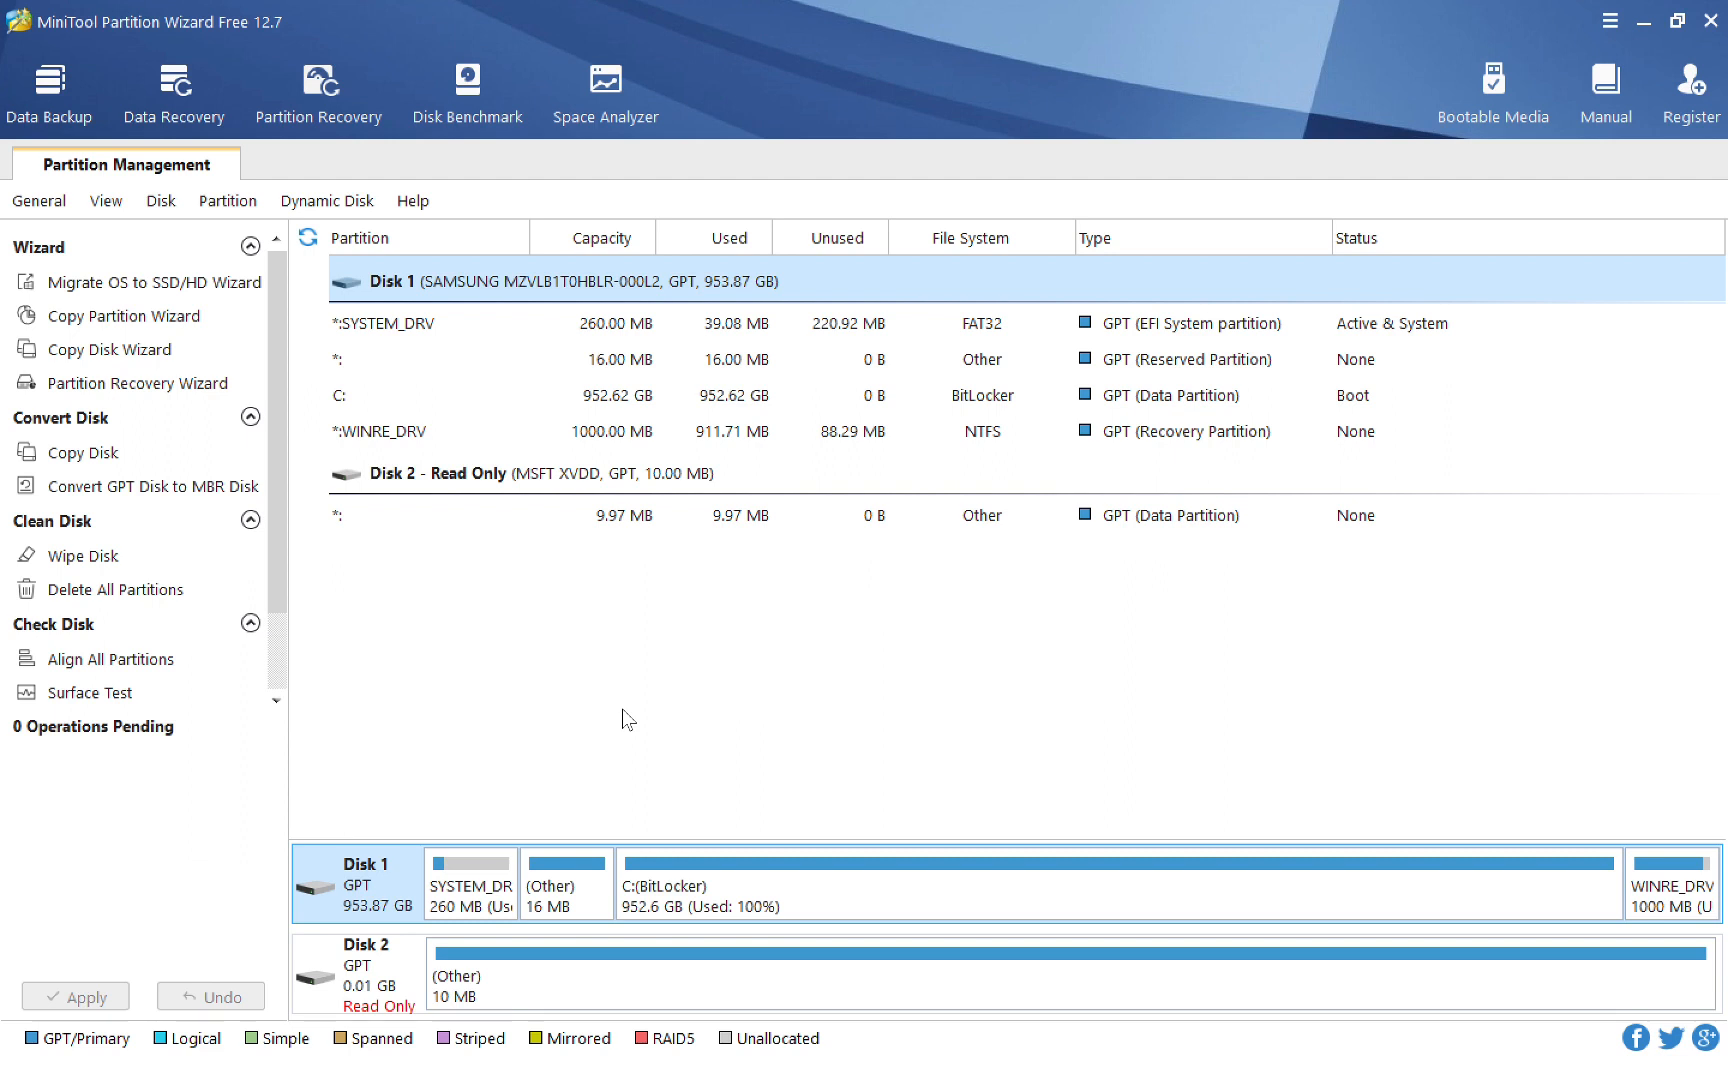
mouse_move(960, 52)
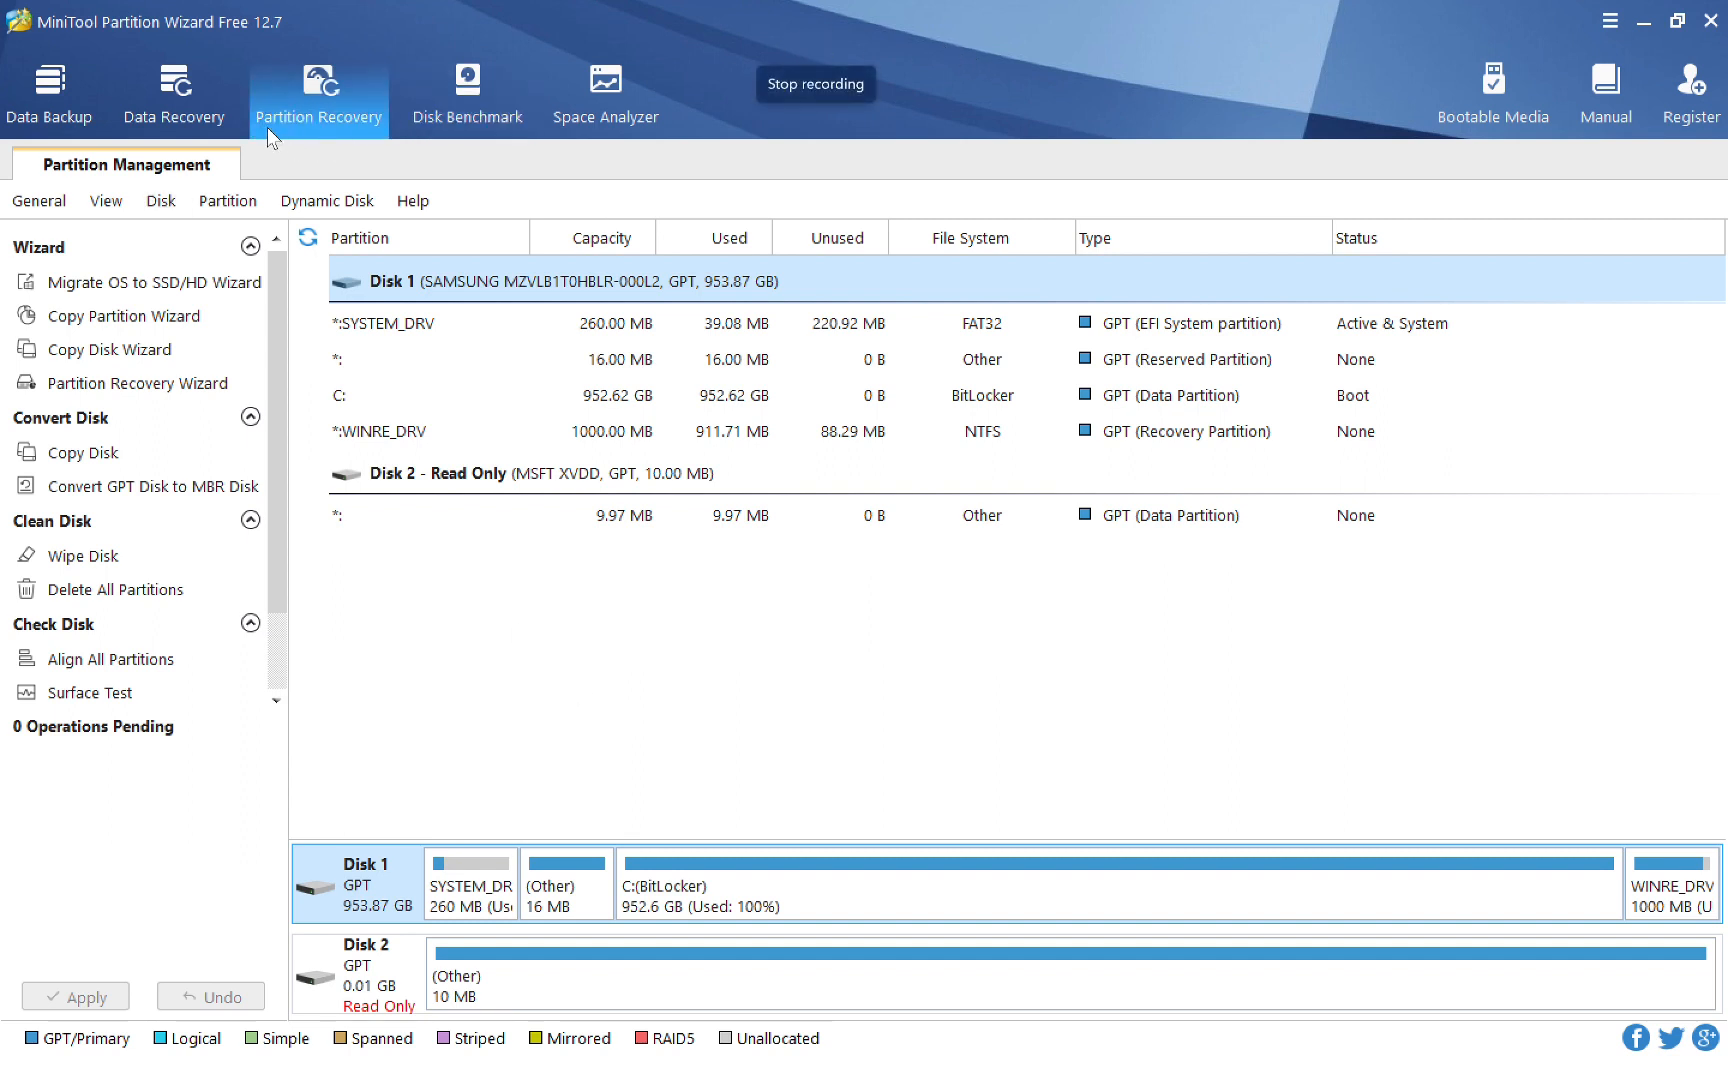
Step: Show the Data Recovery drive list, then cancel out of the Partition Recovery Wizard with Yes
click(172, 94)
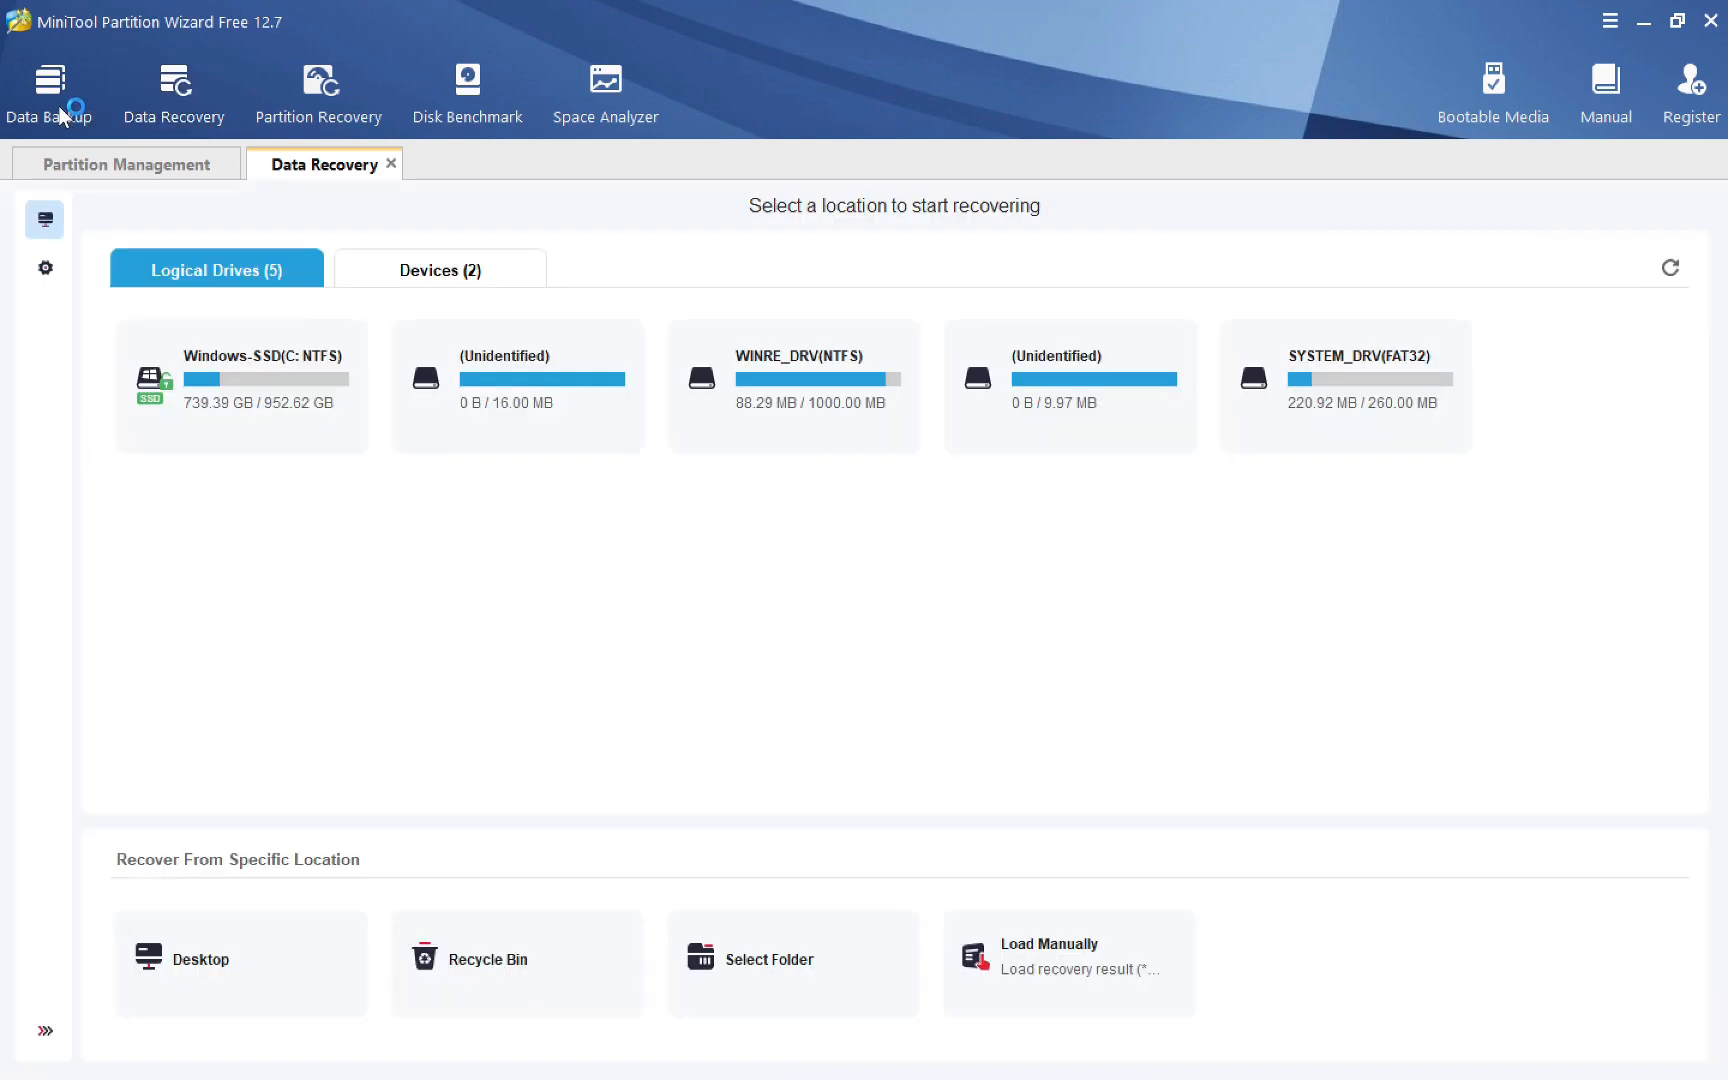
mouse_move(520, 536)
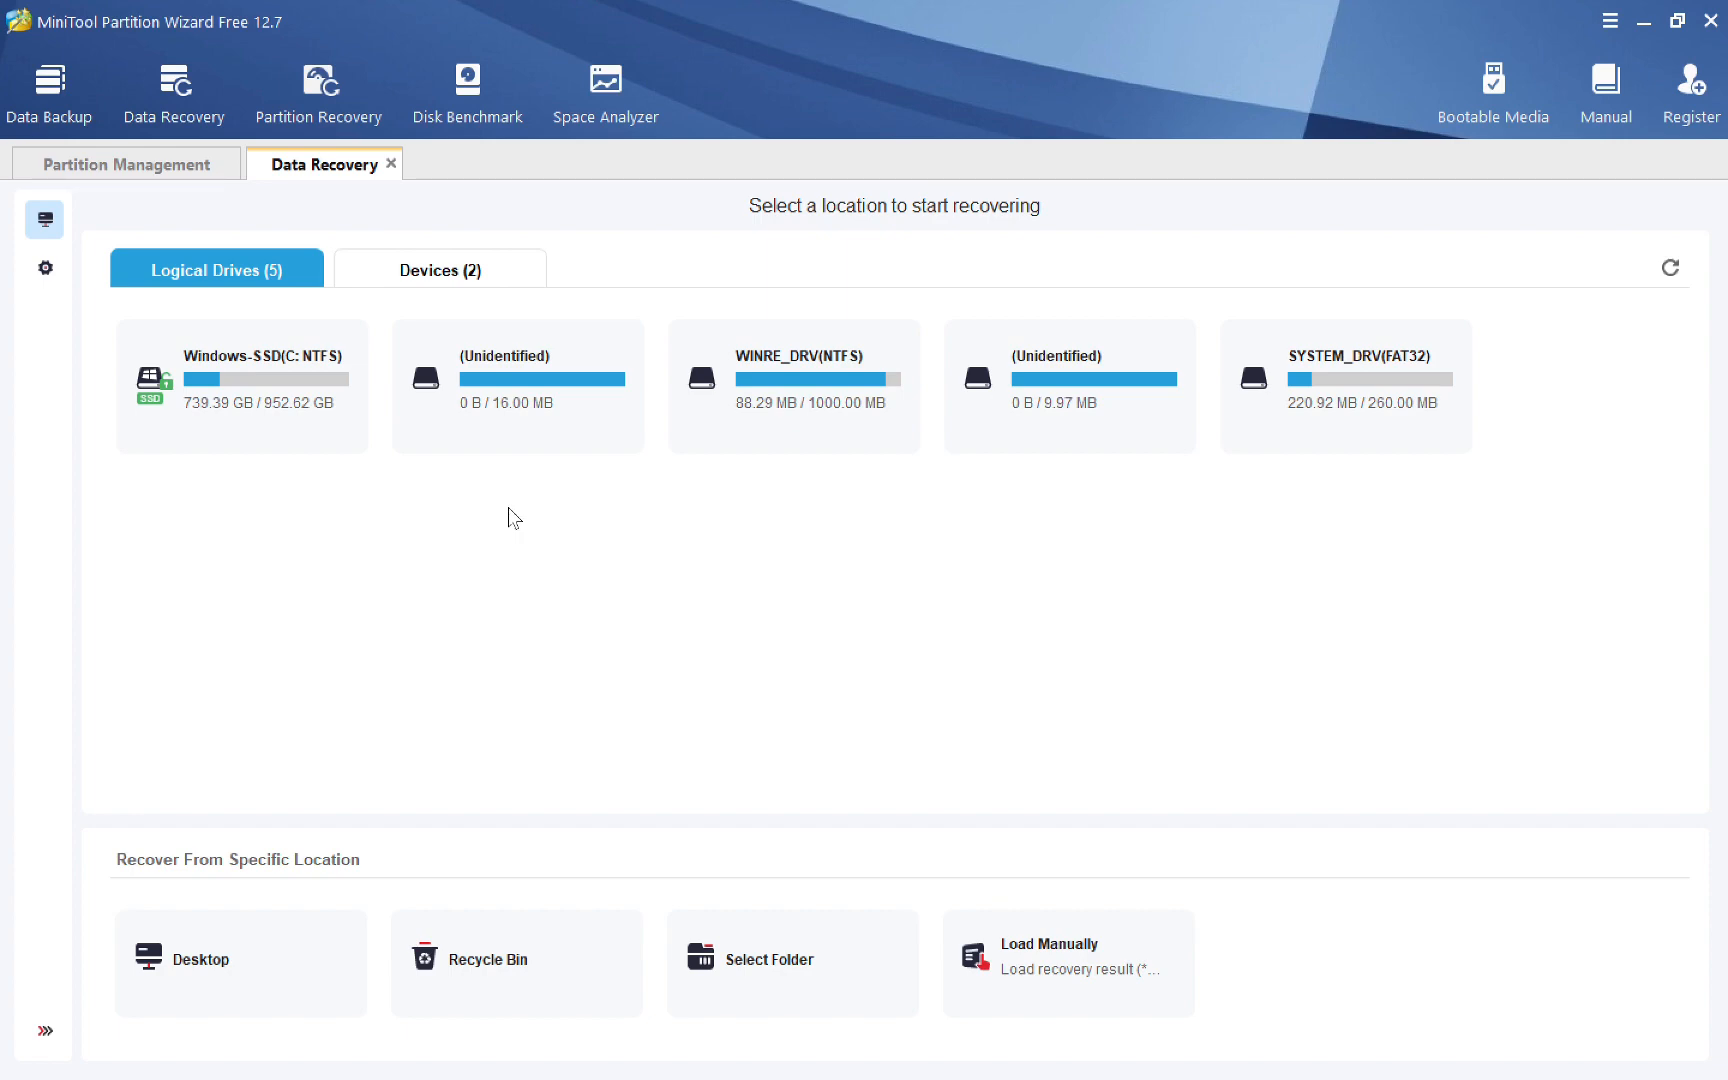
click(318, 88)
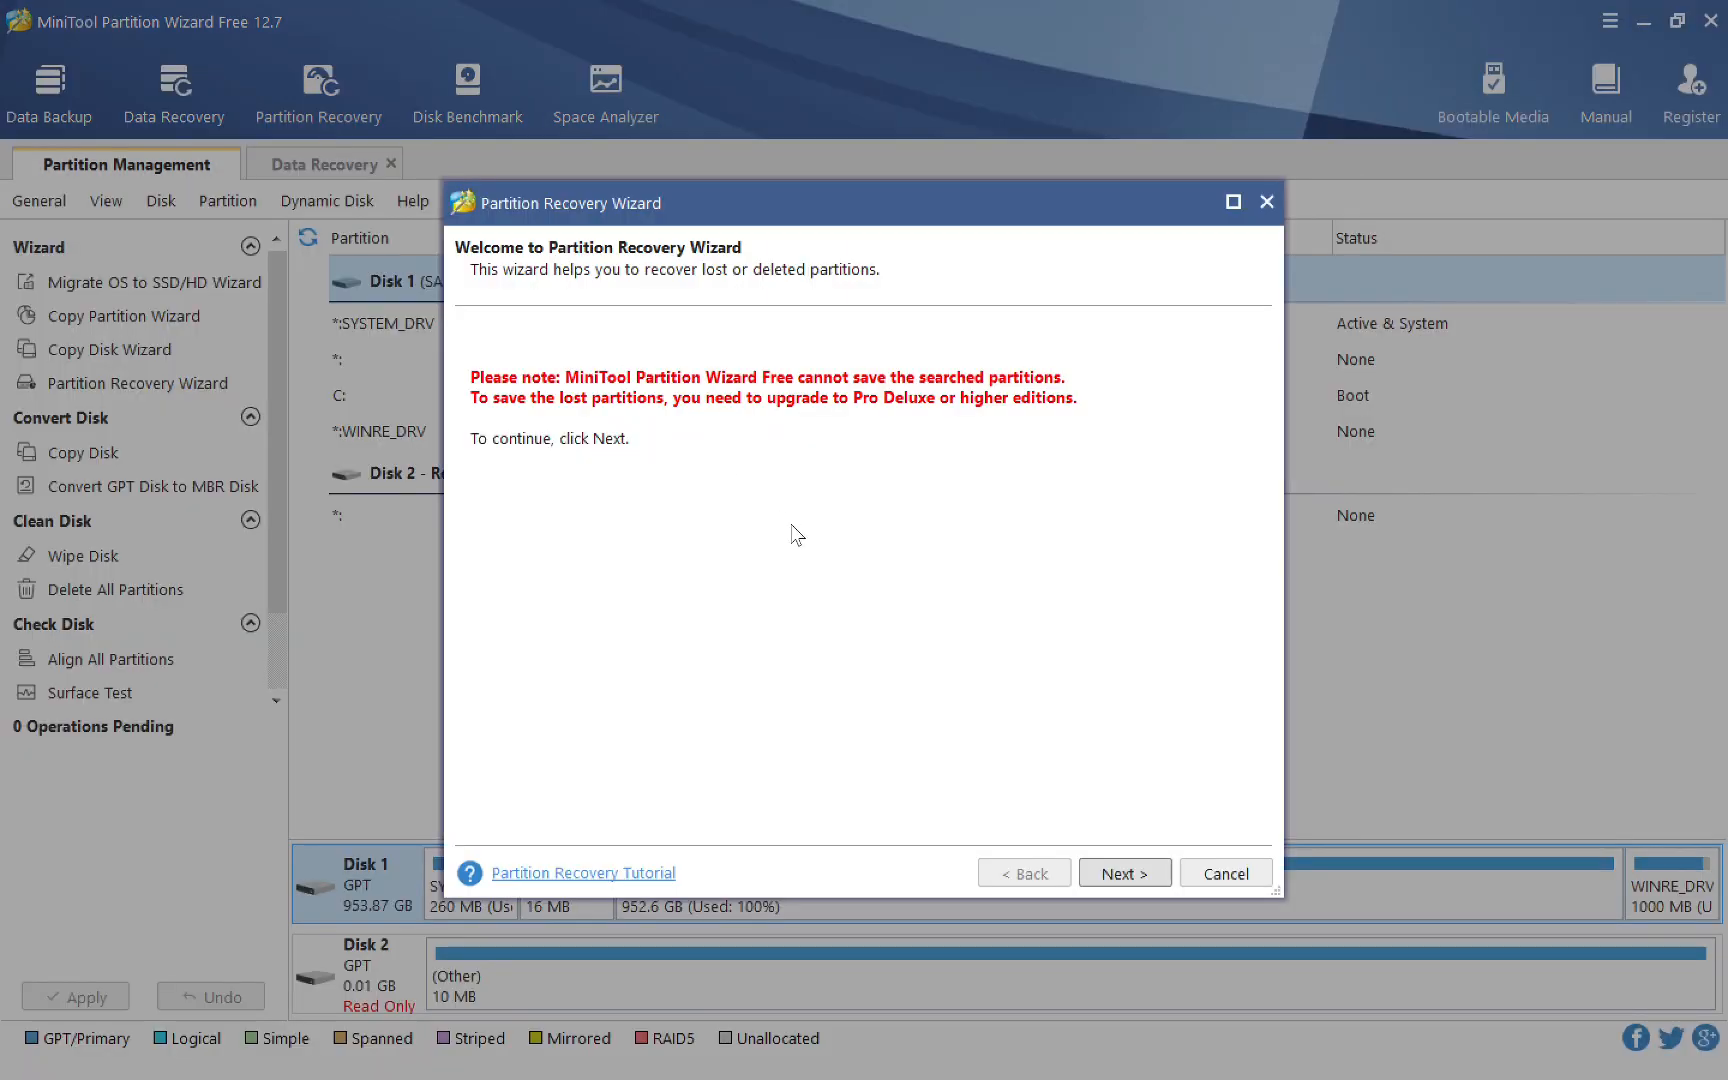
mouse_move(1224, 312)
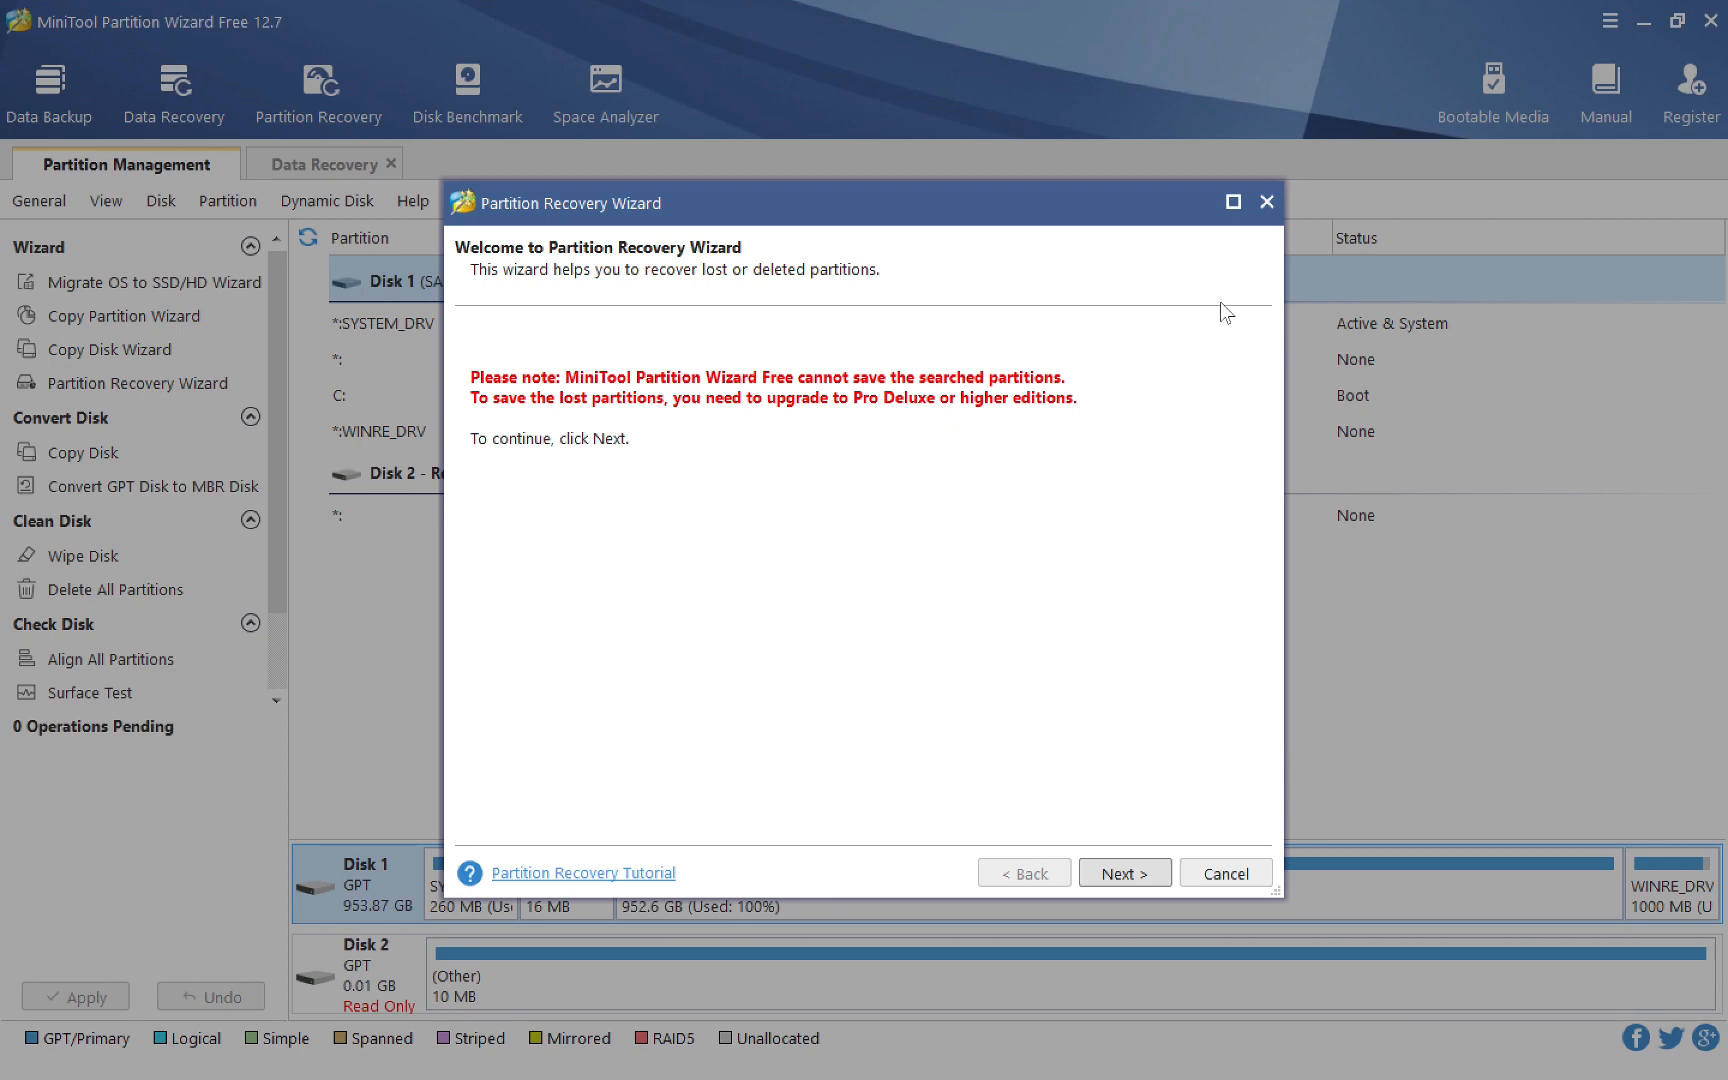
click(1224, 872)
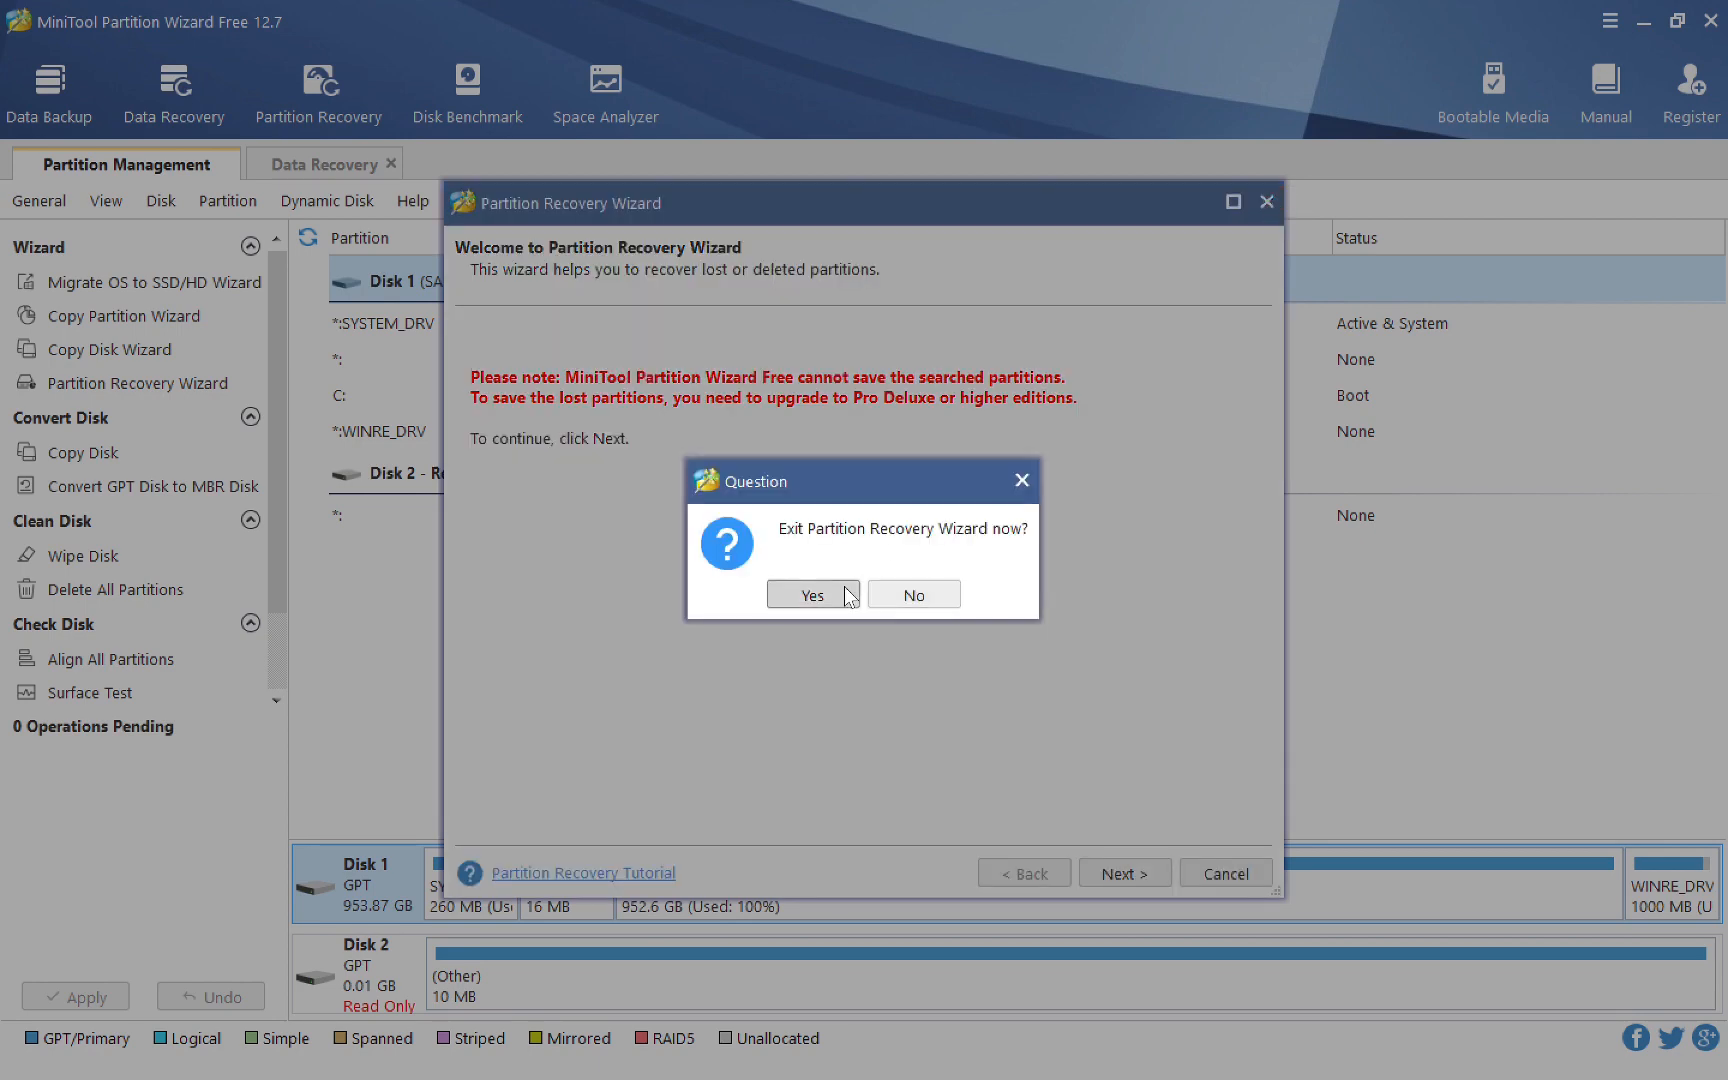
click(812, 594)
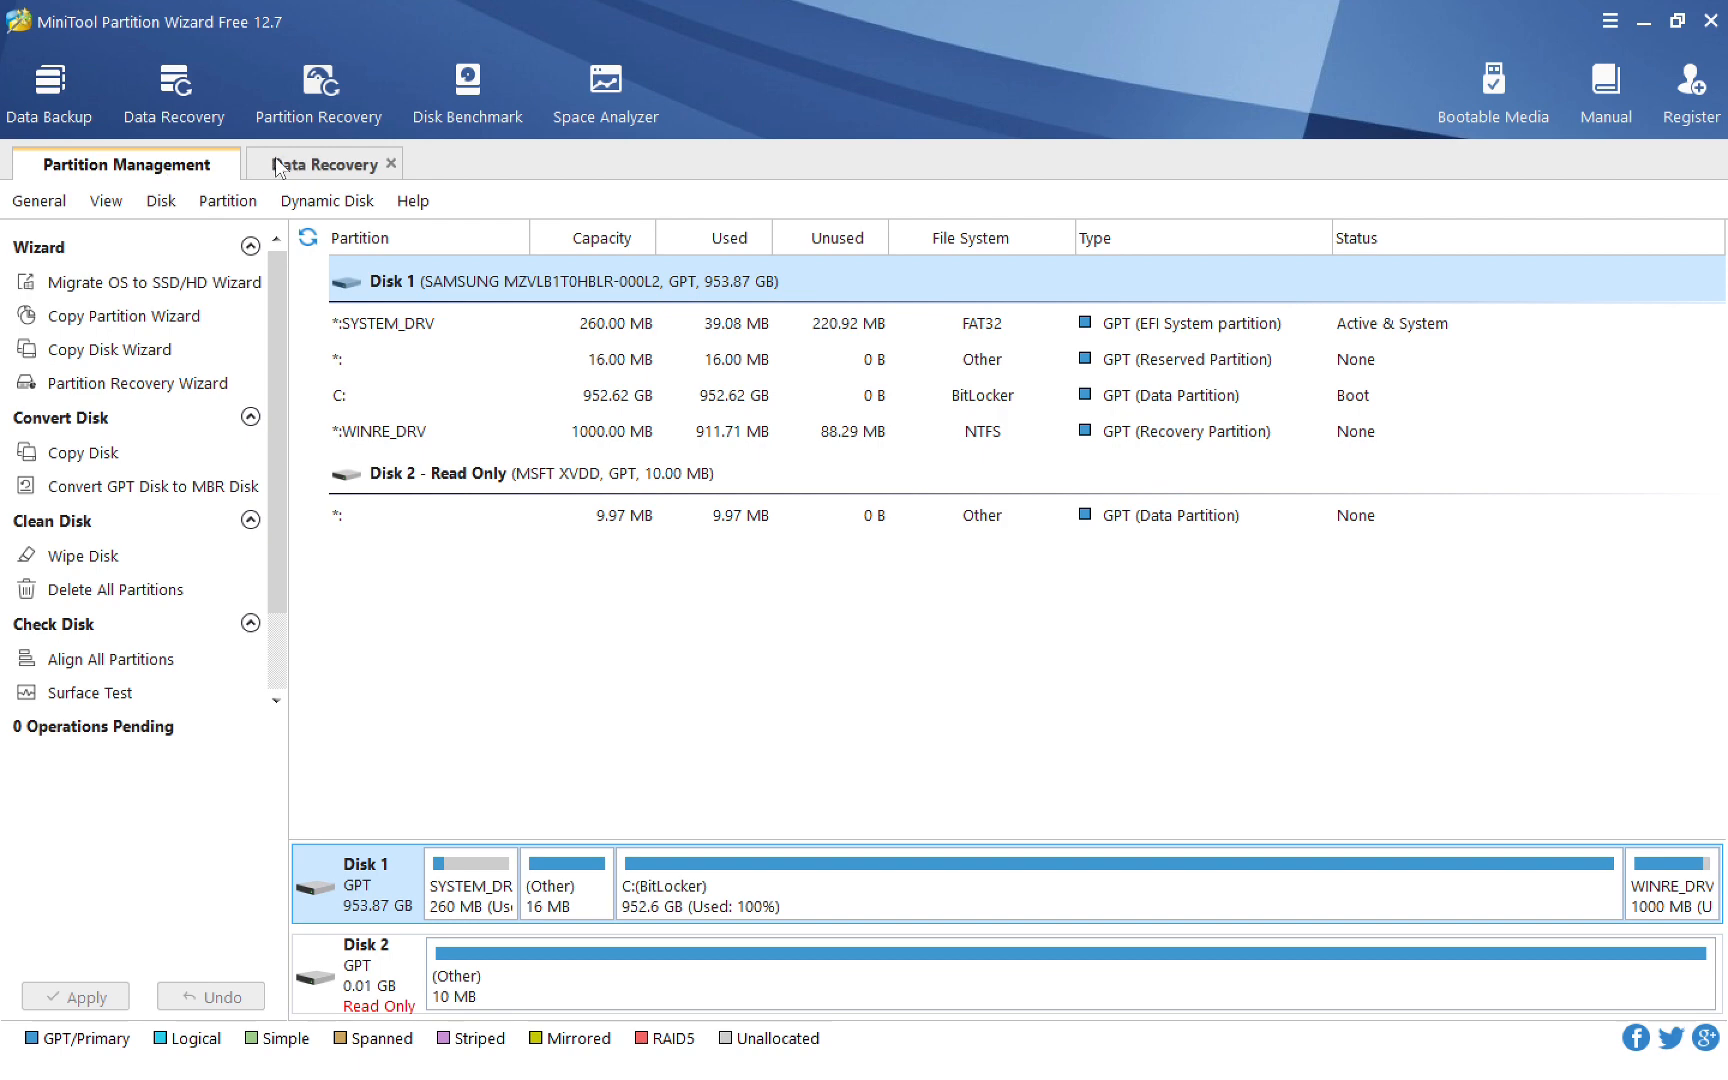
click(326, 164)
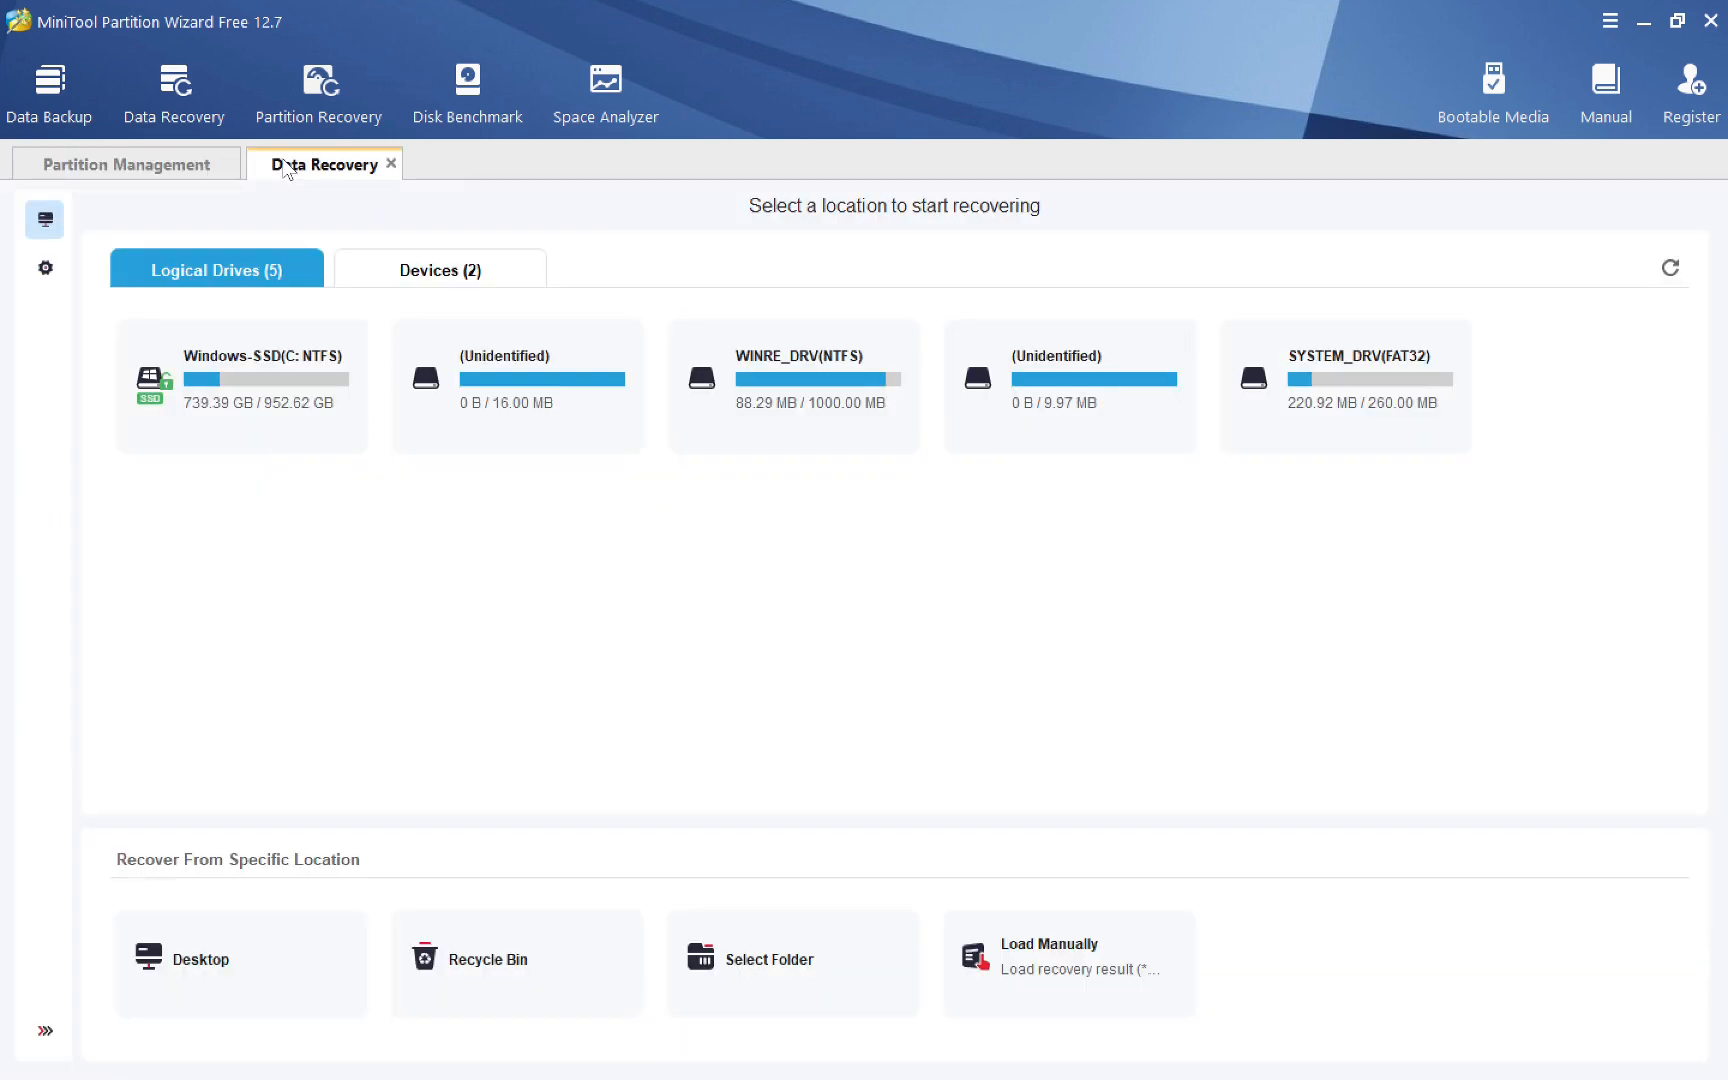
mouse_move(138, 192)
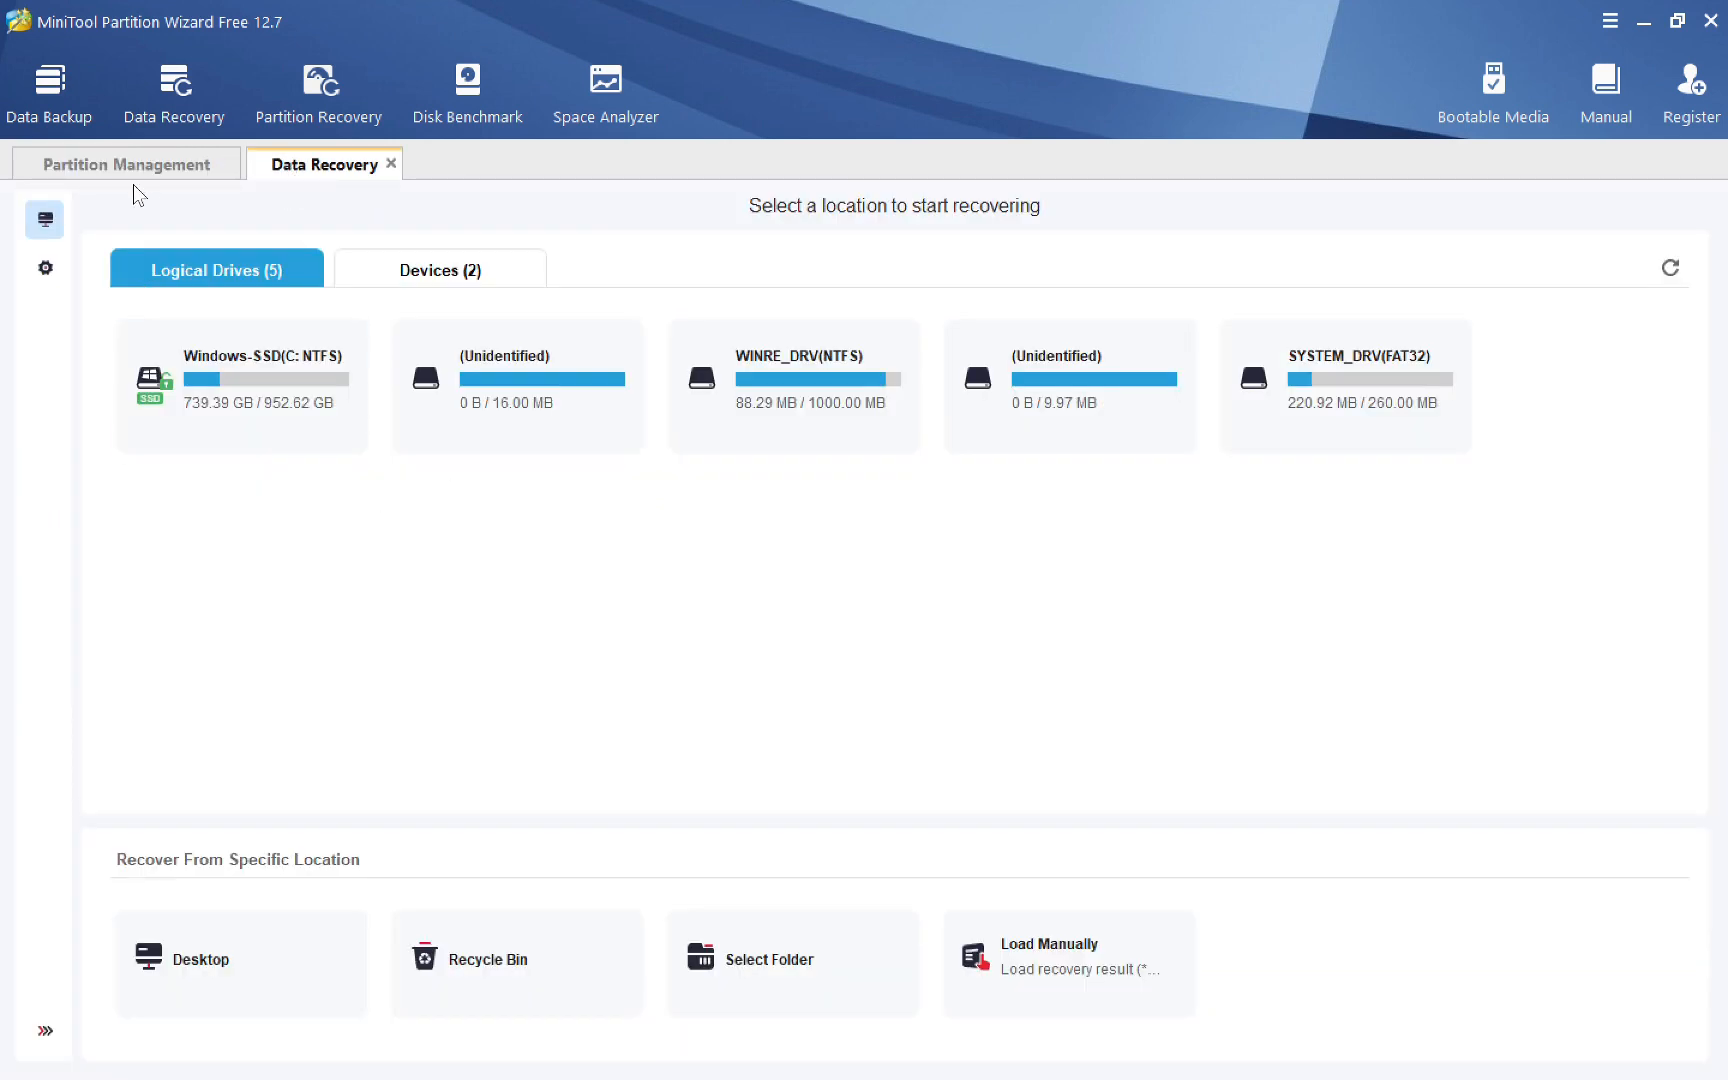
click(124, 164)
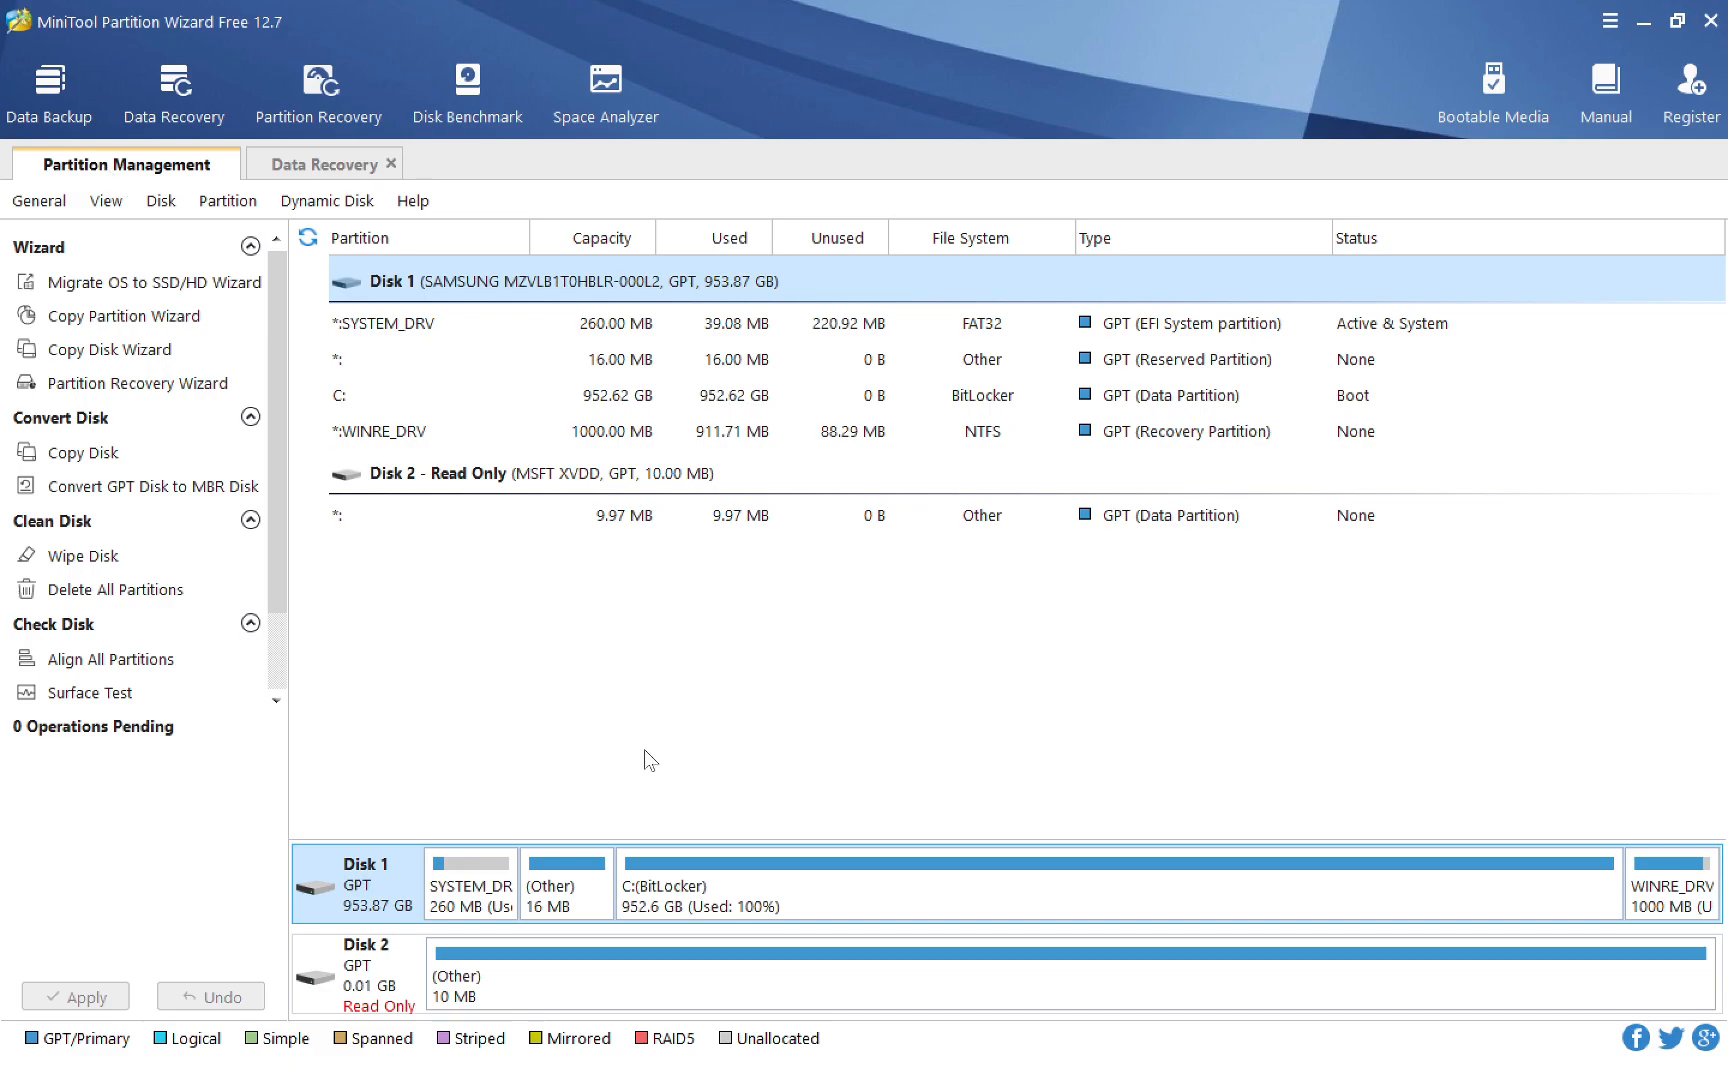
mouse_move(318, 92)
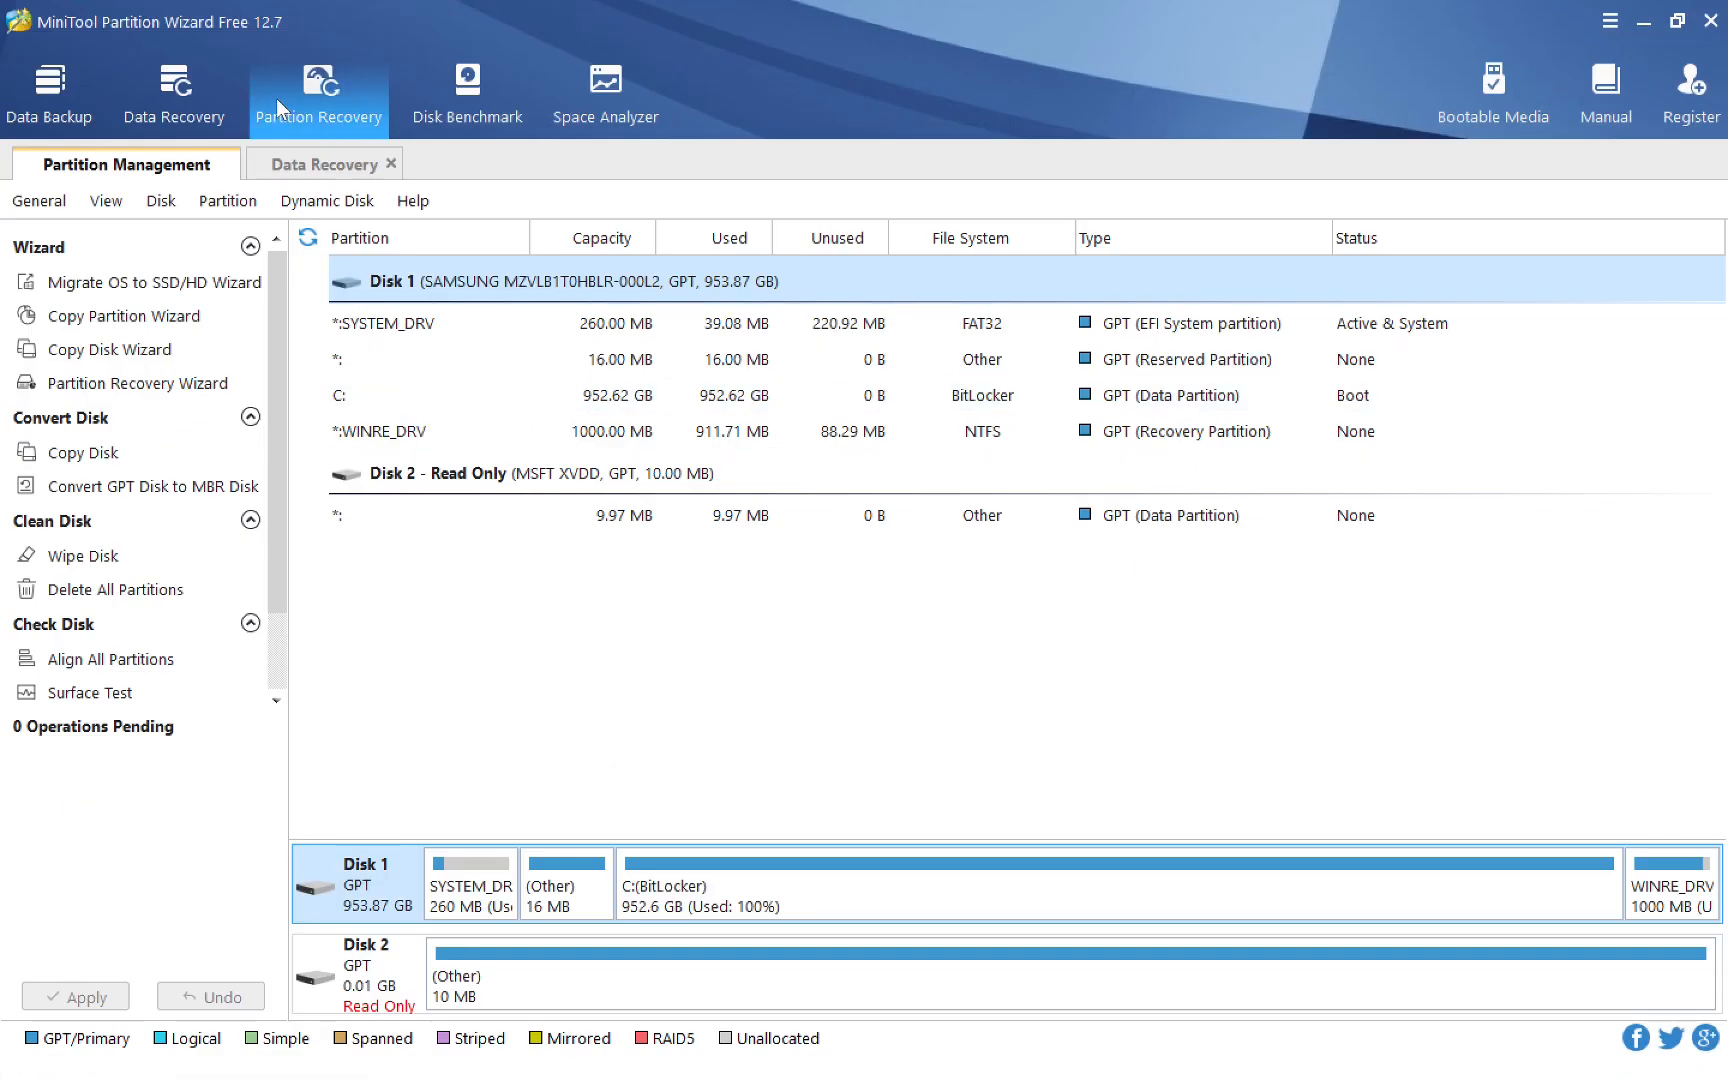
mouse_move(318, 94)
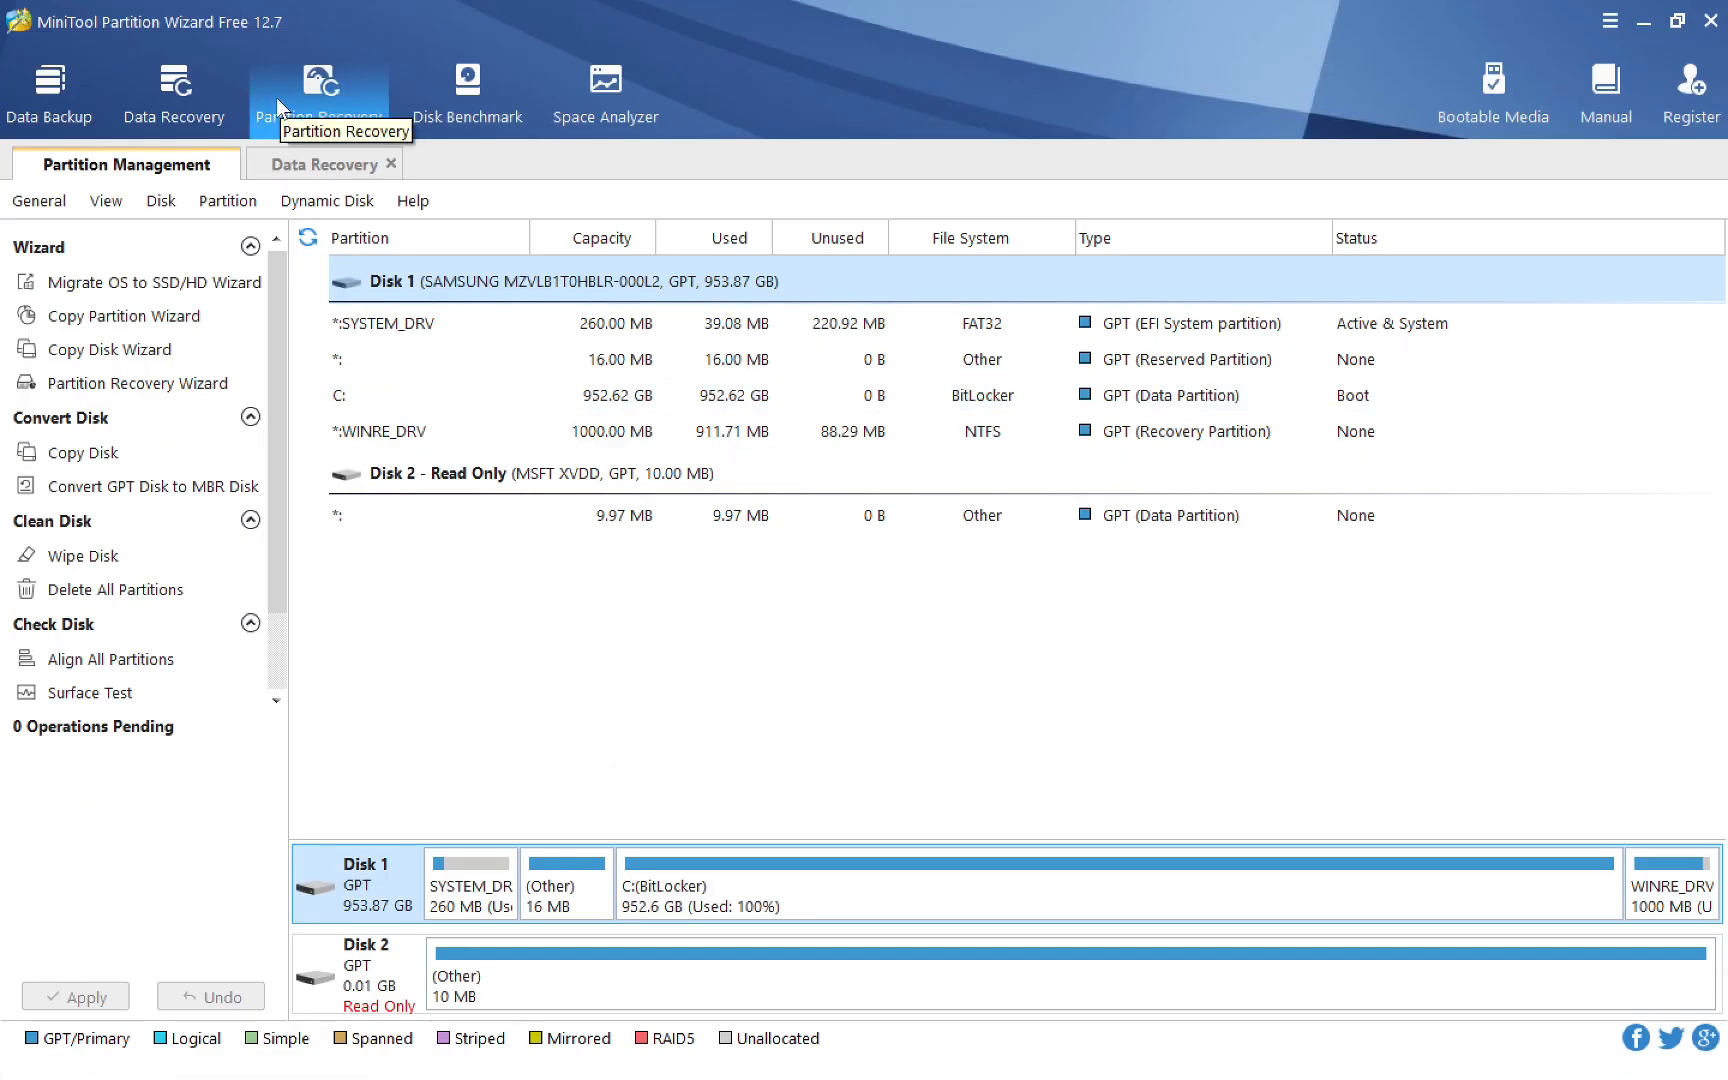
mouse_move(674, 692)
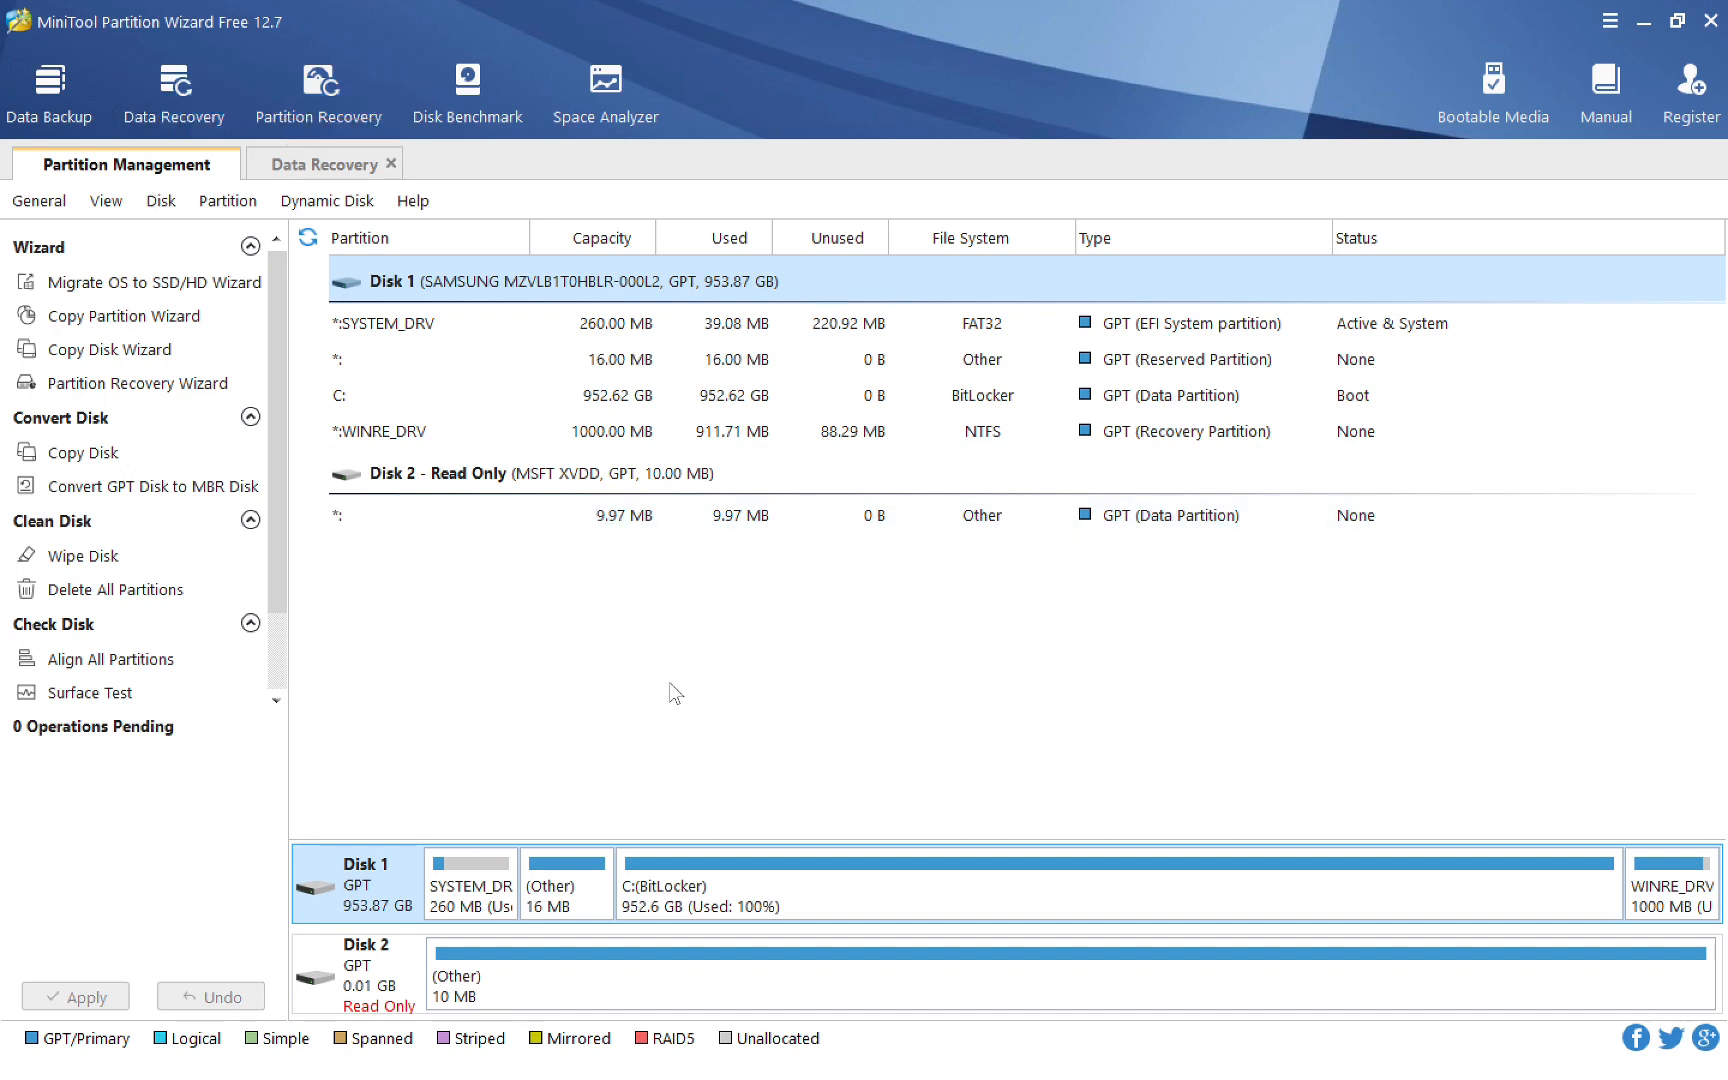